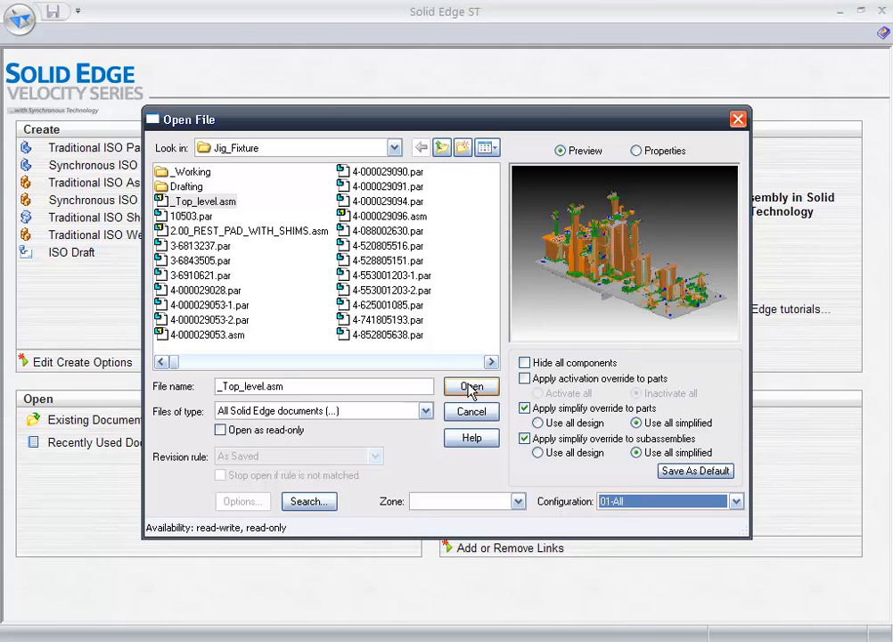
Step: Open the _Top_level.asm assembly from the Jig_Fixture folder
left_click(470, 386)
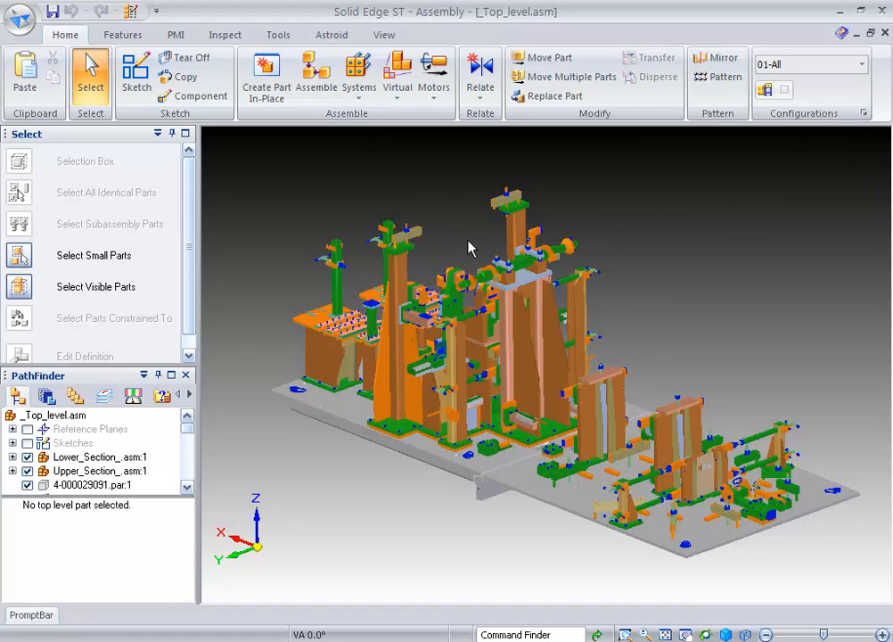
mouse_move(174, 62)
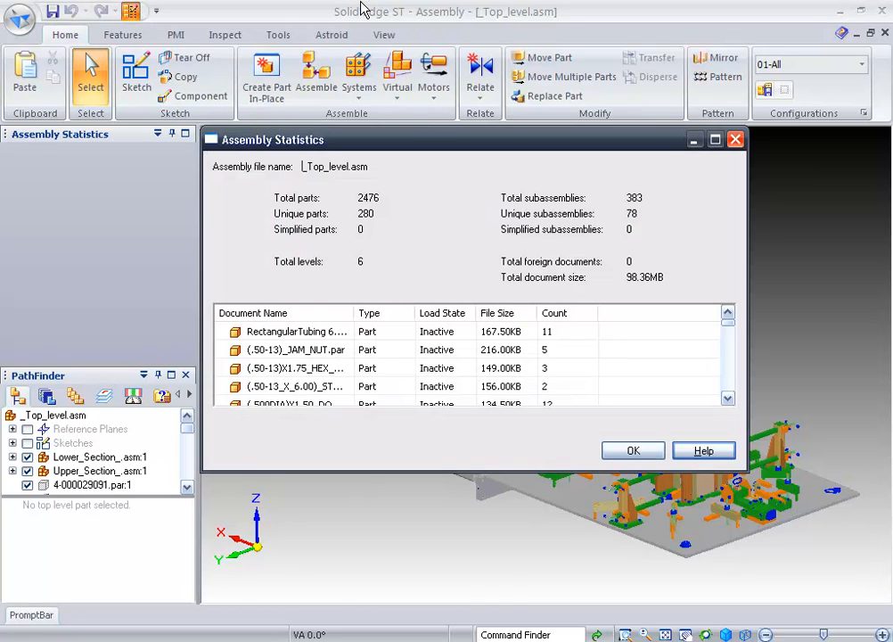
mouse_move(437, 123)
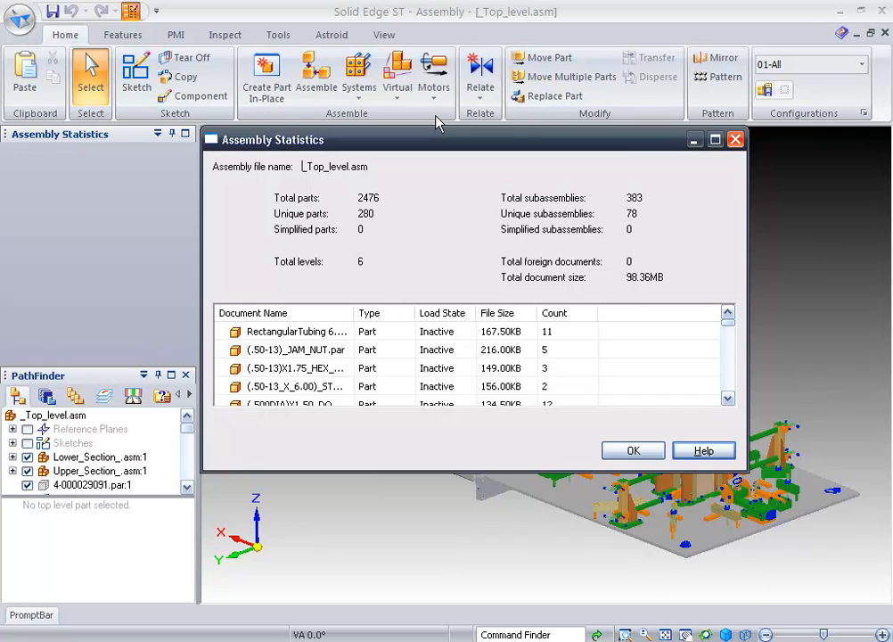
mouse_move(727, 314)
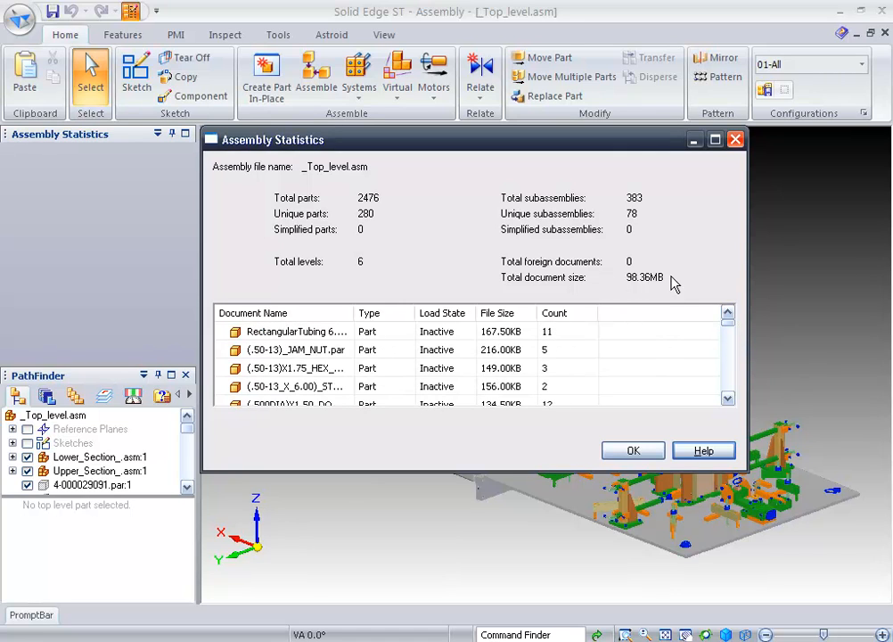
Step: Close Assembly Statistics and set a size limit for Select Small Parts
left_click(632, 450)
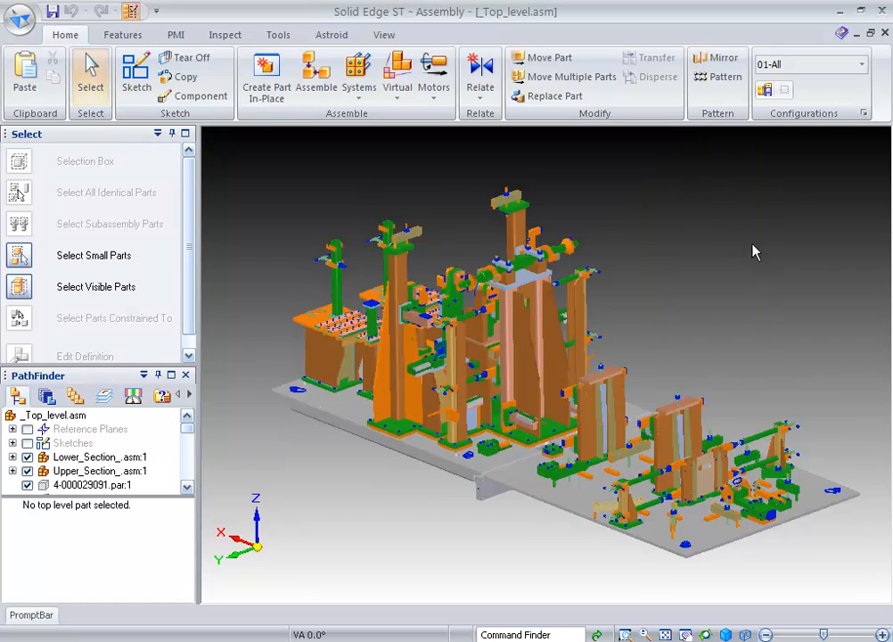
mouse_move(769, 244)
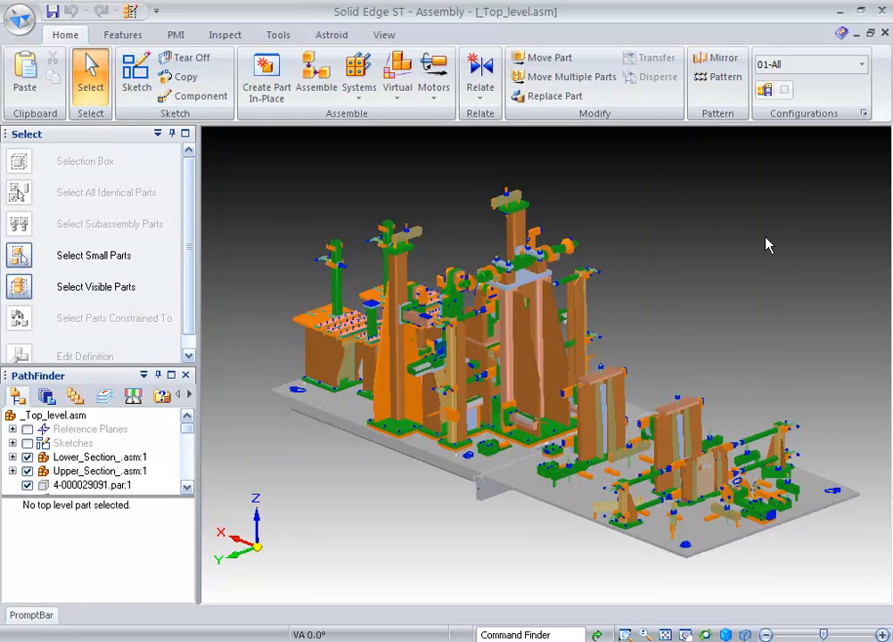
mouse_move(245, 228)
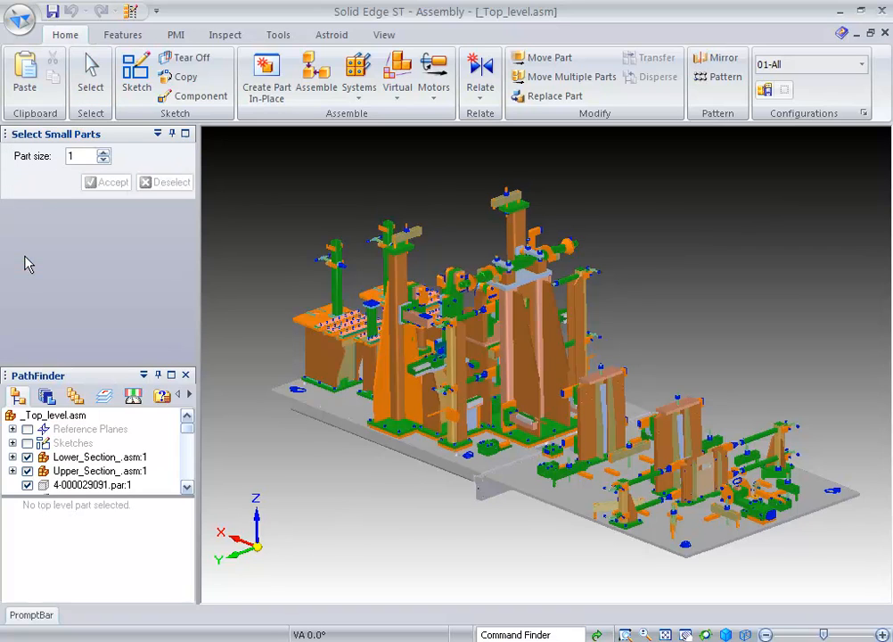
mouse_move(104, 156)
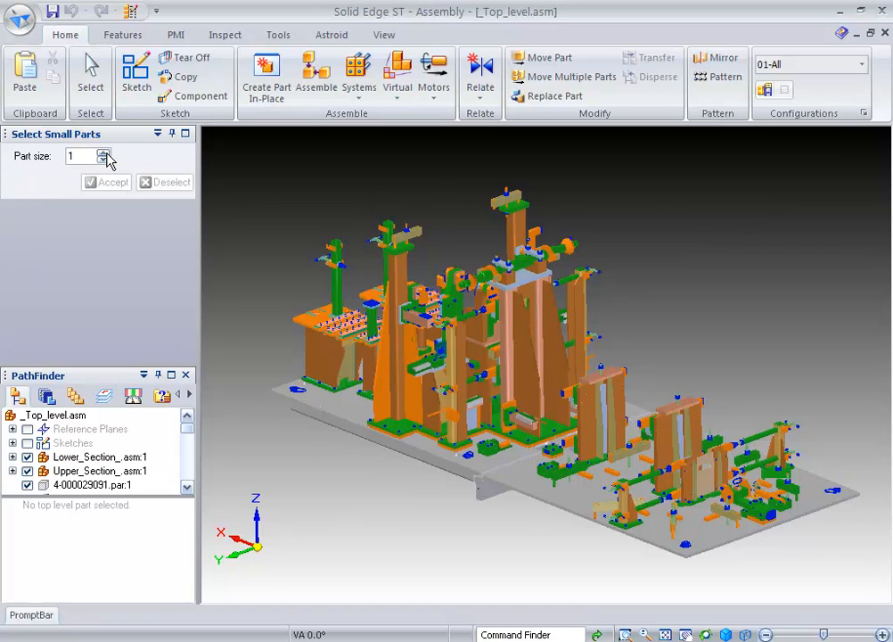
left_click(104, 158)
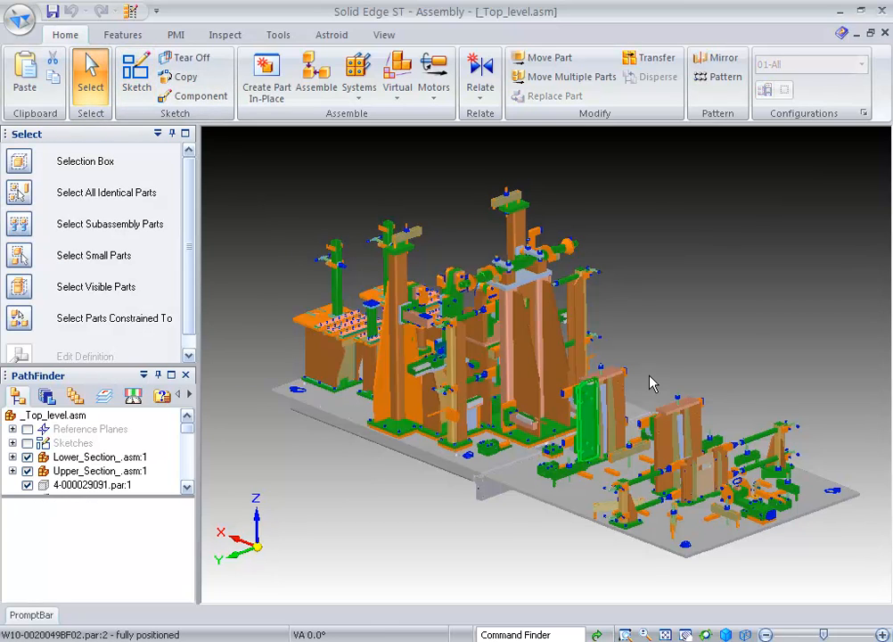
mouse_move(5, 147)
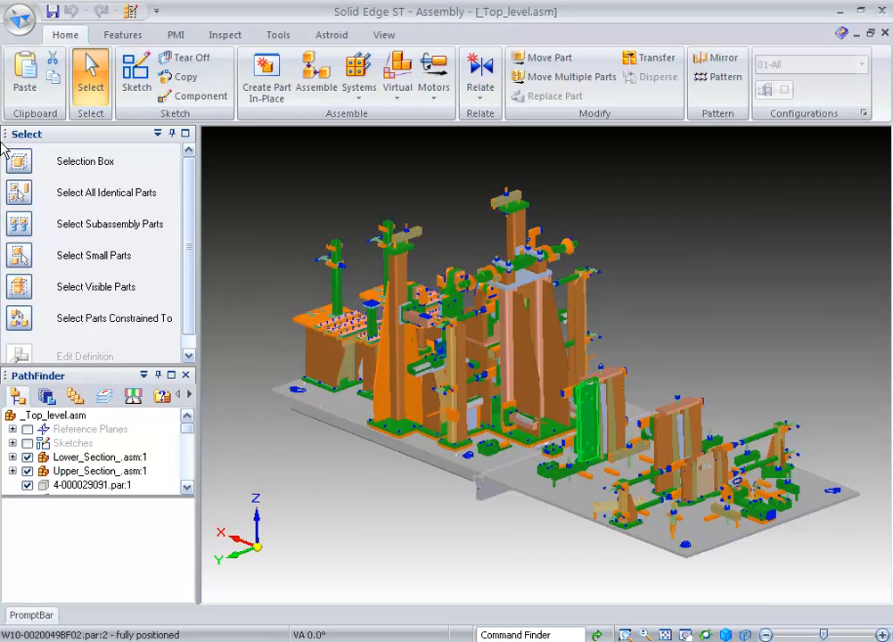
mouse_move(106, 192)
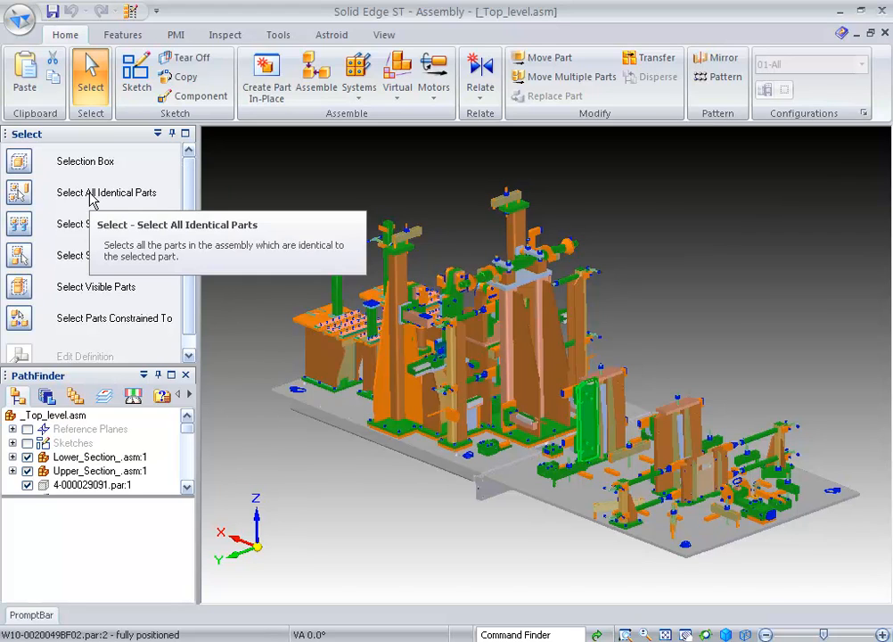
mouse_move(25, 227)
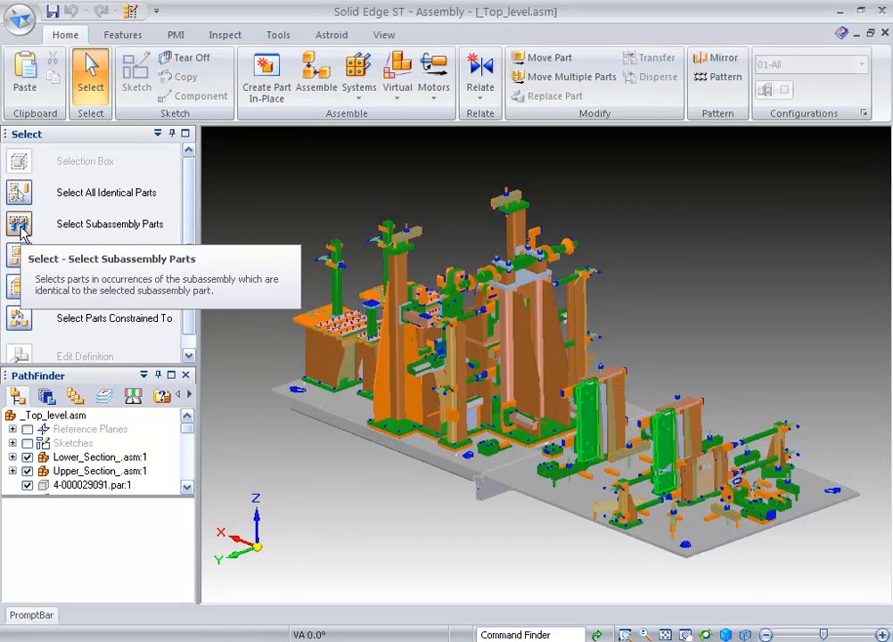
mouse_move(730, 367)
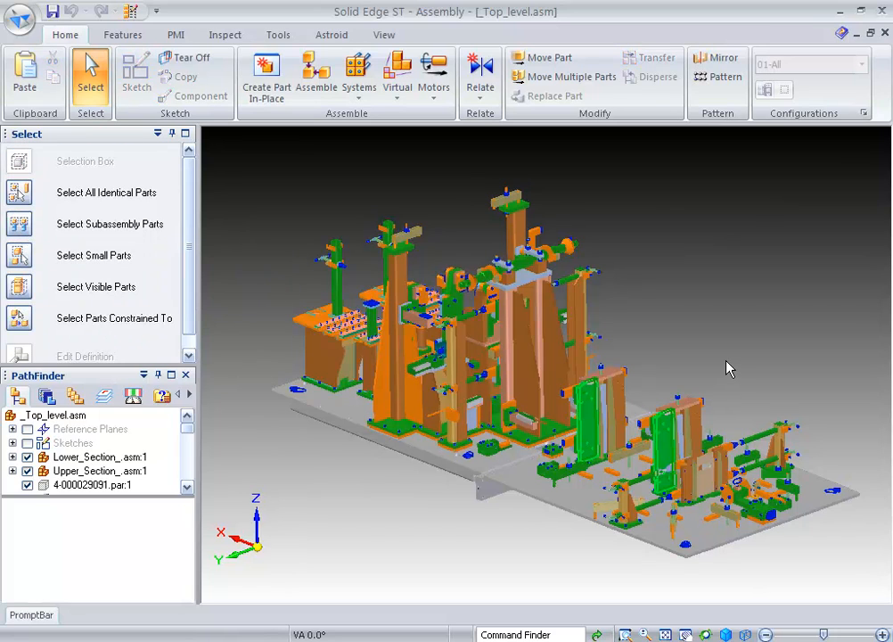
mouse_move(256, 252)
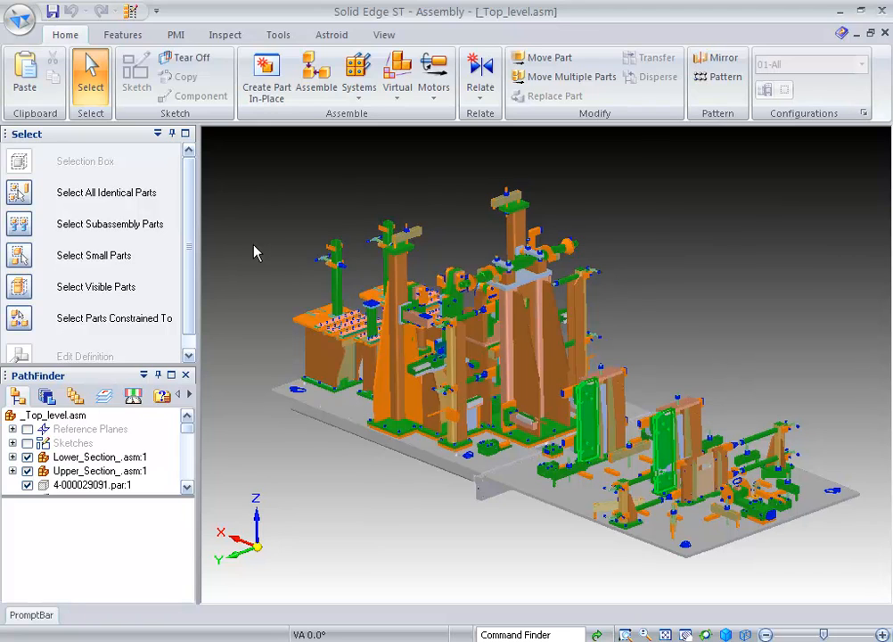
mouse_move(20, 192)
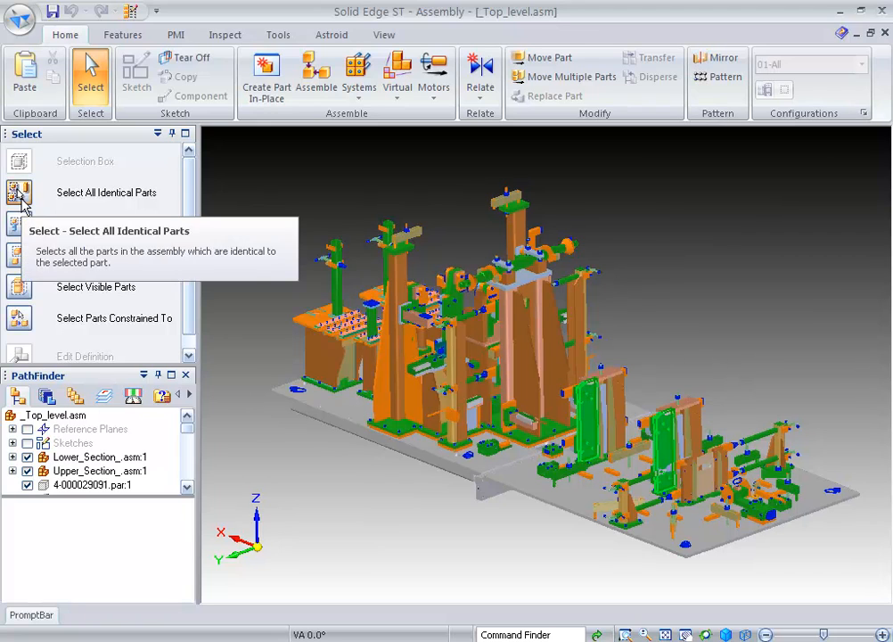
mouse_move(698, 283)
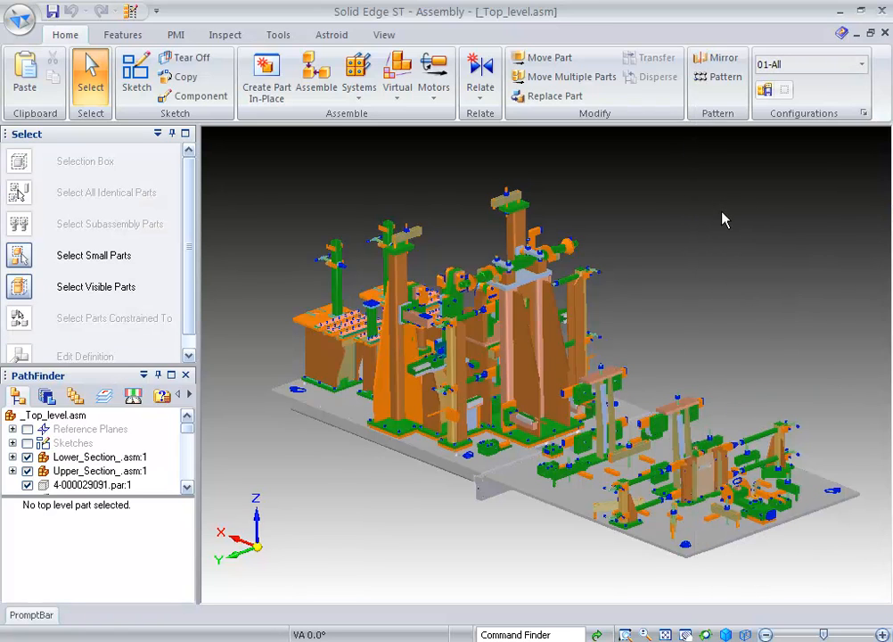
mouse_move(600, 309)
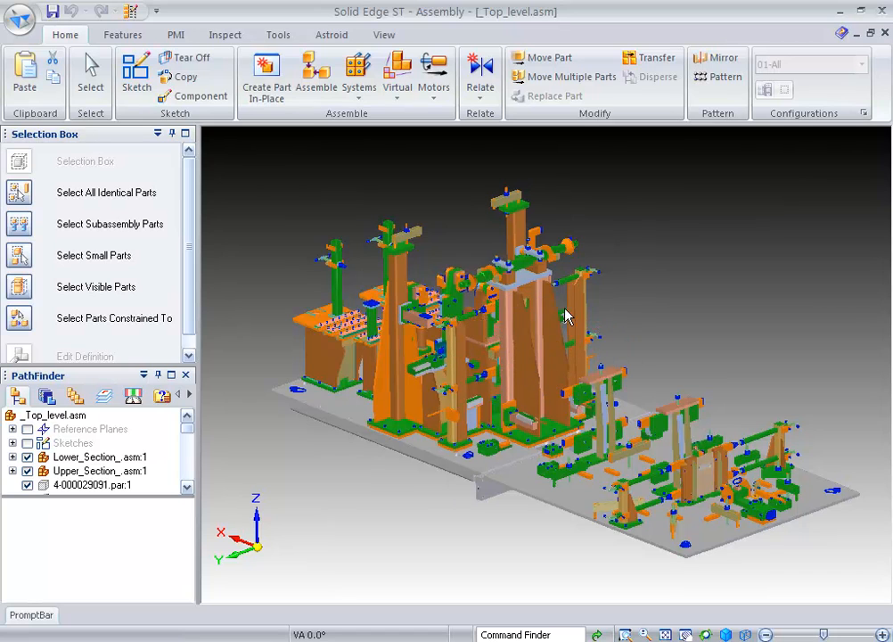
Step: Box-select the central framed parts of the jig and hide them
left_click(517, 321)
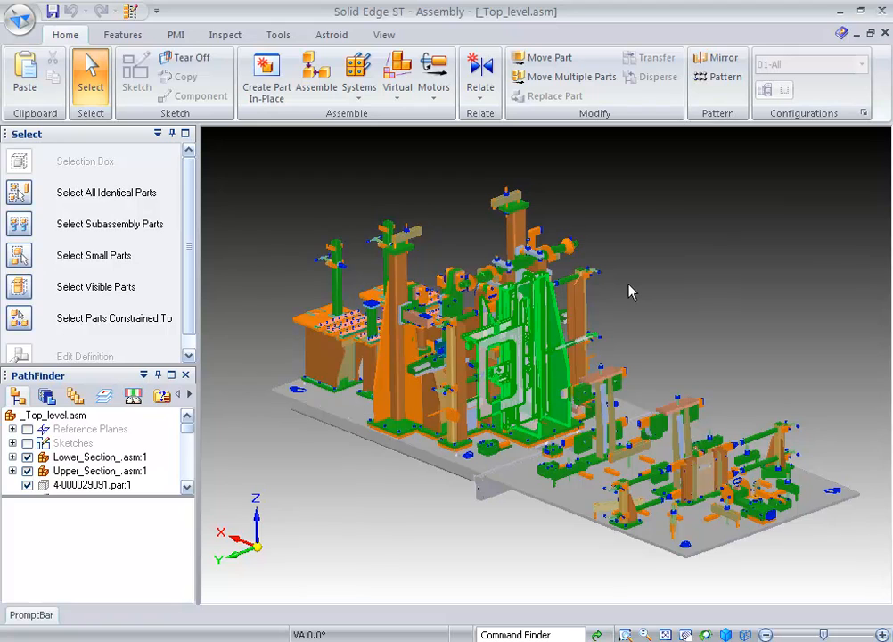
right_click(630, 291)
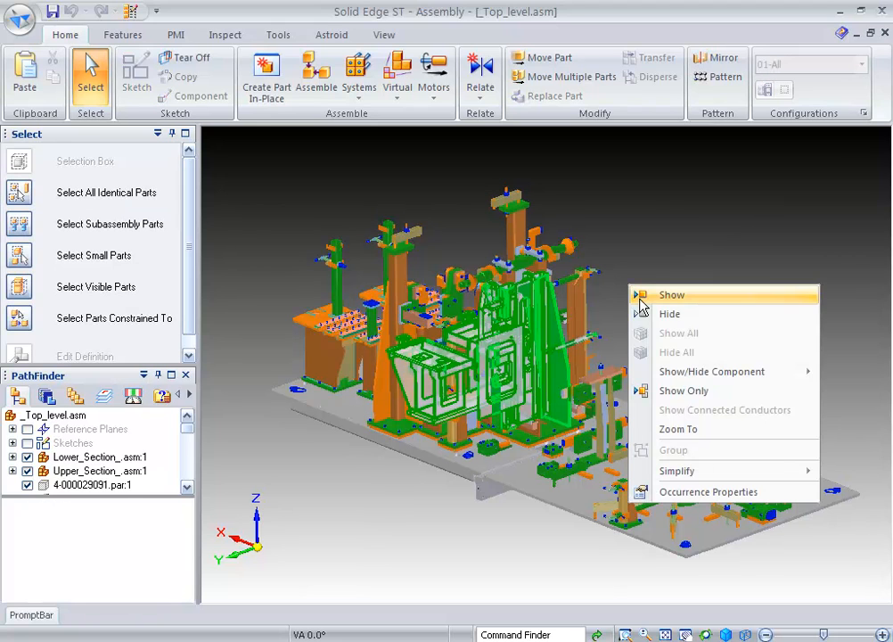
left_click(672, 294)
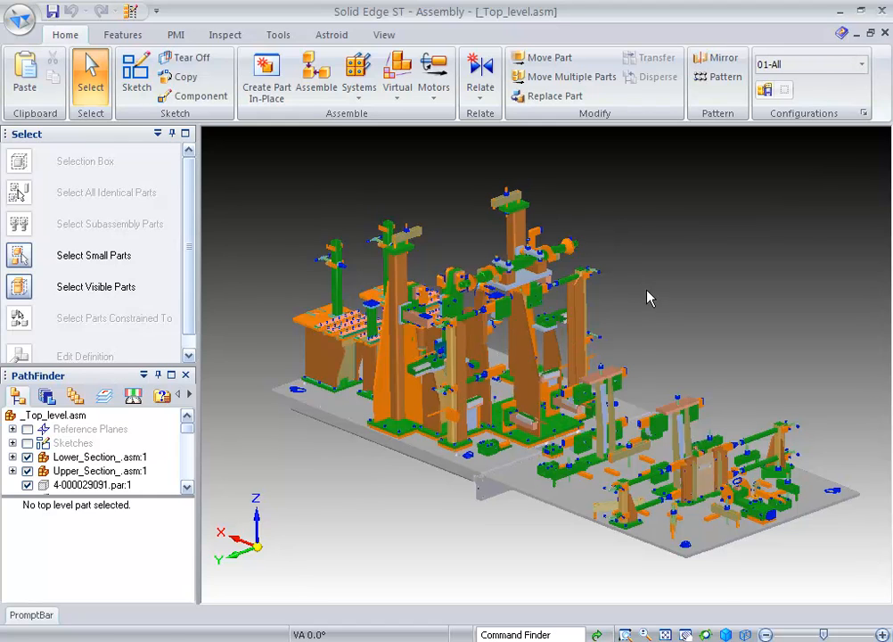
Step: Pick a jig part to select all parts constrained to it
left_click(329, 347)
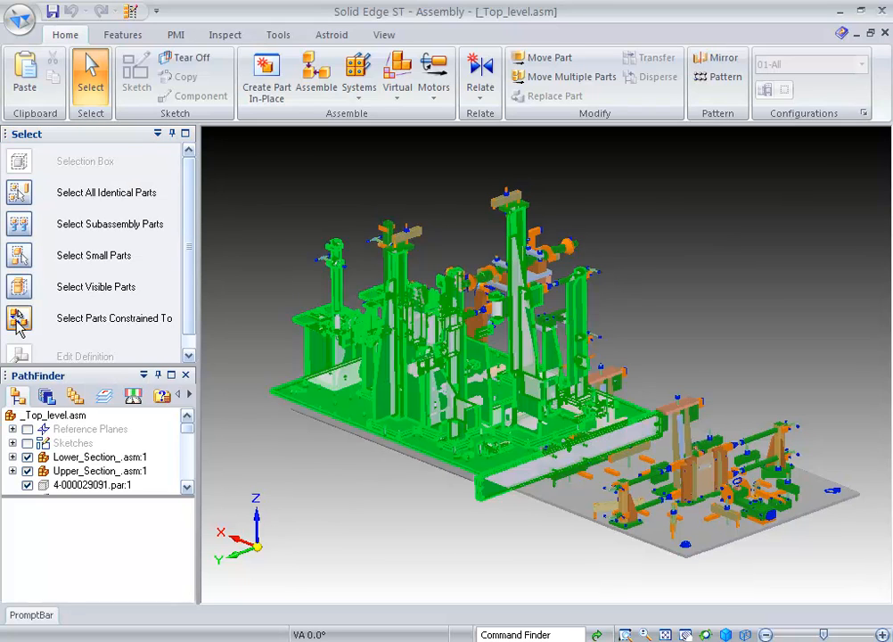
mouse_move(19, 325)
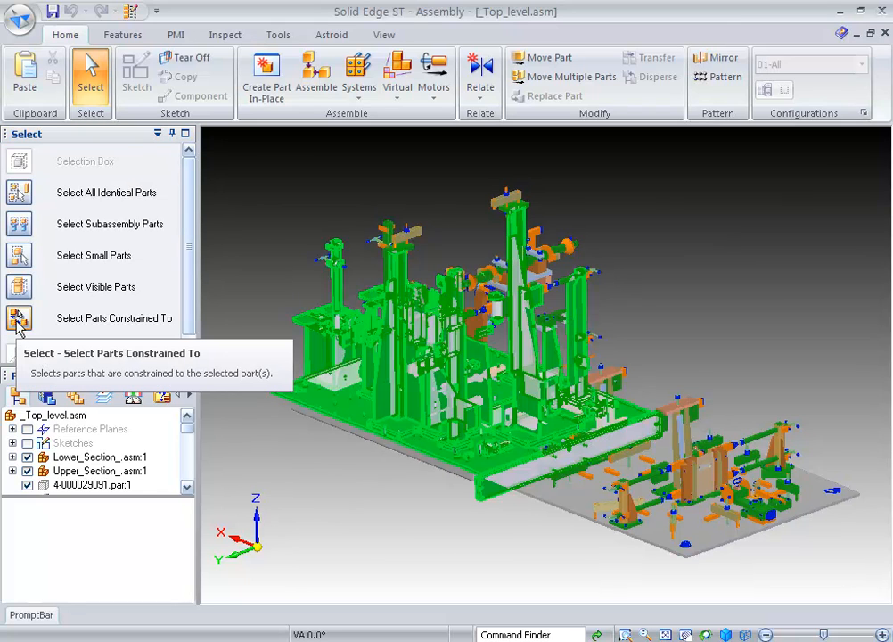
mouse_move(691, 336)
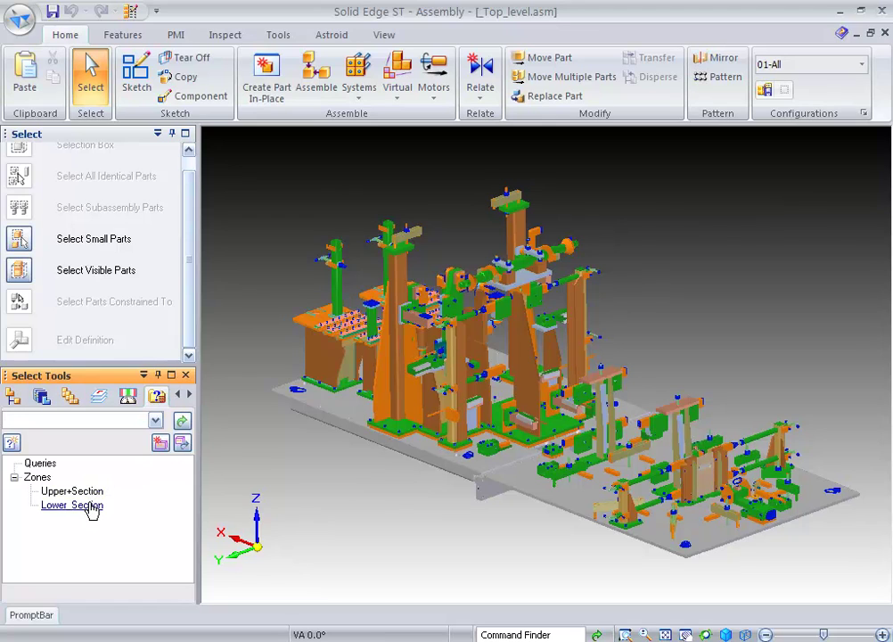
Step: Show the Upper+Section zone box, choose Lower_Section, then hide the Upper+Section zone box
right_click(71, 490)
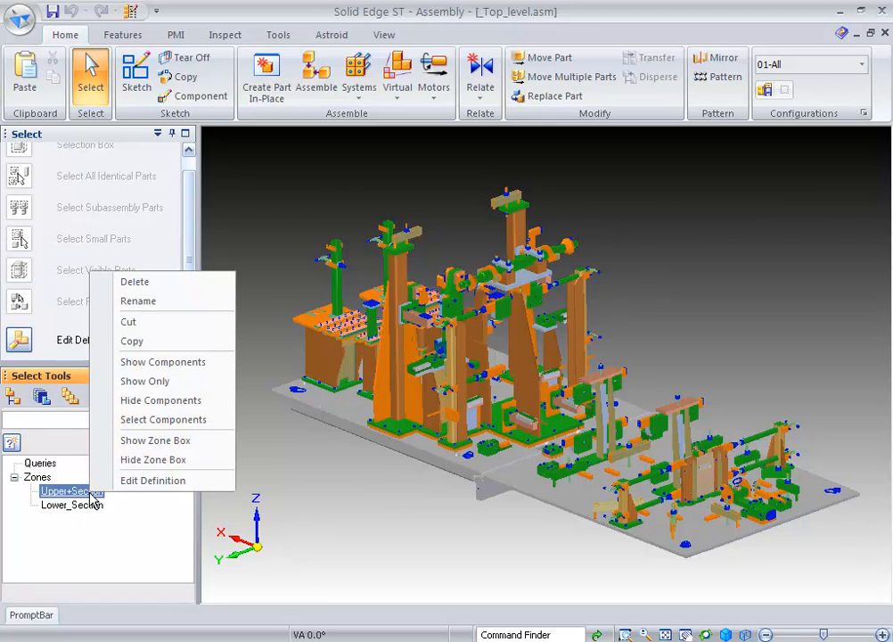
mouse_move(135, 459)
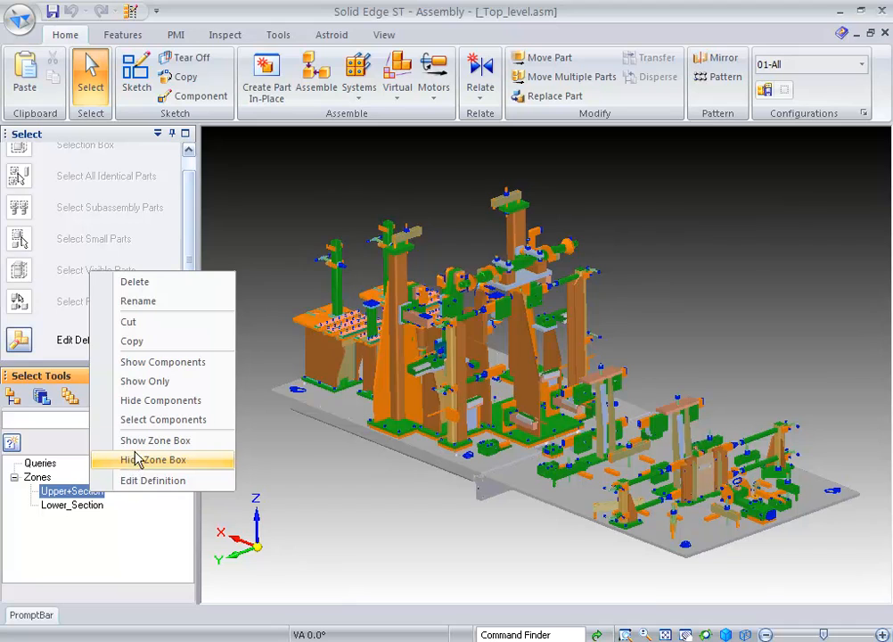
left_click(154, 459)
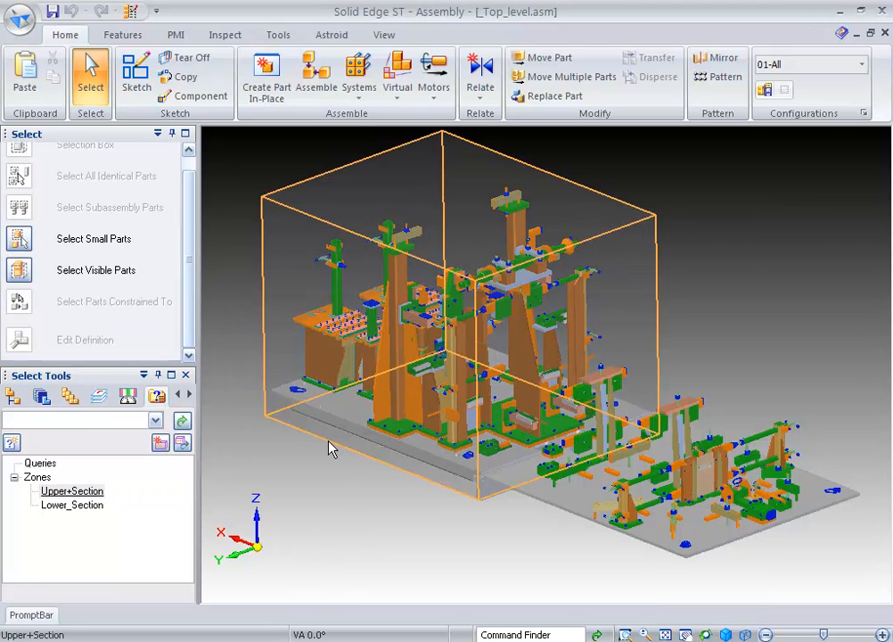
mouse_move(331, 448)
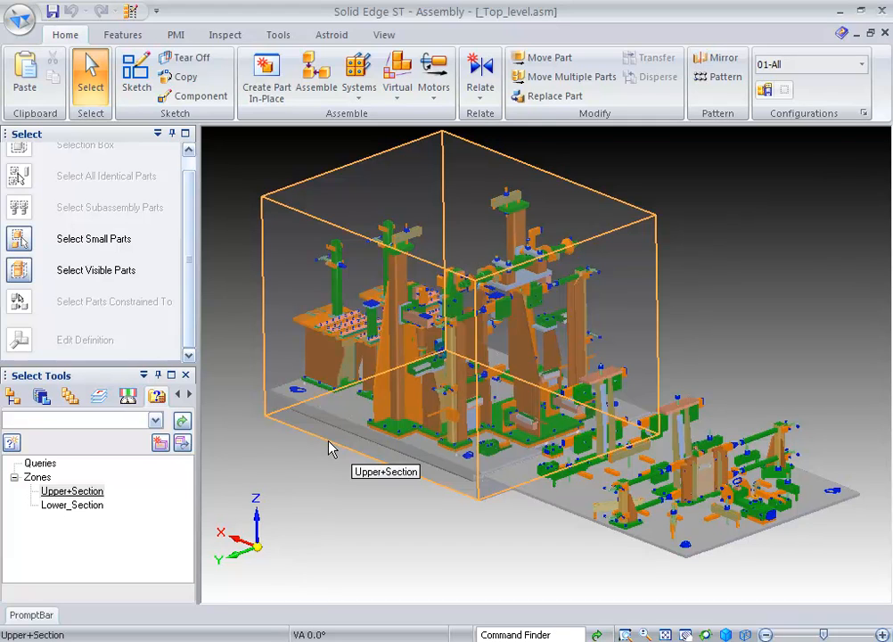
left_click(73, 504)
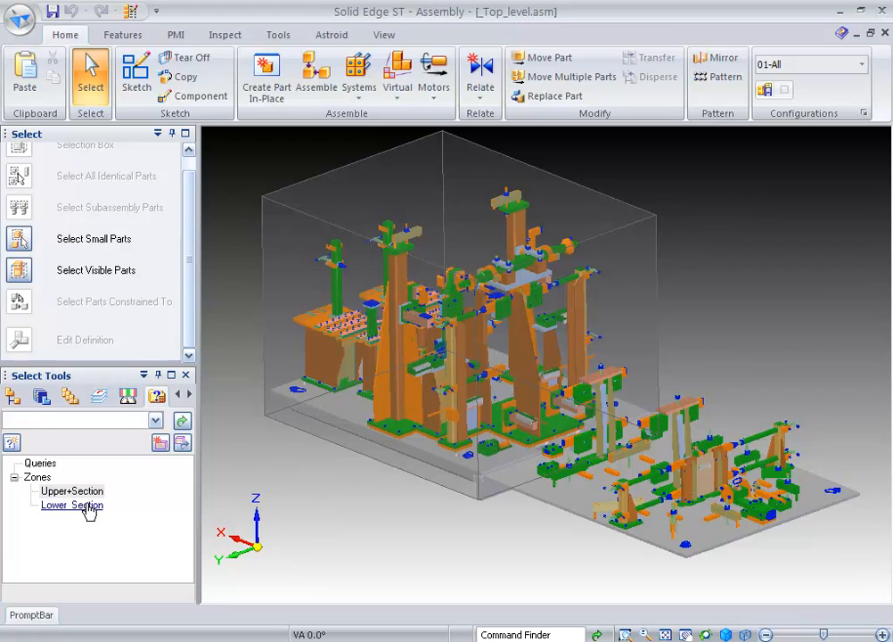
left_click(71, 504)
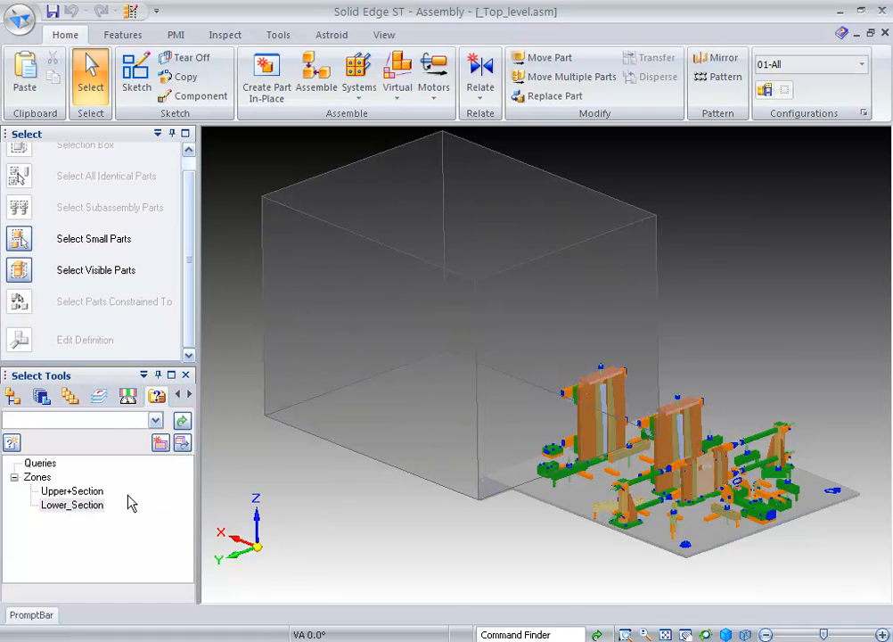
right_click(70, 490)
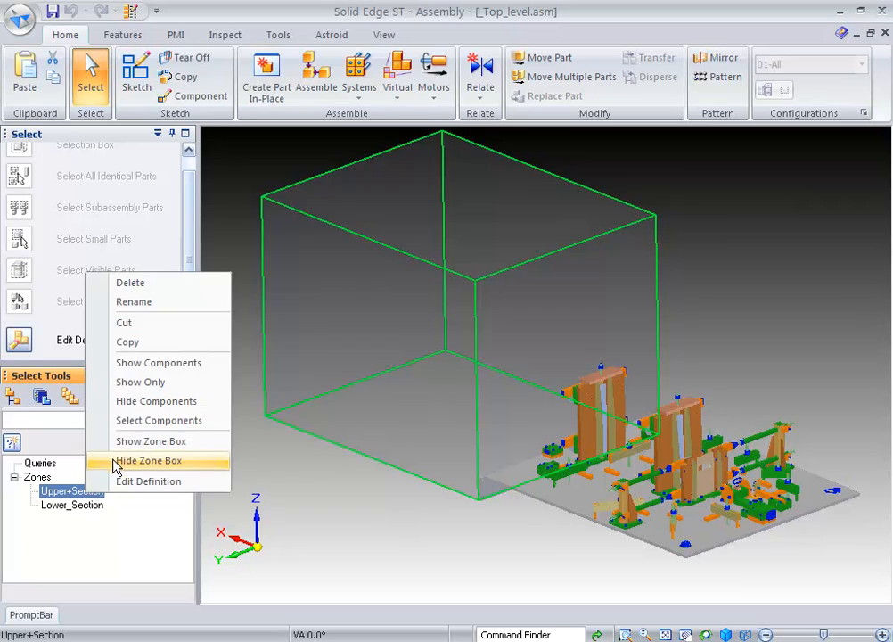
left_click(152, 461)
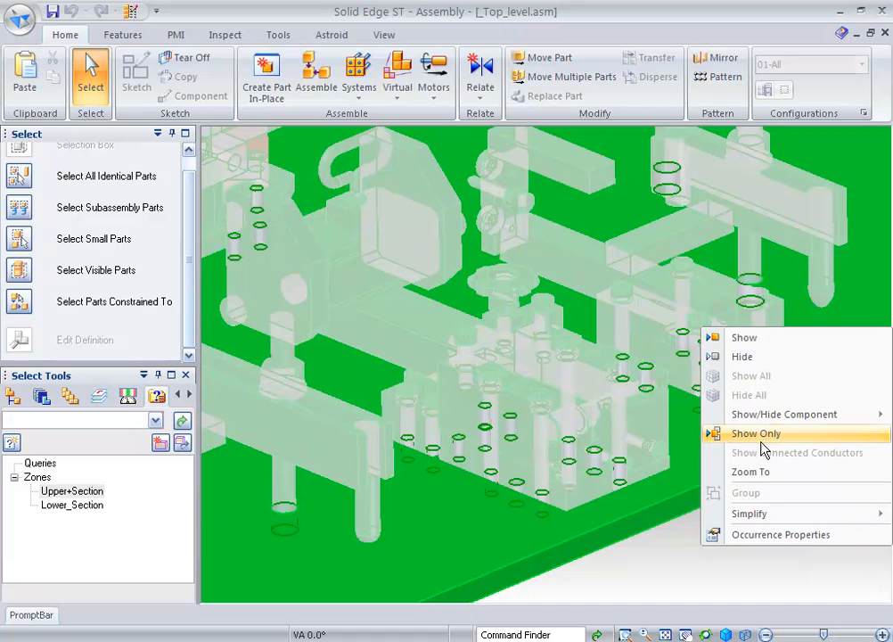
Step: Show only the selected Upper_Section zone parts
left_click(755, 433)
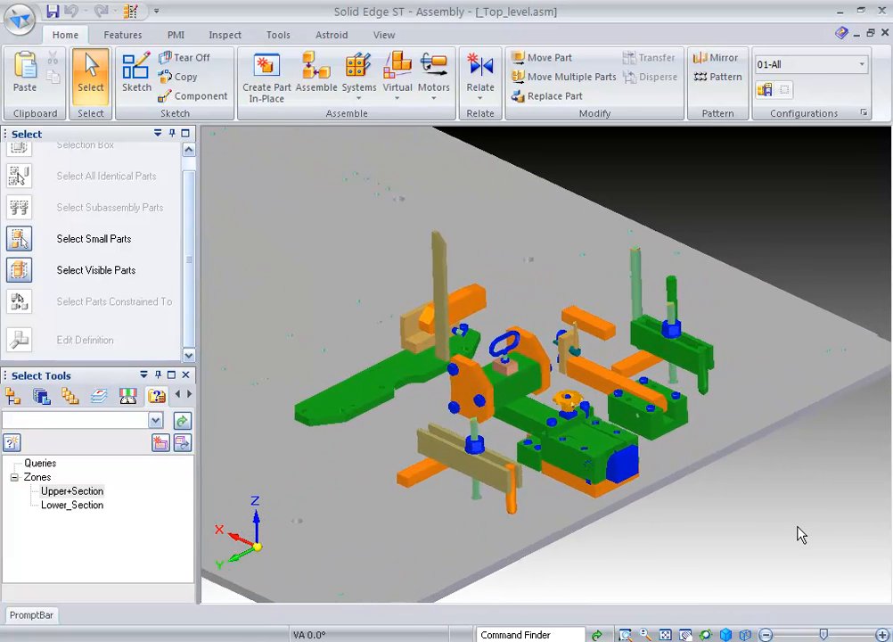
Step: Switch the display configuration to 02-Import_JT
left_click(861, 64)
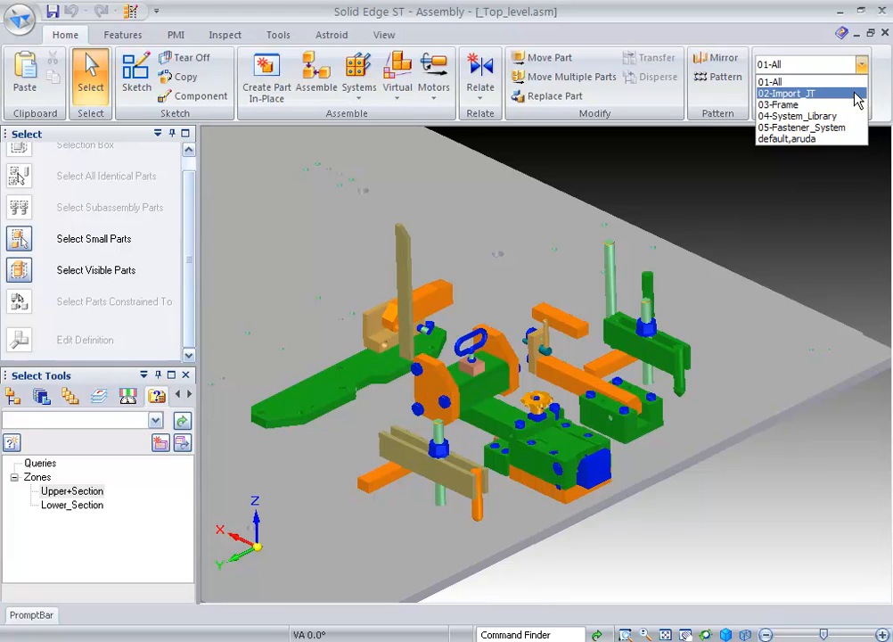
left_click(799, 92)
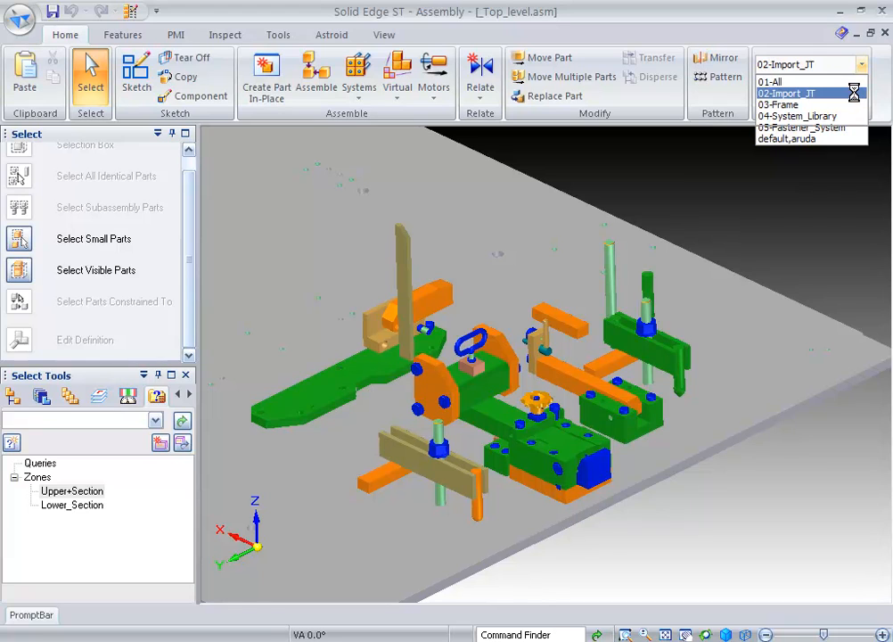
left_click(792, 91)
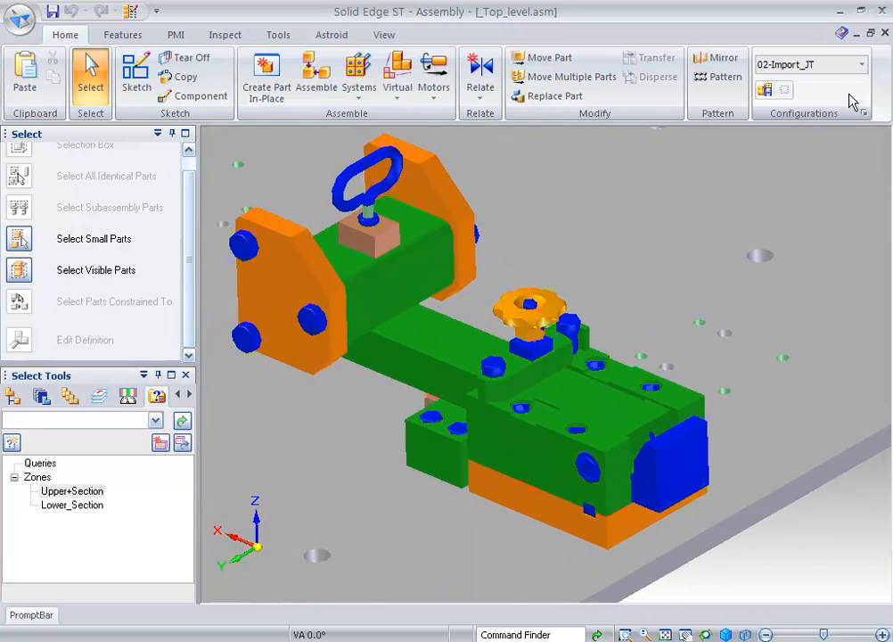
mouse_move(549, 57)
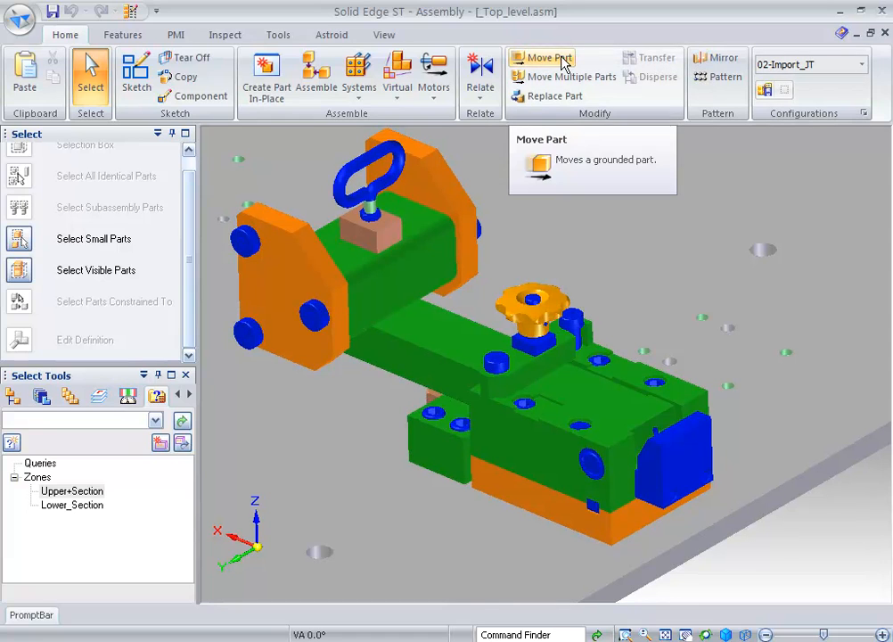
Step: Move the clamp knob part using Move Part with No analysis selected
left_click(546, 57)
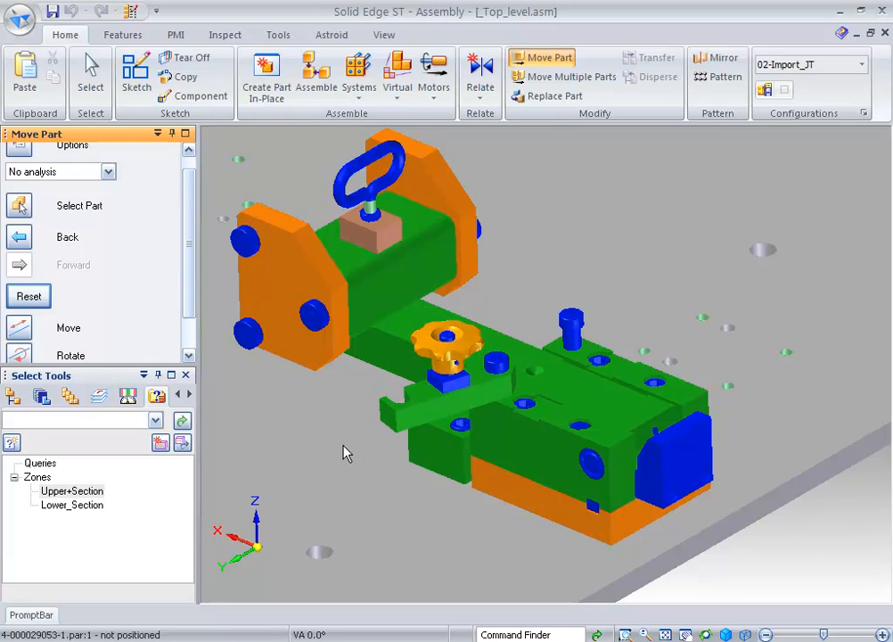
mouse_move(344, 434)
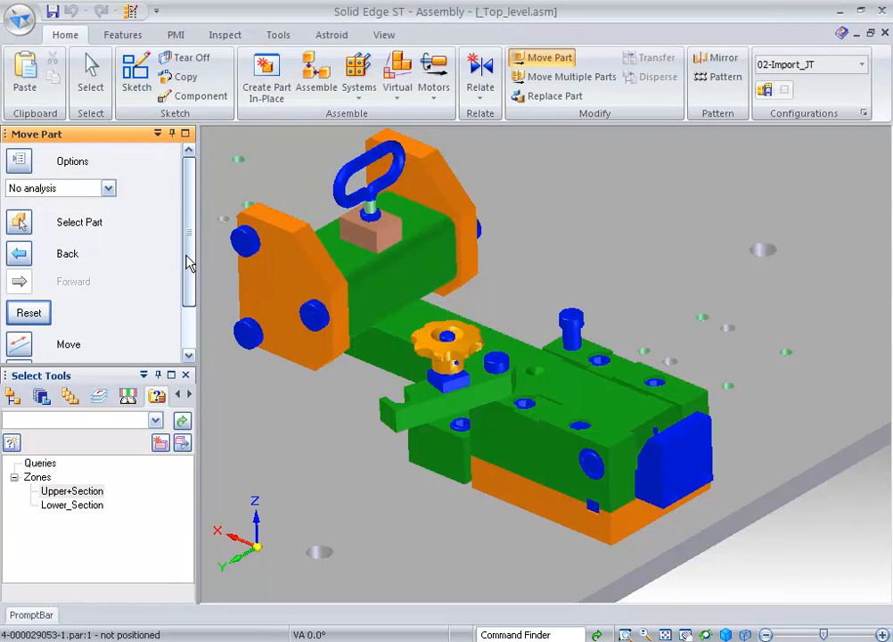
left_click(107, 188)
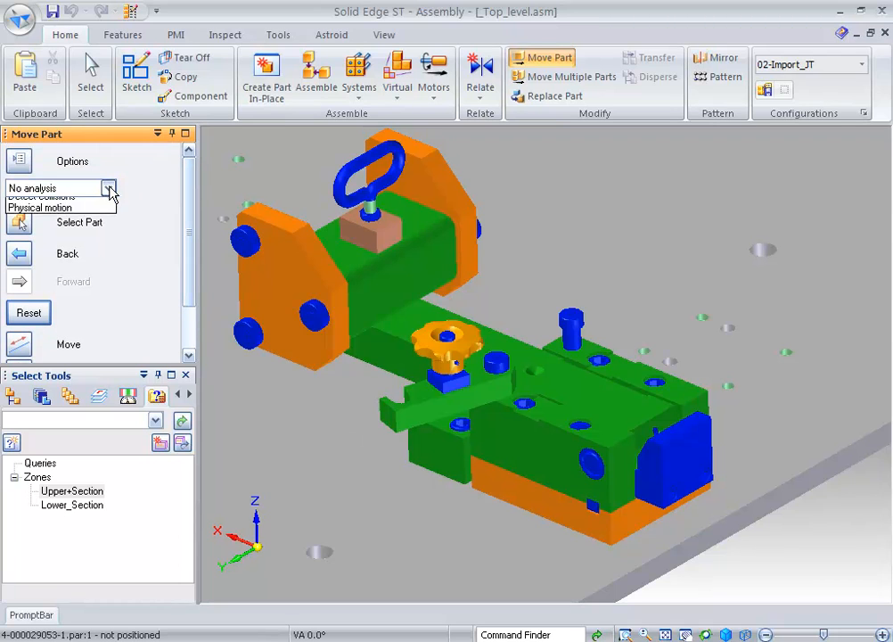
left_click(109, 188)
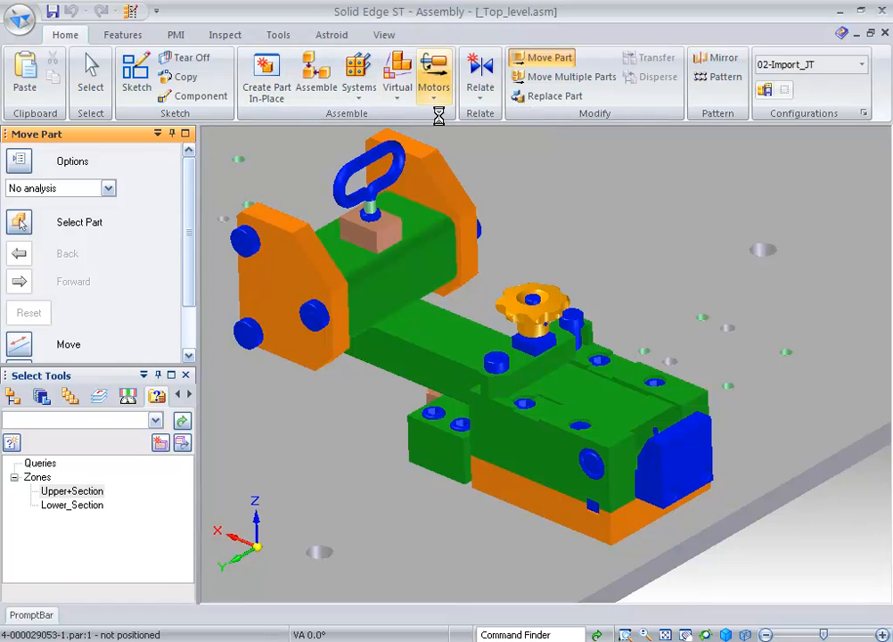
Step: Add a rotary motor turning the knob clamp arm 135 degrees about its pivot
left_click(432, 71)
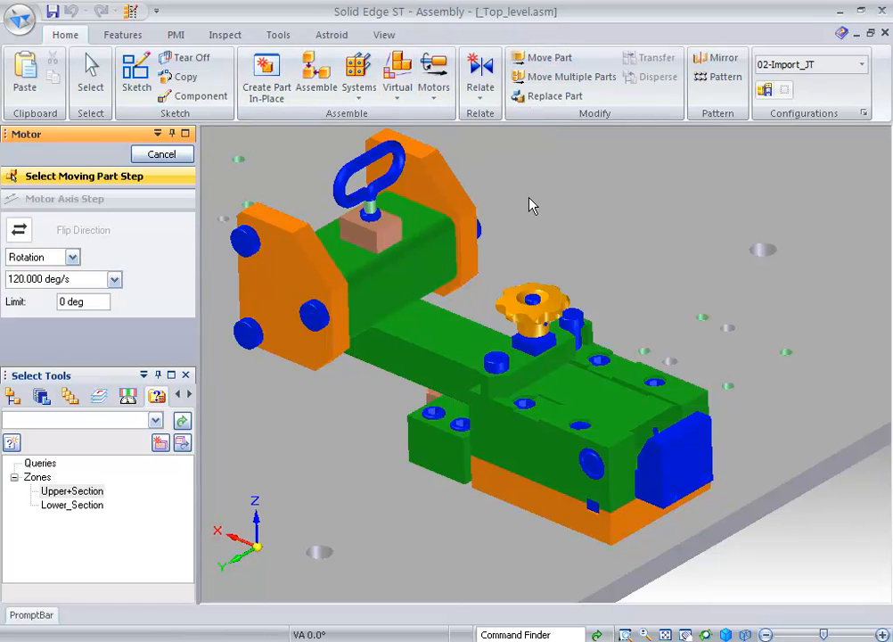
left_click(499, 385)
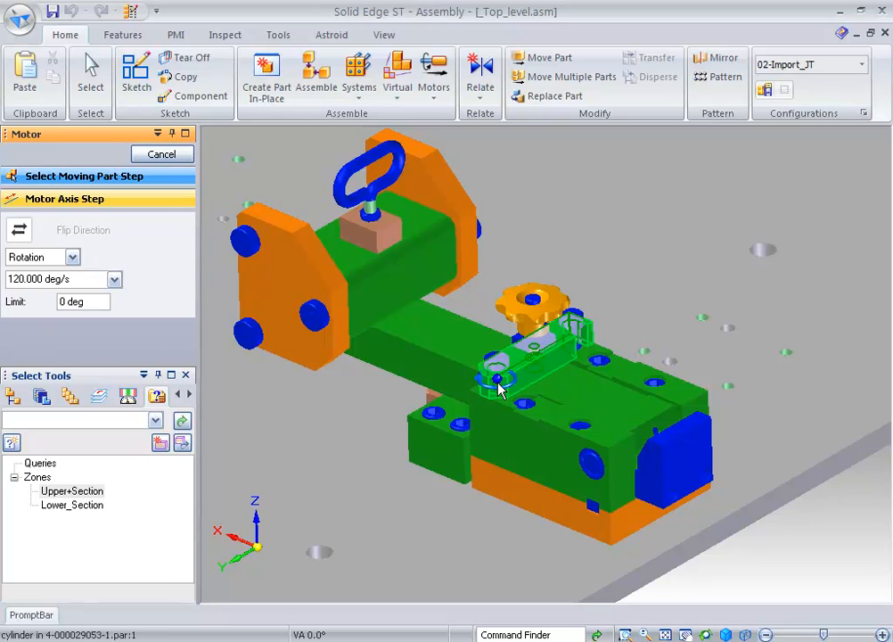
left_click(497, 377)
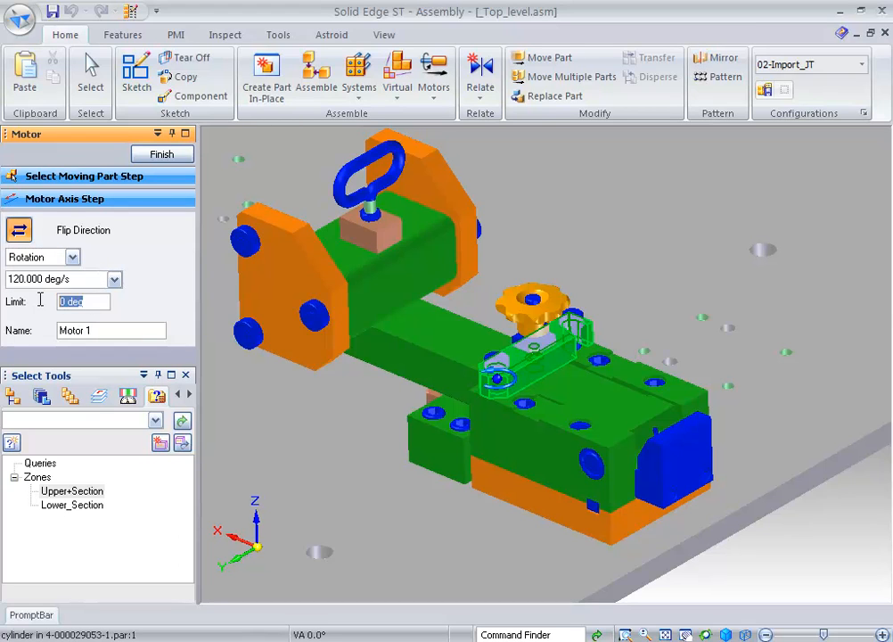
type("135 deg")
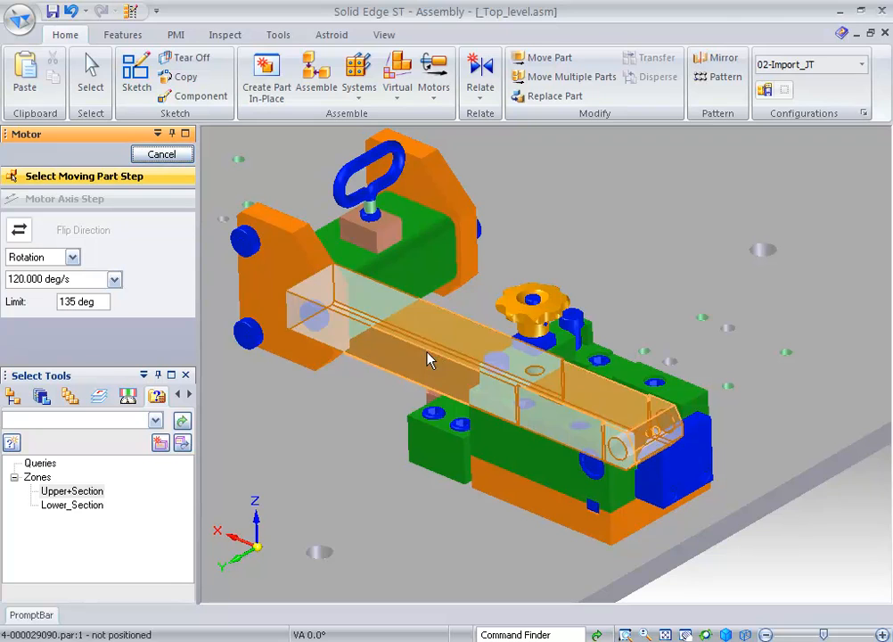
Step: Add a second motor turning the long tubing arm 90 degrees
left_click(625, 453)
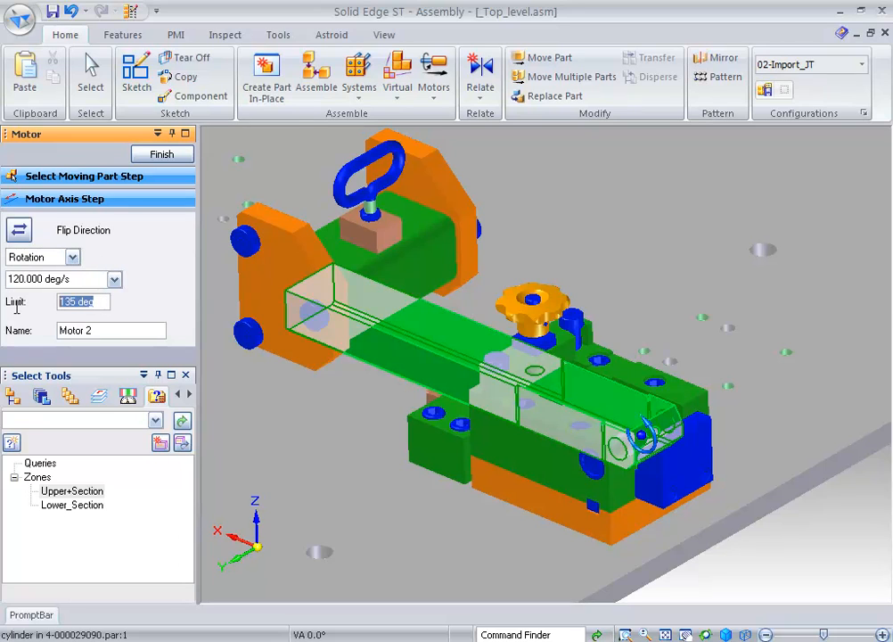
type("90 deg")
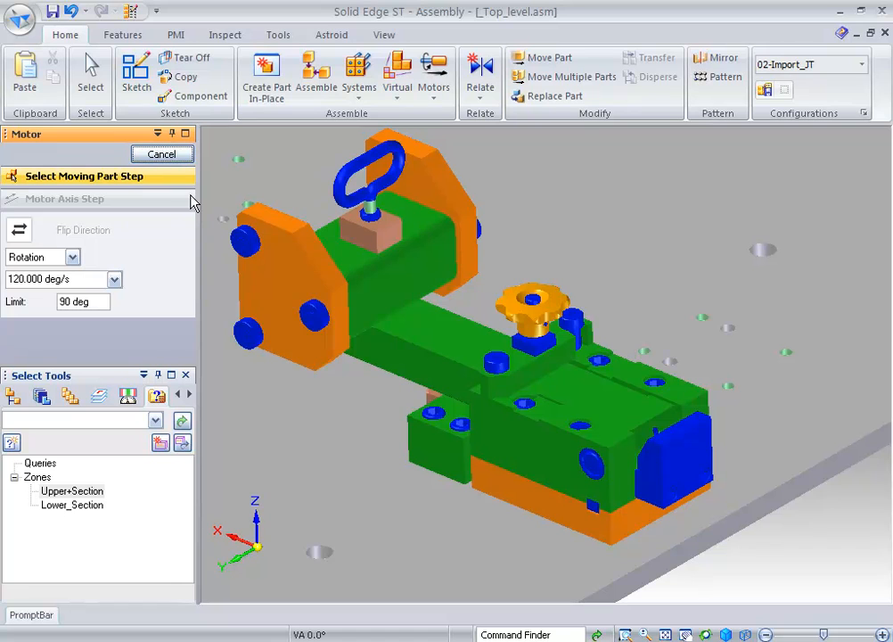
left_click(162, 154)
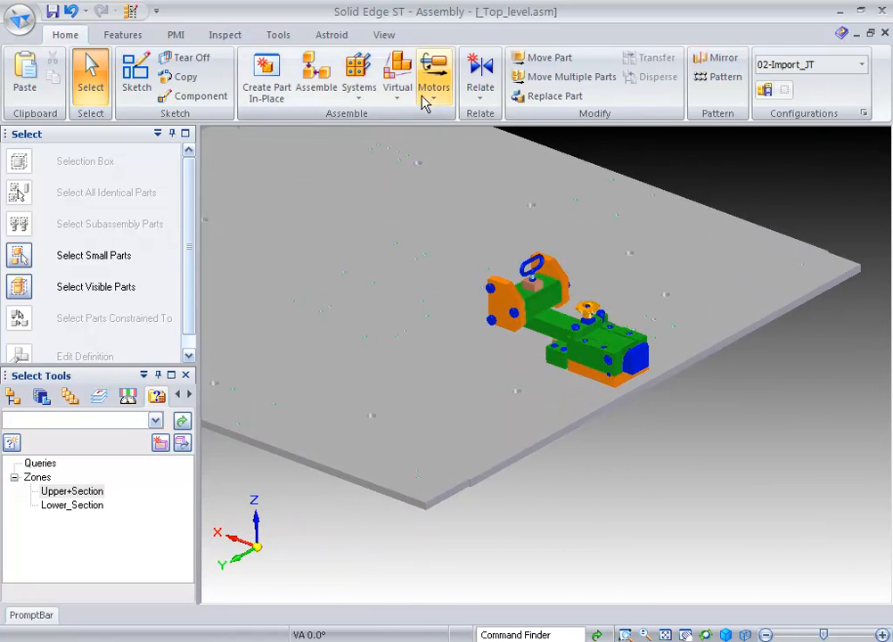
Step: Create a motor simulation with Motor 1 and Motor 2 in the animation group
left_click(433, 76)
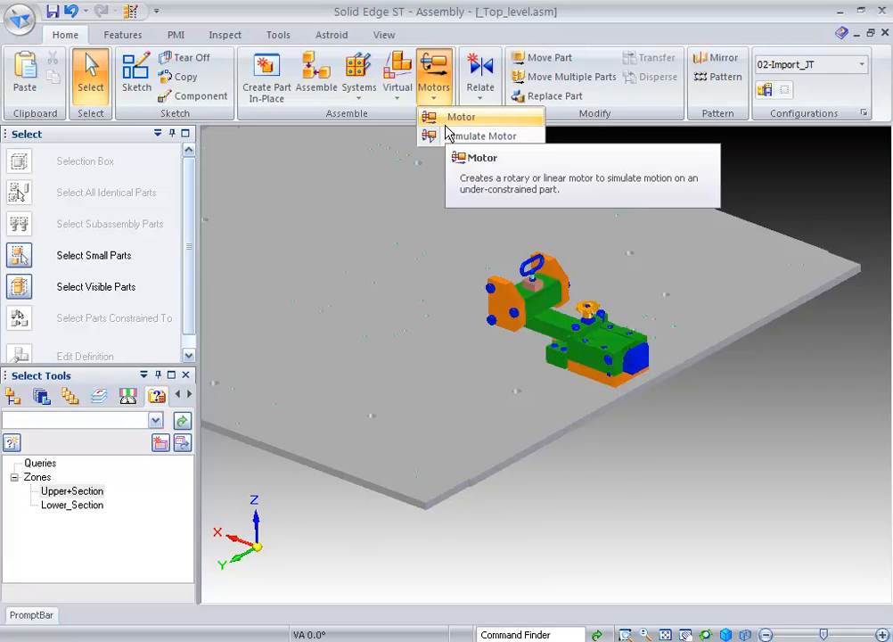
left_click(469, 116)
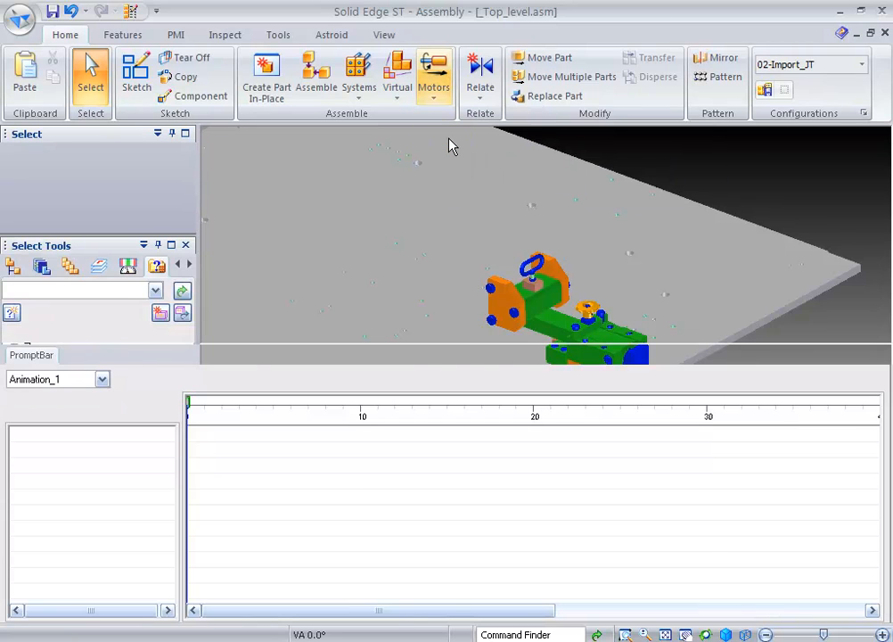
left_click(433, 76)
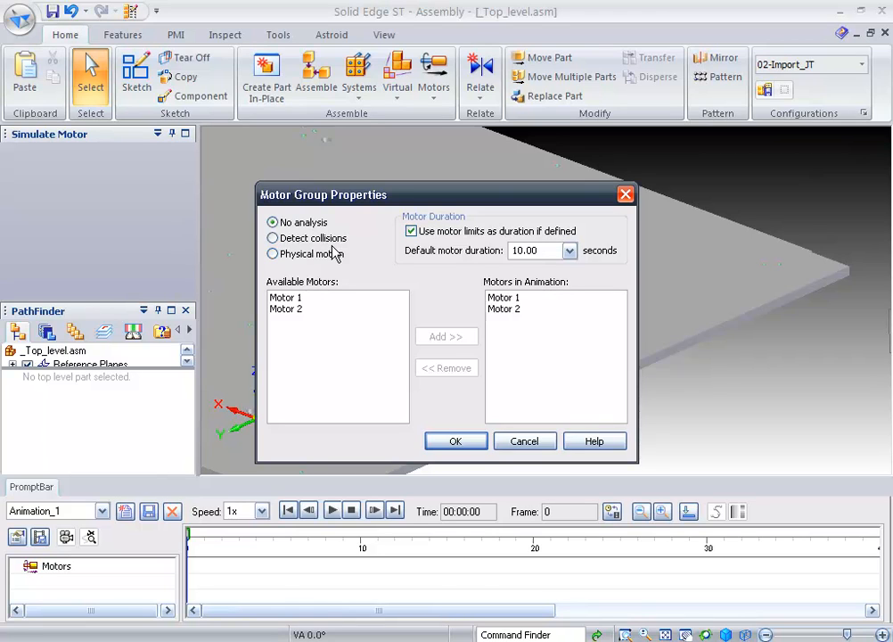
mouse_move(319, 308)
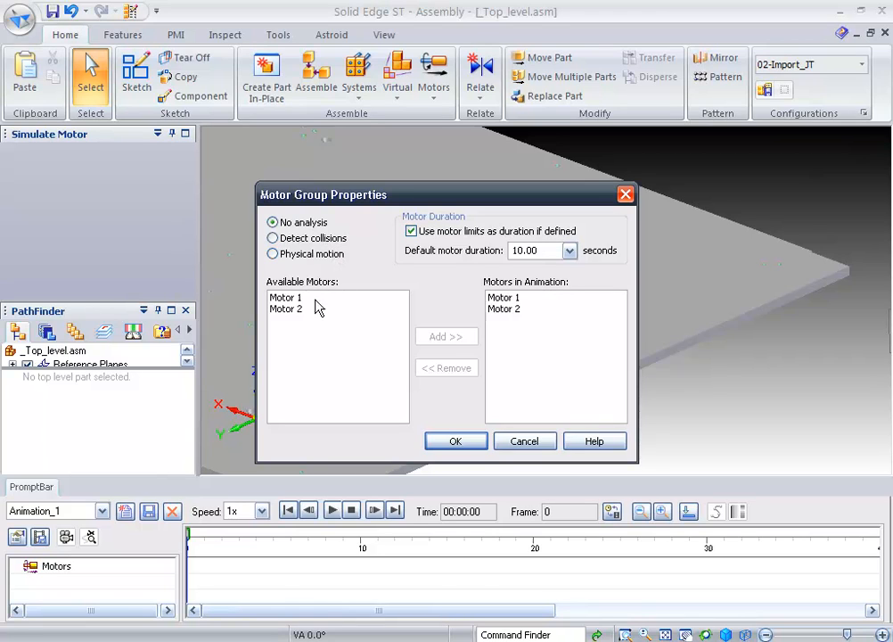
mouse_move(547, 314)
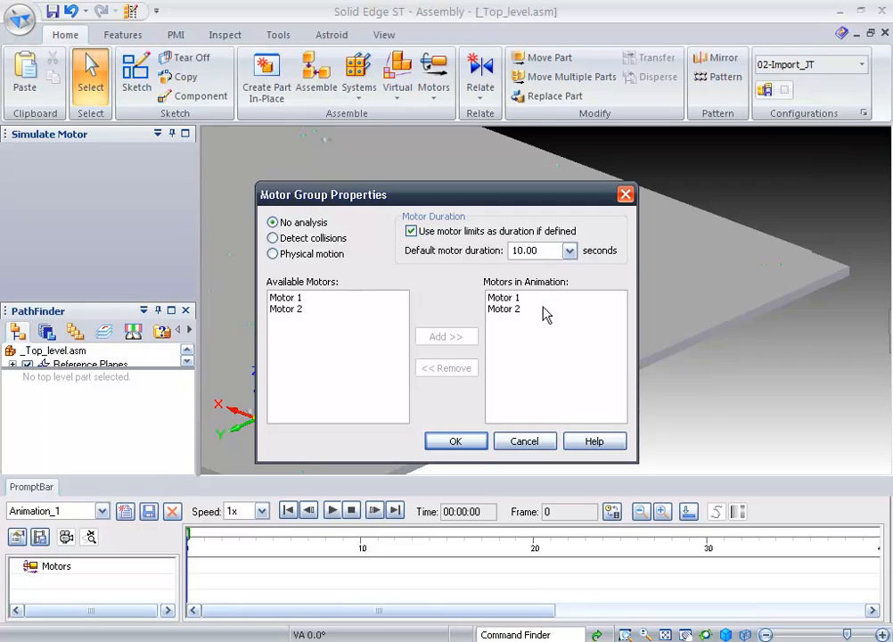
left_click(455, 440)
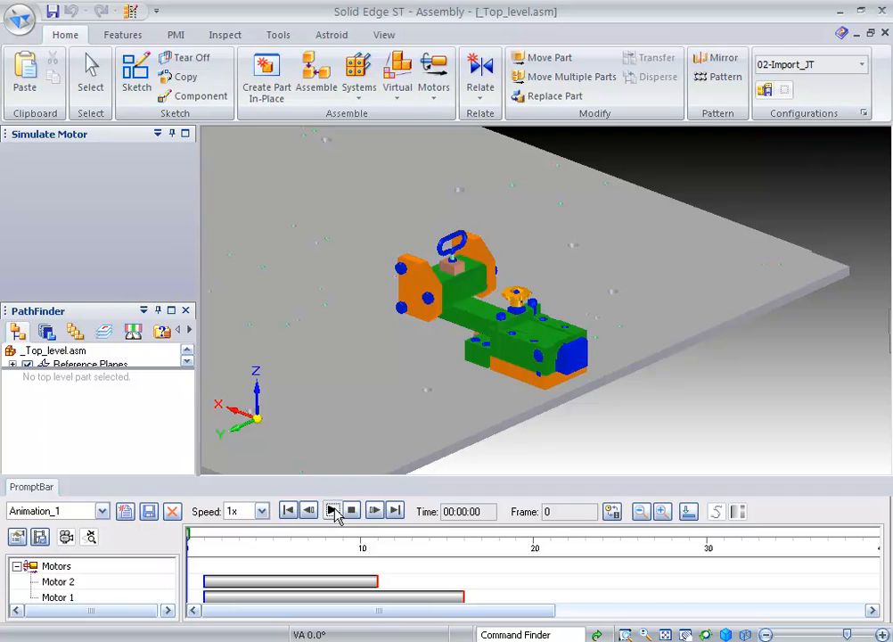
Step: Play the clamp-arm motor animation, pausing and resuming once, then stop playback
left_click(331, 511)
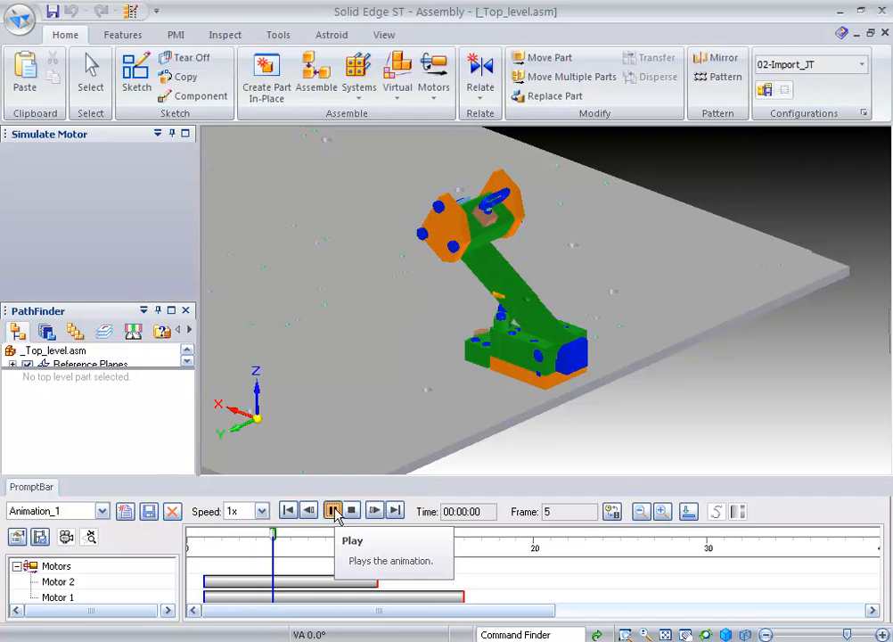
left_click(332, 511)
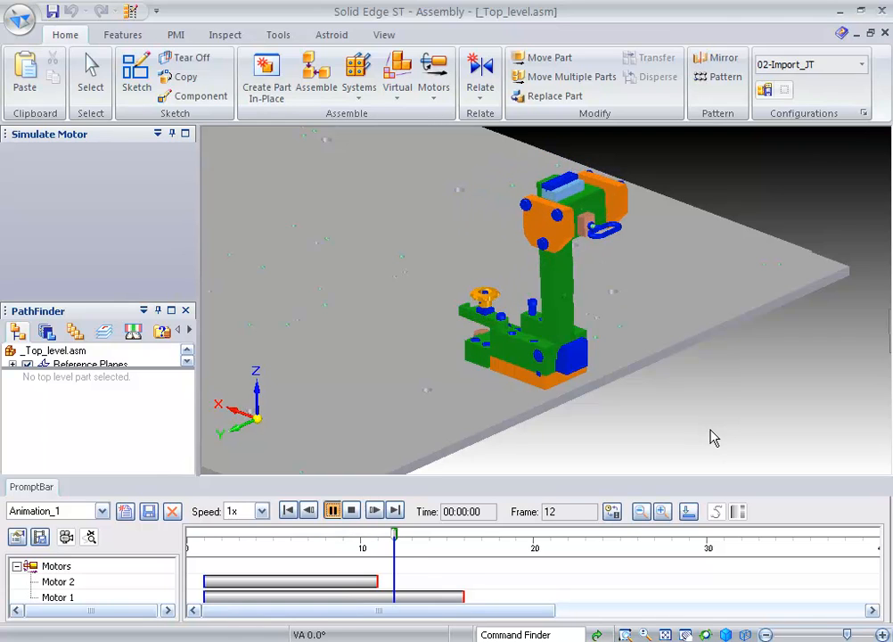
left_click(374, 510)
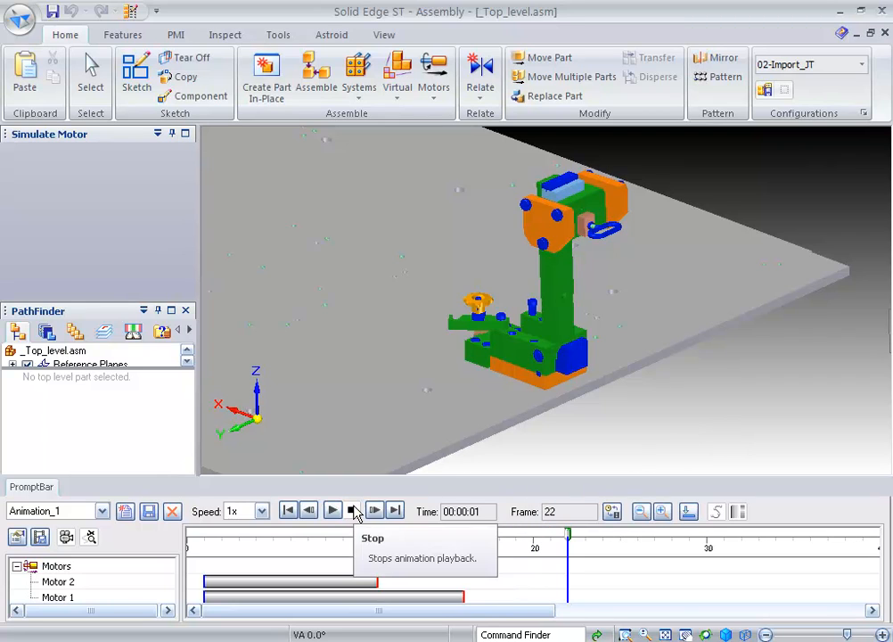
left_click(288, 509)
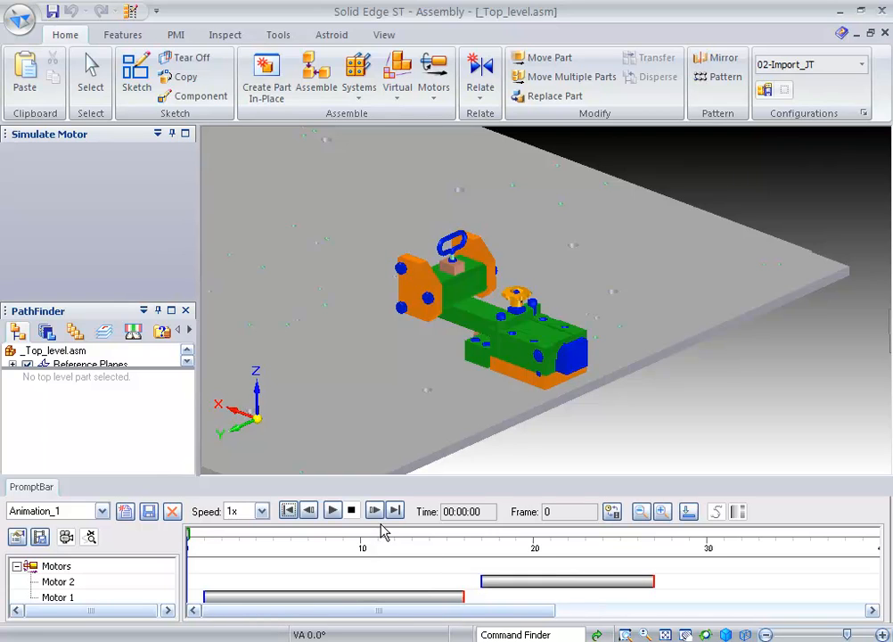
mouse_move(331, 509)
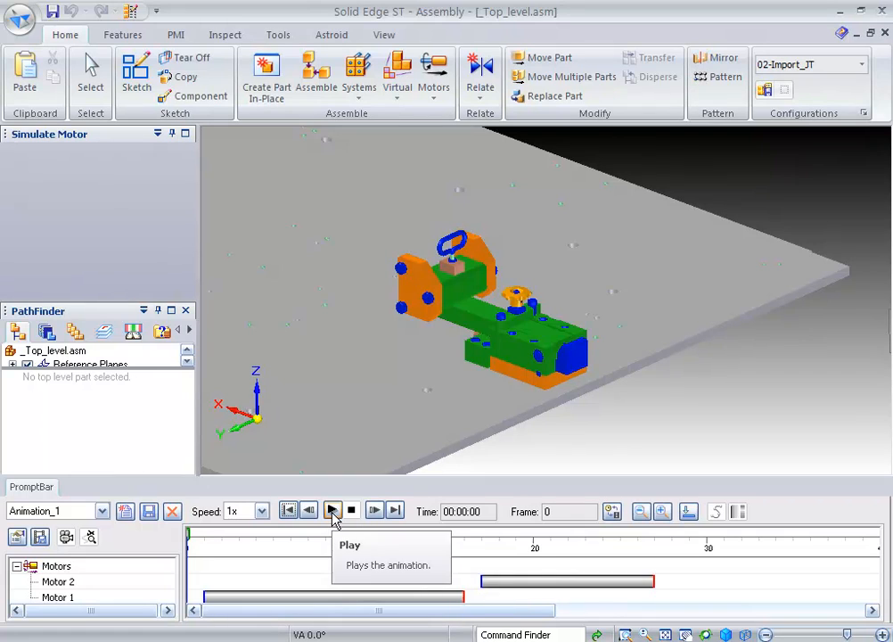
Step: Play the re-timed motor animation, toggling between play and pause several times
left_click(331, 511)
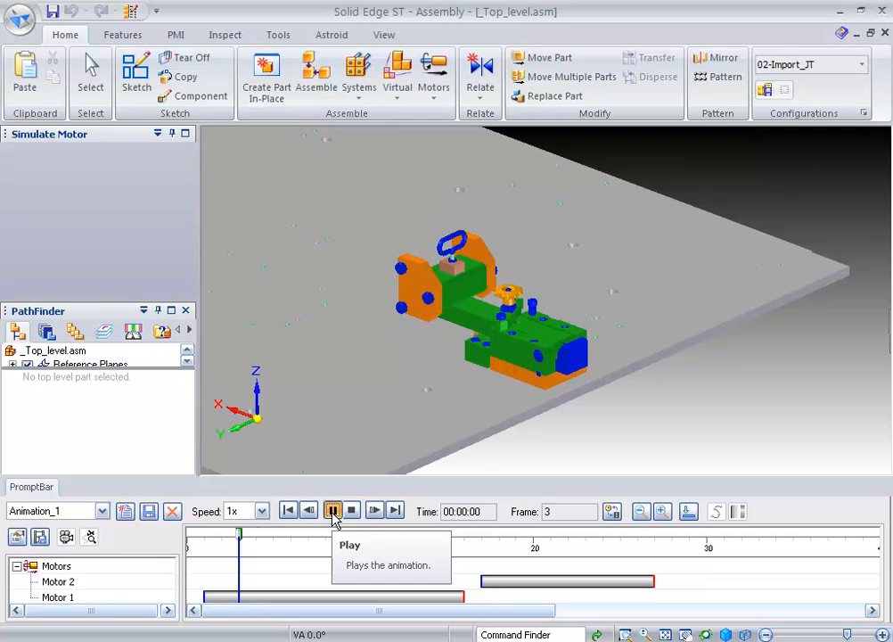
left_click(332, 511)
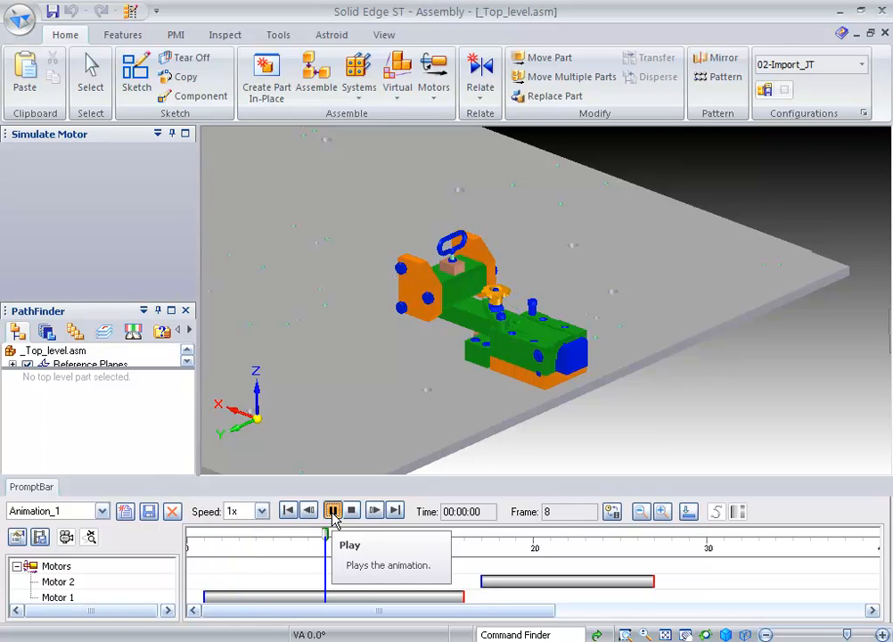
left_click(331, 510)
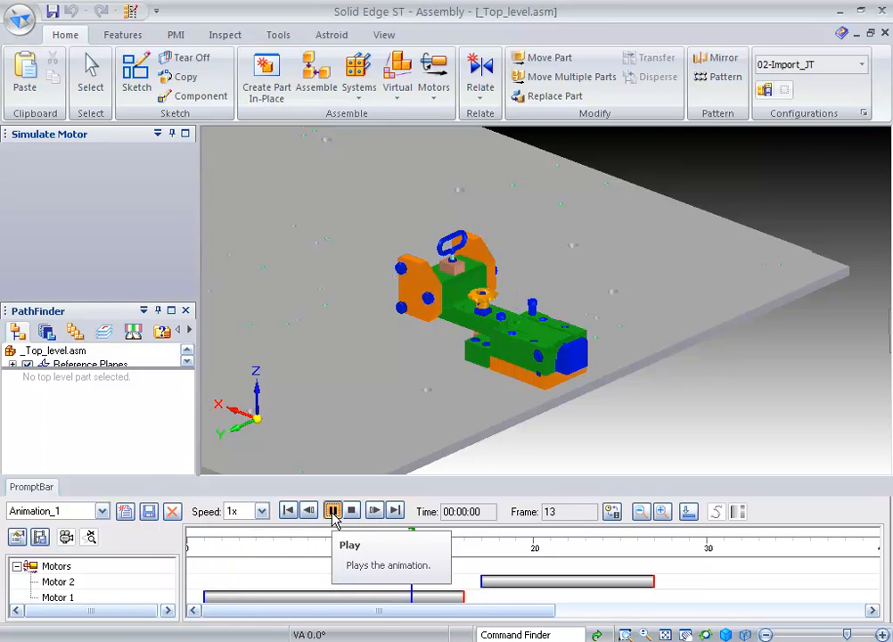
left_click(332, 510)
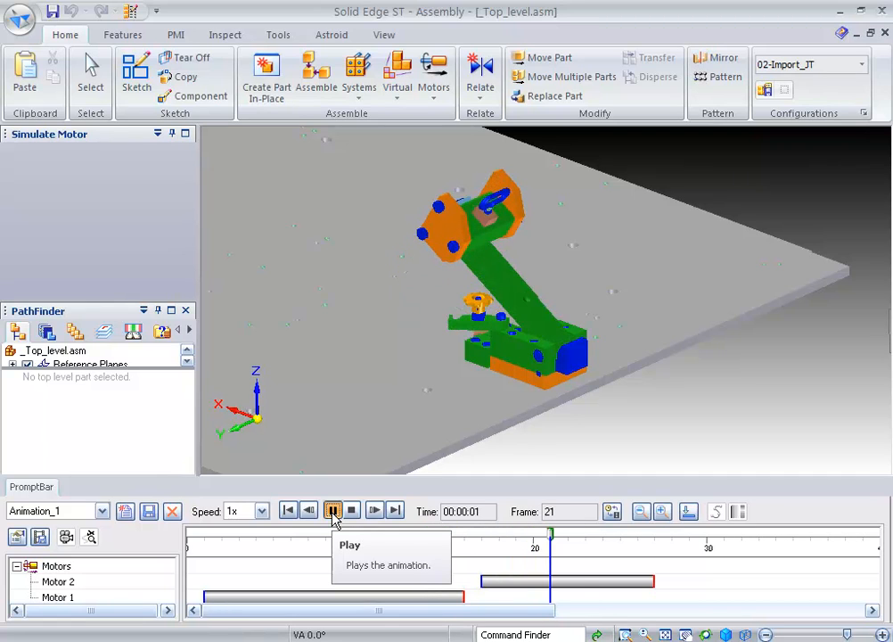
Step: Play and pause the animation again, rewind to frame 0, and exit the motor simulation
left_click(331, 510)
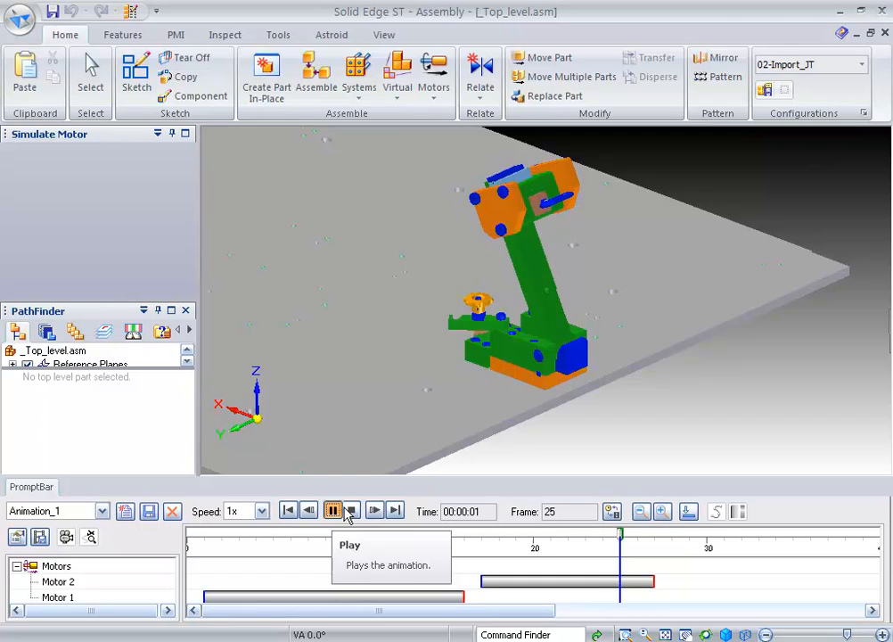
left_click(331, 510)
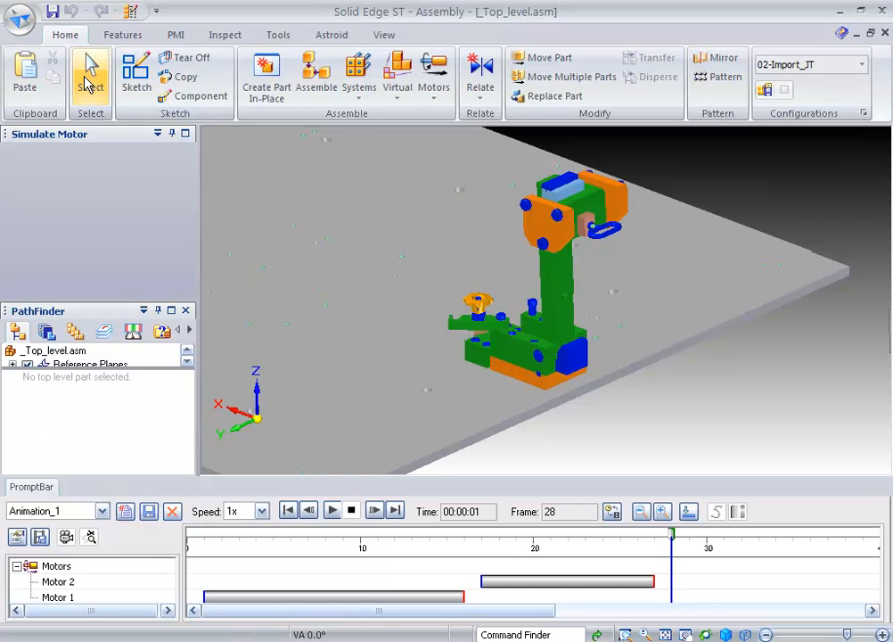
left_click(288, 510)
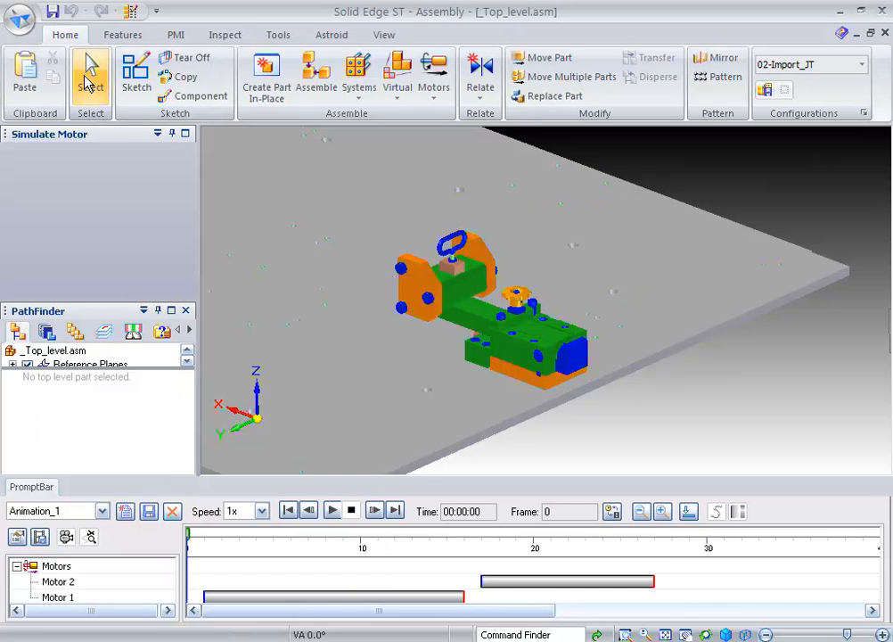
left_click(89, 76)
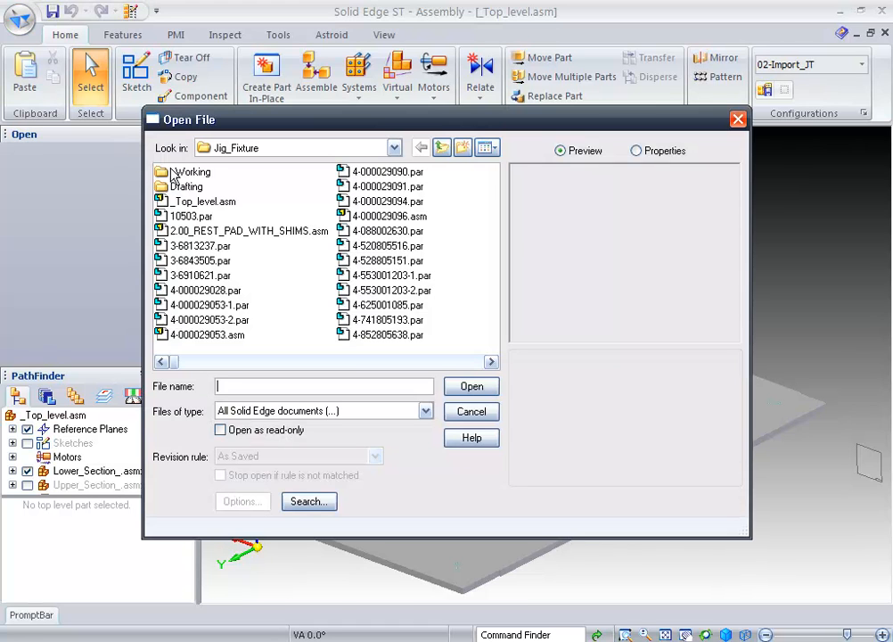
Step: Pick Body_Frame.jt from the _Working folder and accept the JT import options
double_click(189, 171)
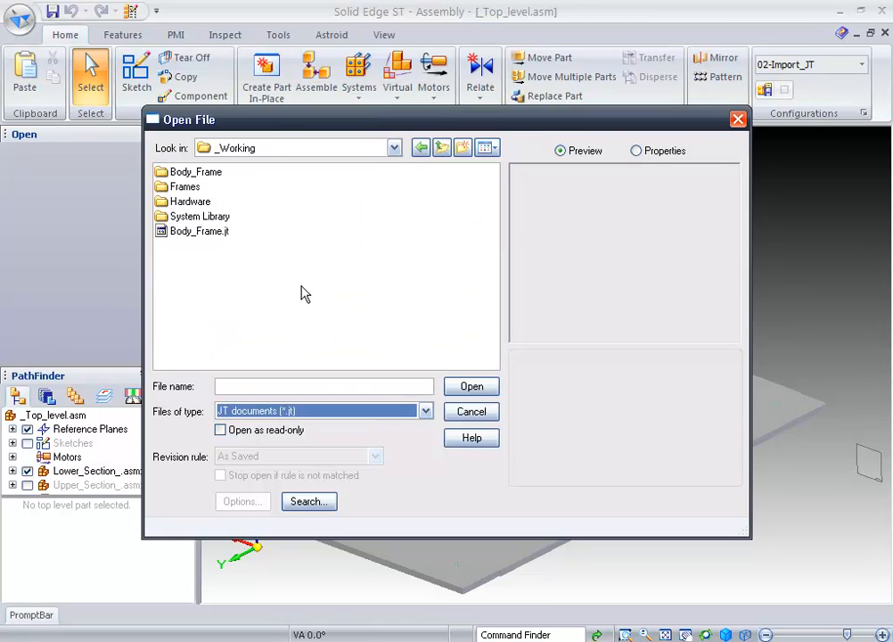
left_click(198, 231)
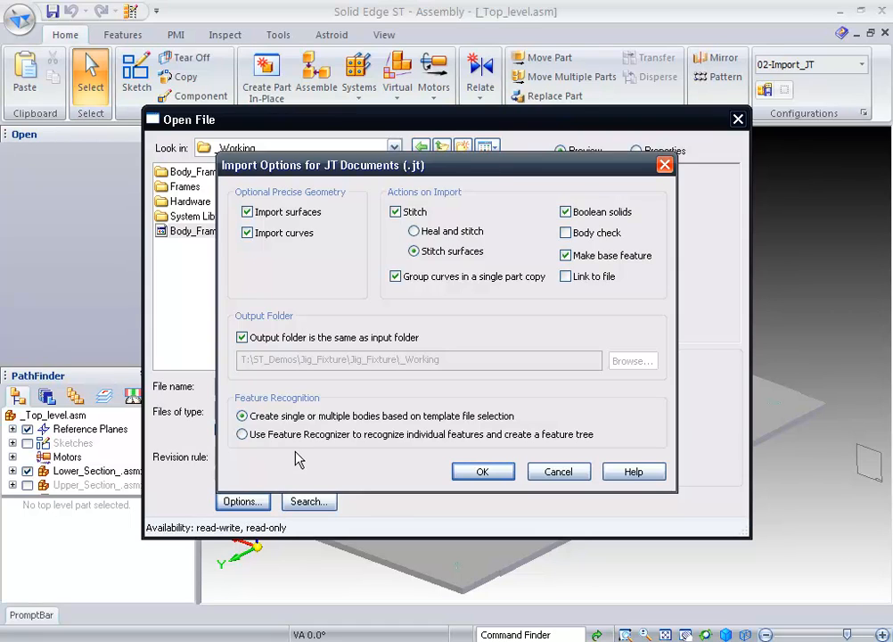
mouse_move(393, 443)
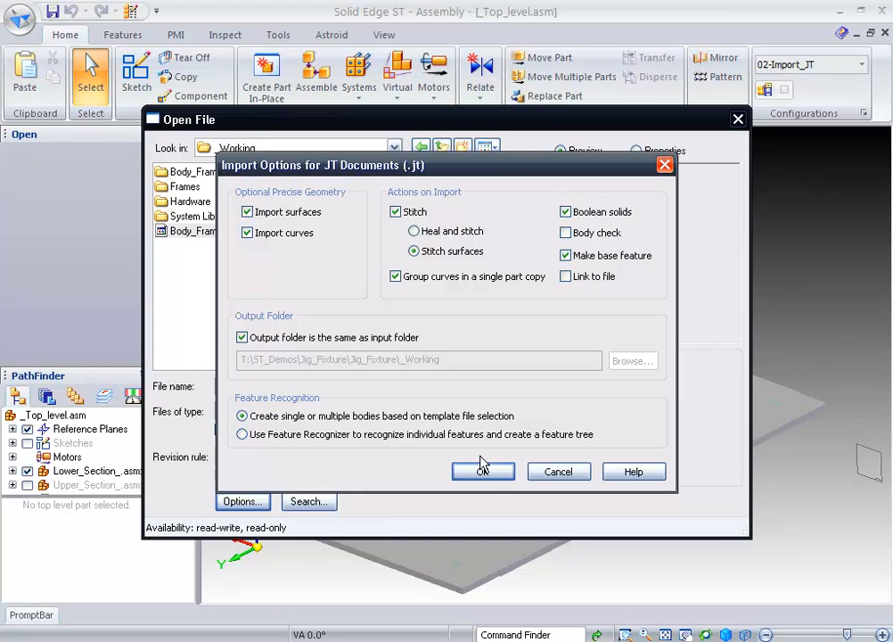
left_click(483, 470)
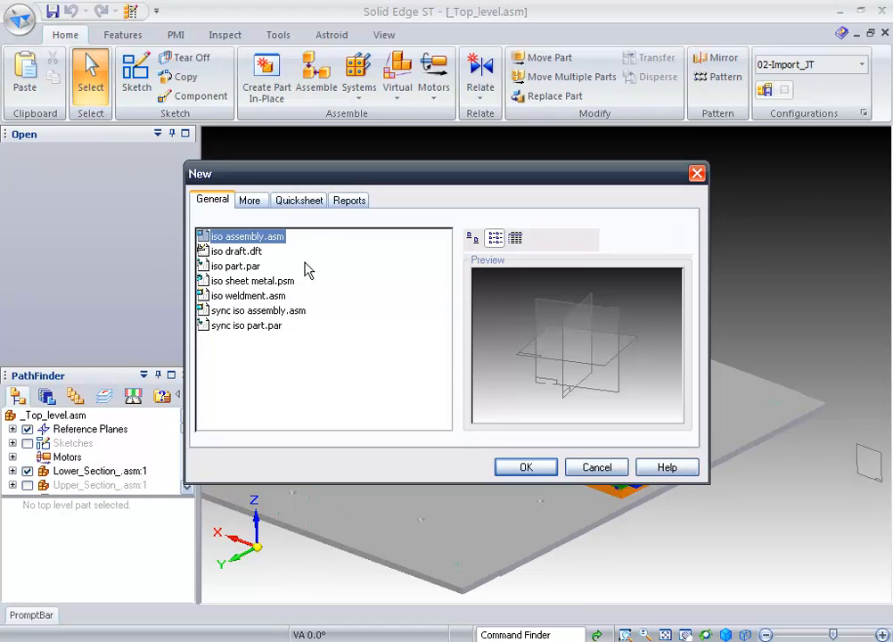
Step: Create the import from the iso assembly.asm template, agree to save Body_Frame, and name it Body.asm
left_click(525, 467)
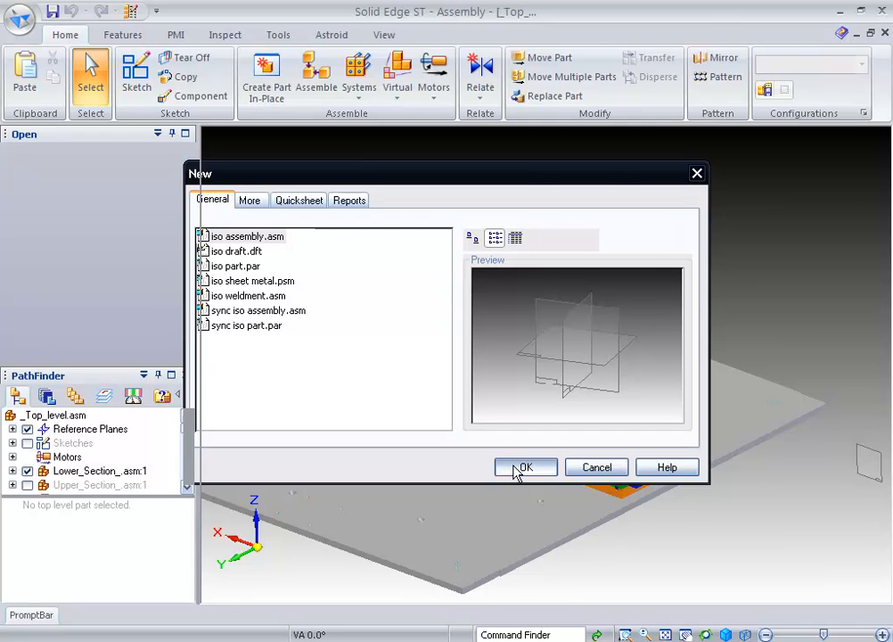
left_click(524, 466)
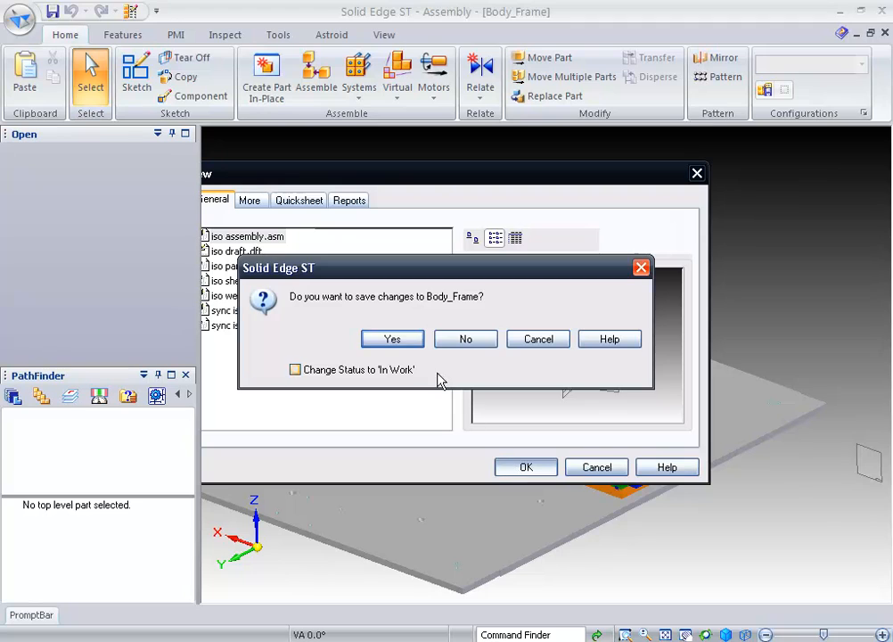
left_click(392, 339)
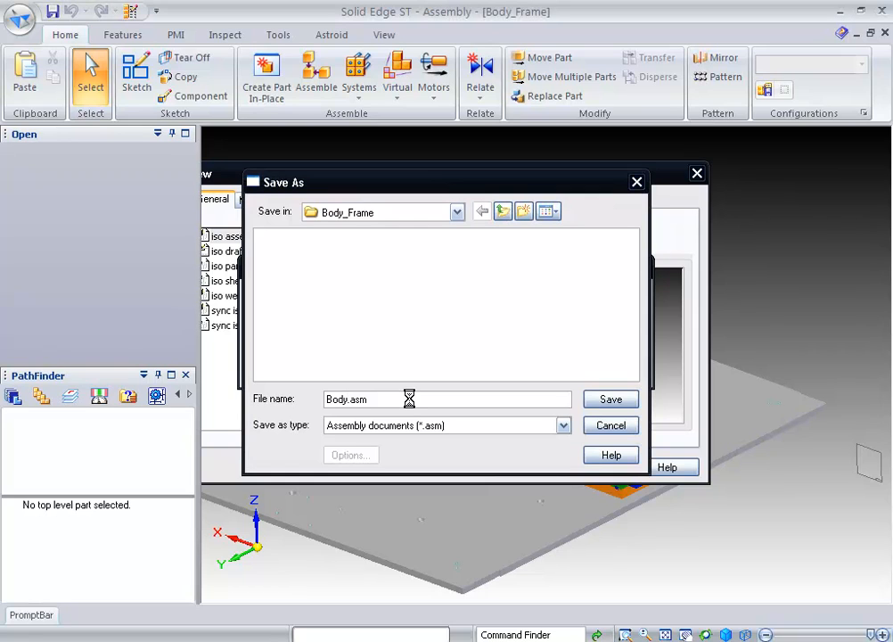
left_click(610, 398)
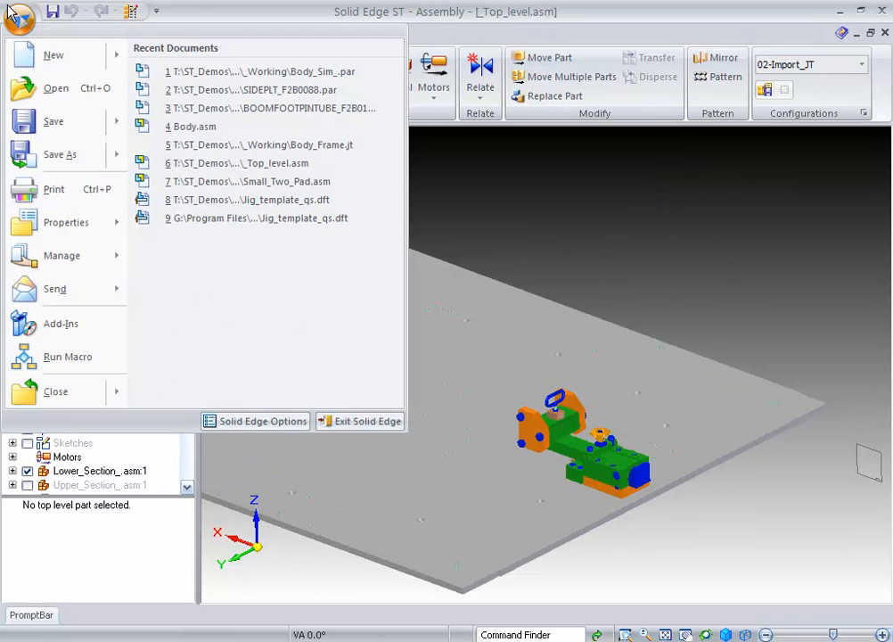
mouse_move(252, 89)
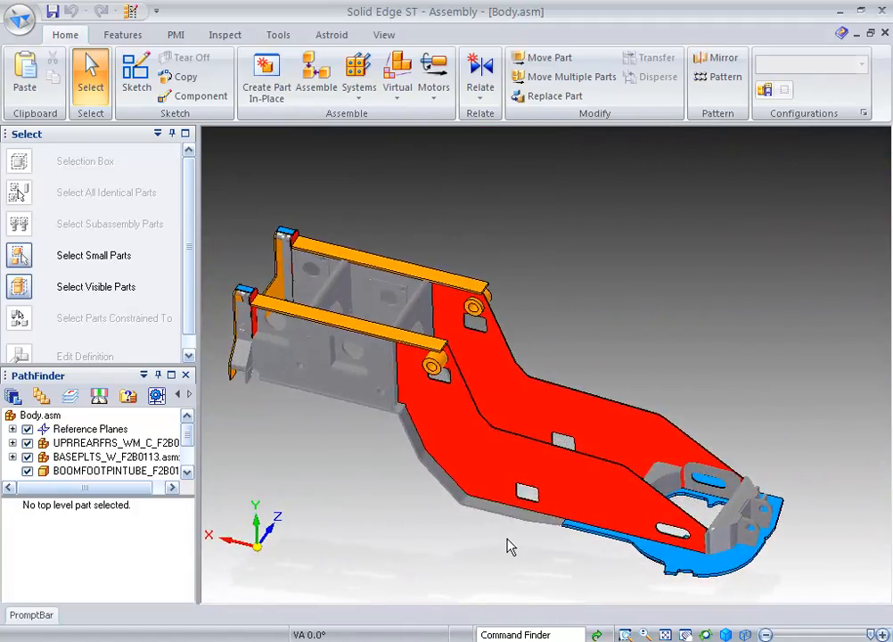
mouse_move(494, 454)
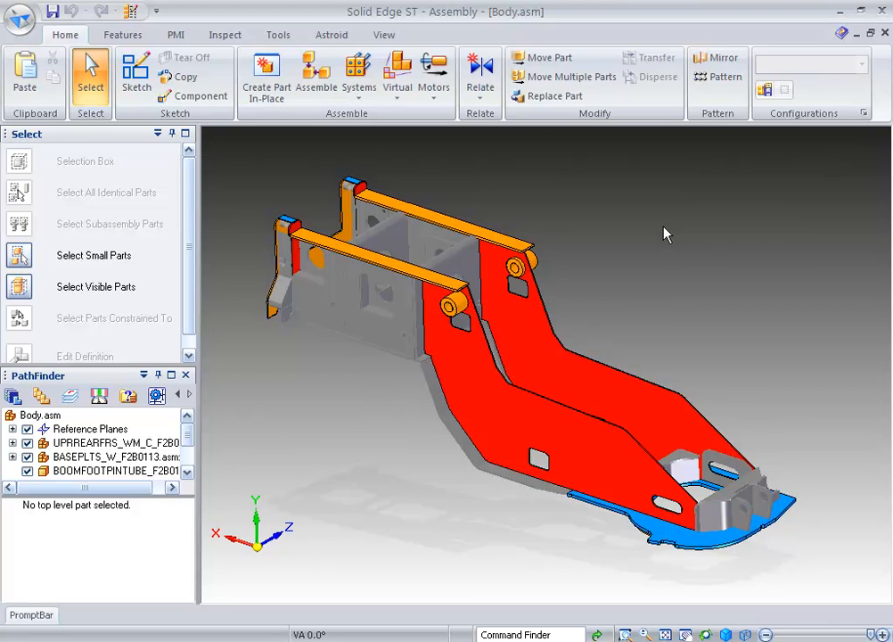
mouse_move(576, 187)
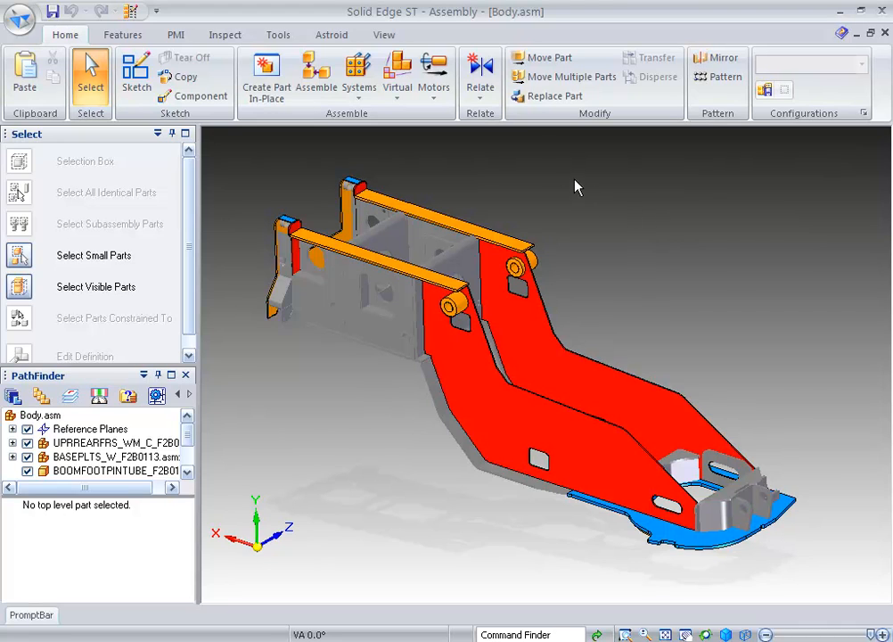
Step: Reopen Body.asm and open the Properties dropdown on the Inspect tab
left_click(277, 34)
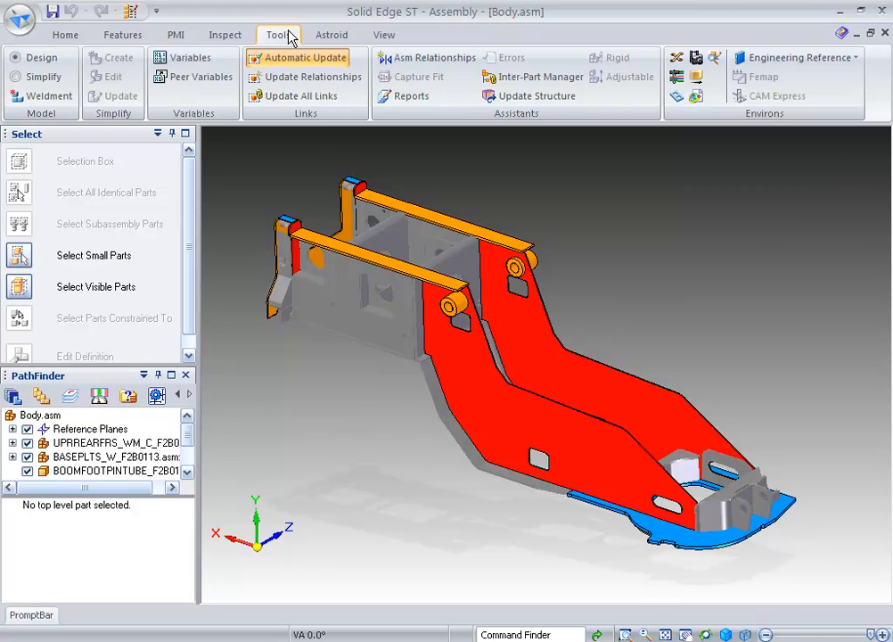
left_click(217, 34)
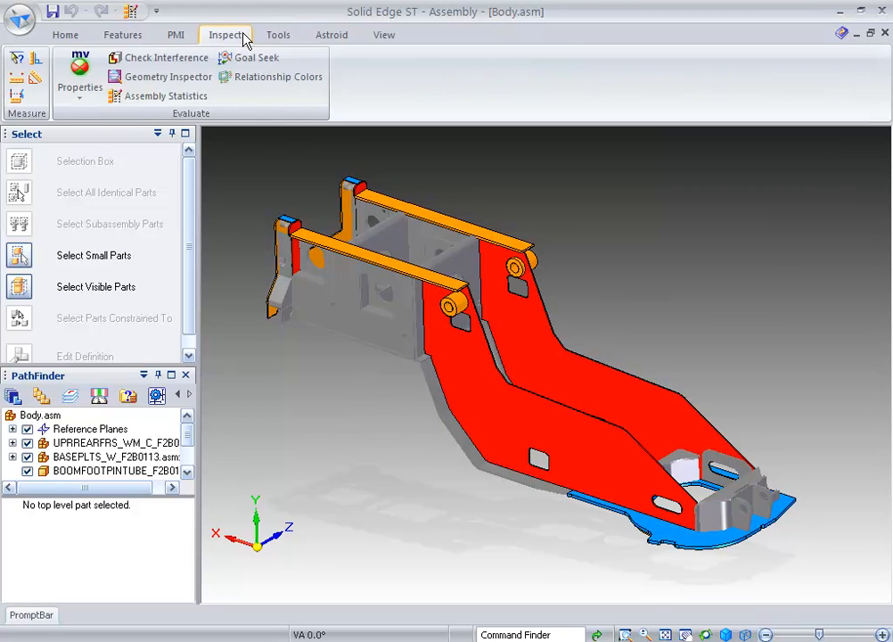
mouse_move(180, 57)
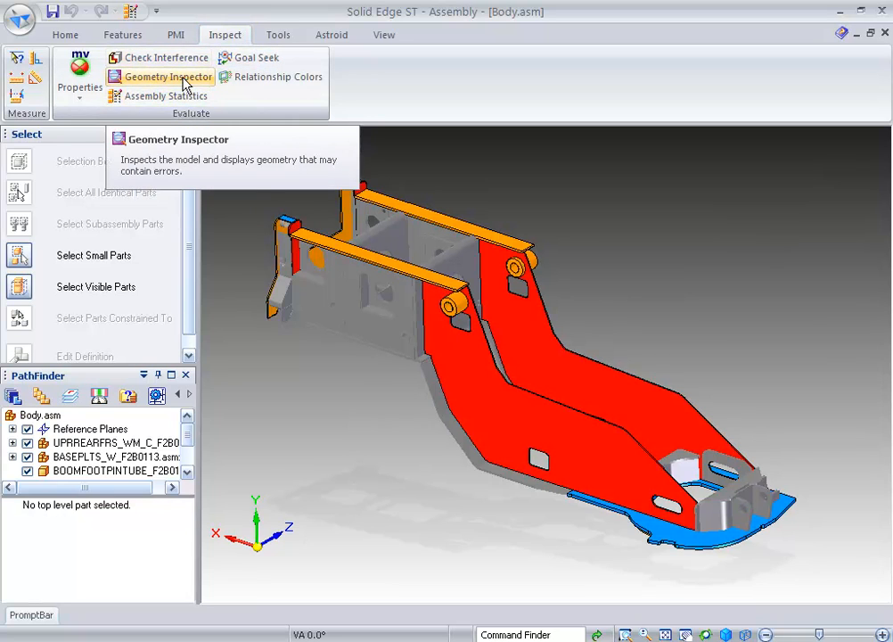
left_click(79, 76)
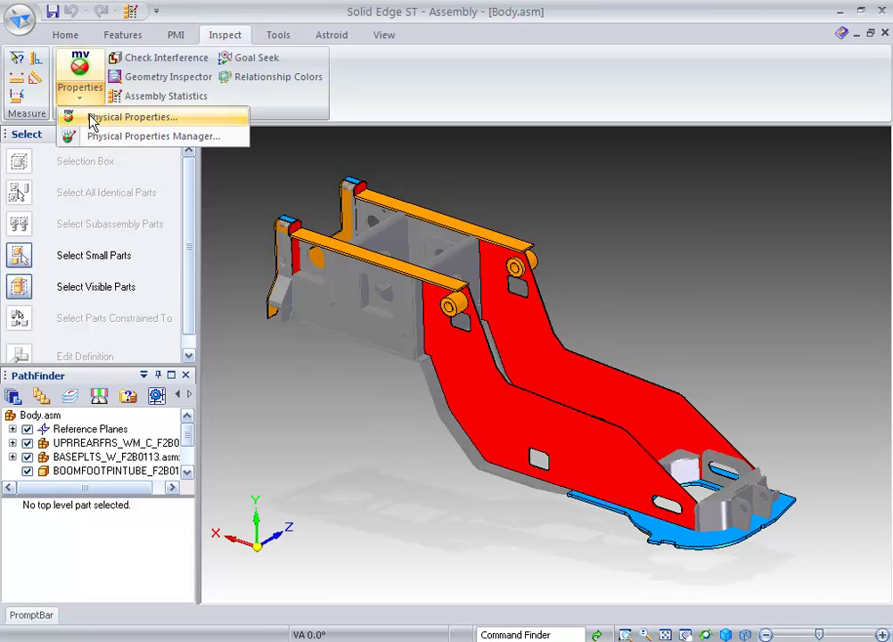
Step: Open the Physical Properties Manager, set BAR_D6B0245.par to Steel, and copy that material setting
left_click(156, 136)
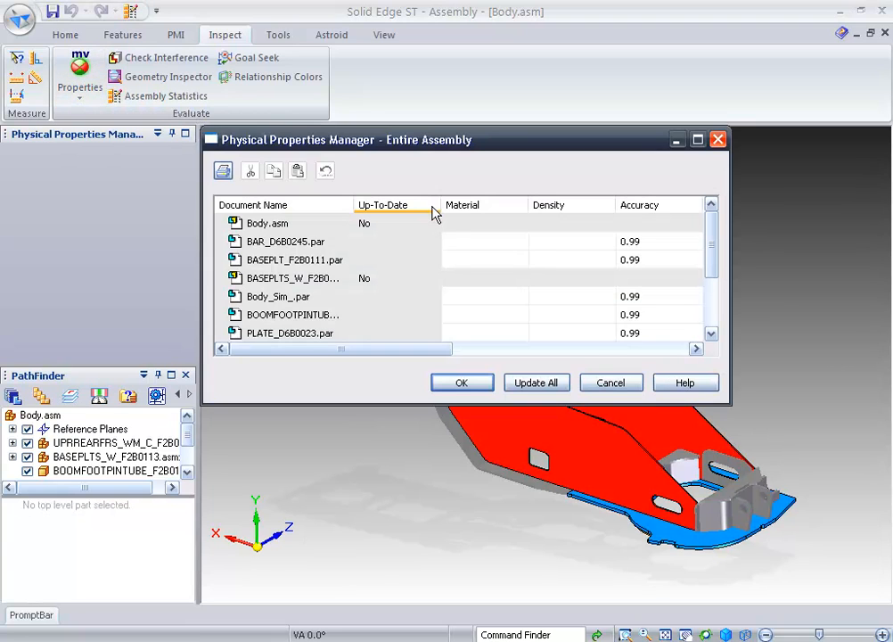
mouse_move(434, 211)
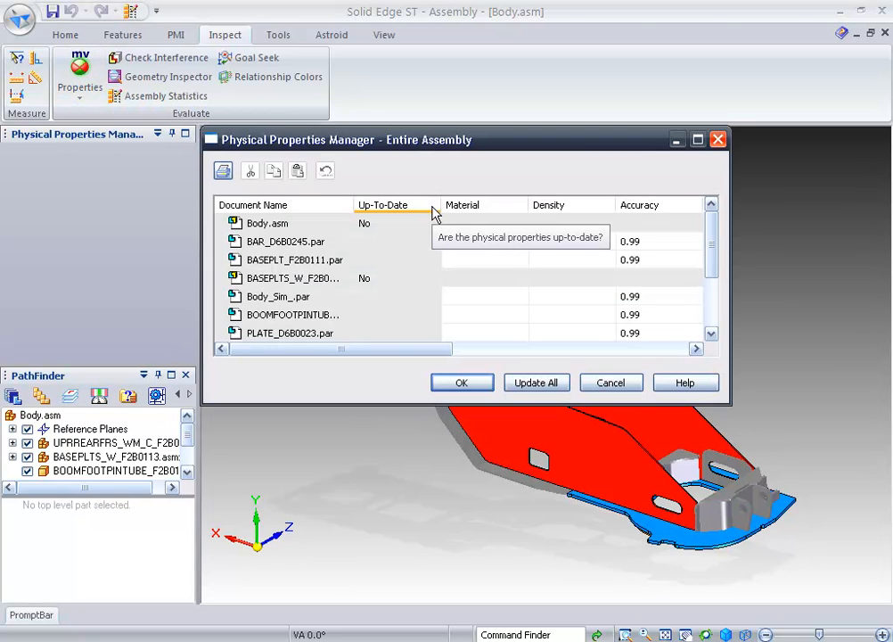
mouse_move(443, 234)
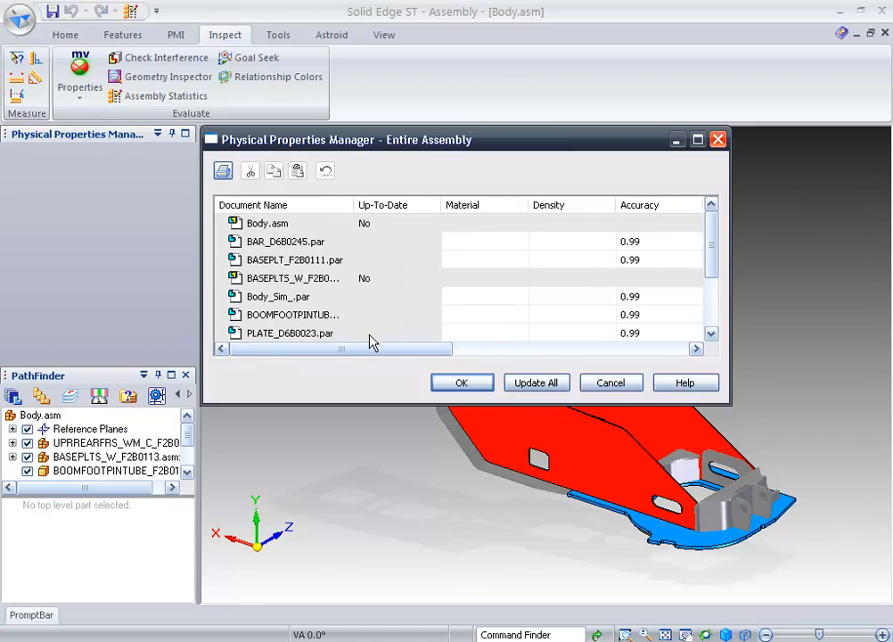
left_click(520, 241)
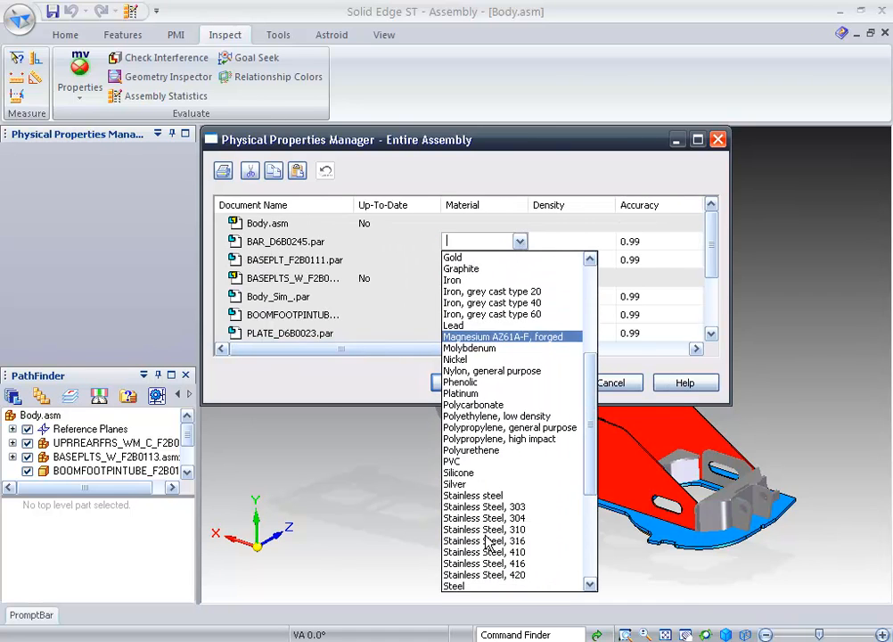
left_click(456, 586)
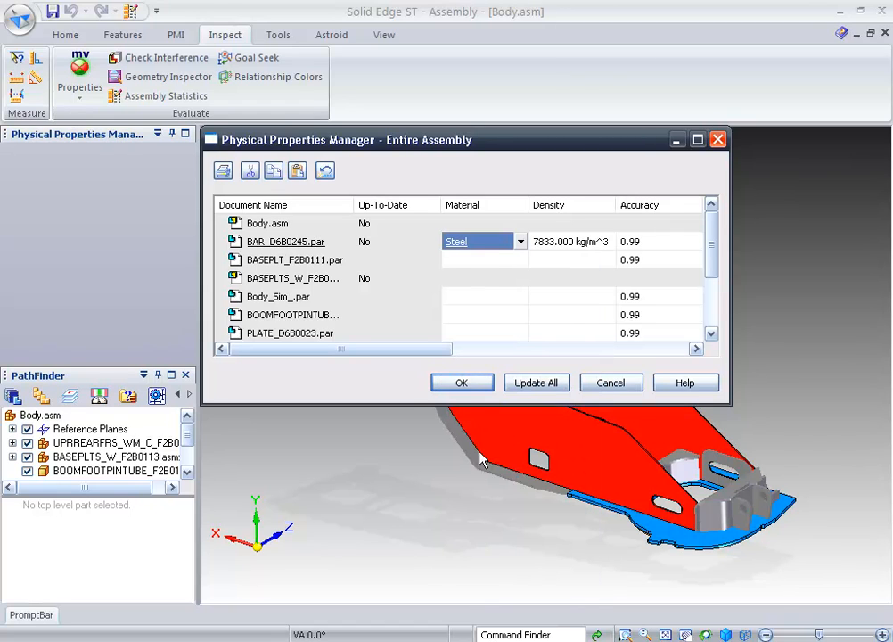
right_click(476, 245)
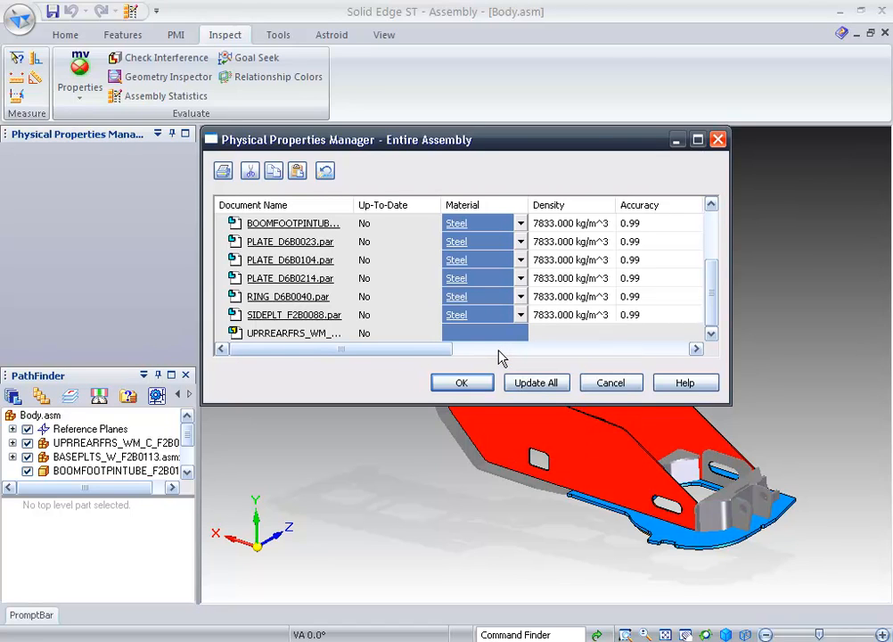
Step: Recalculate physical properties for all parts, giving a 1408.235 kg assembly mass
left_click(536, 383)
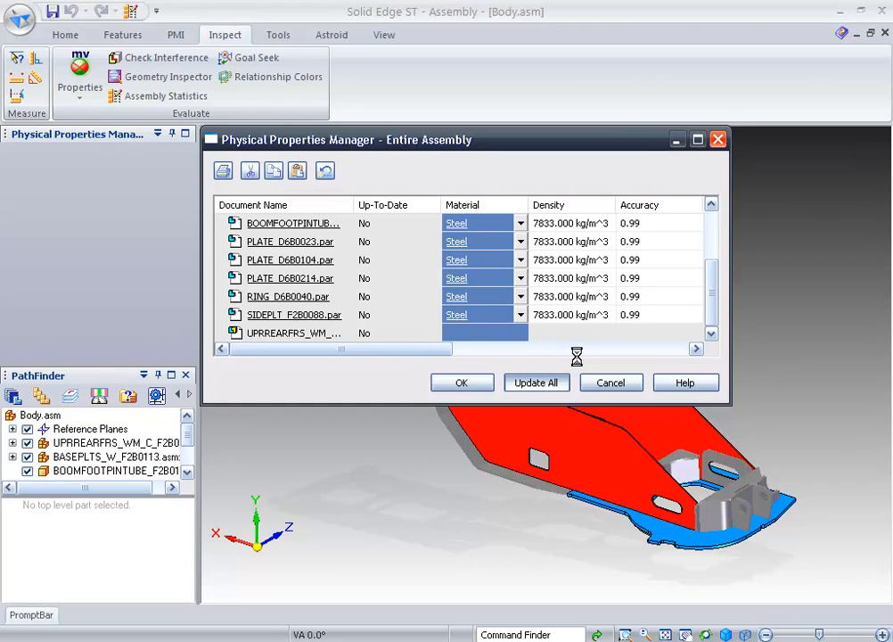
left_click(537, 382)
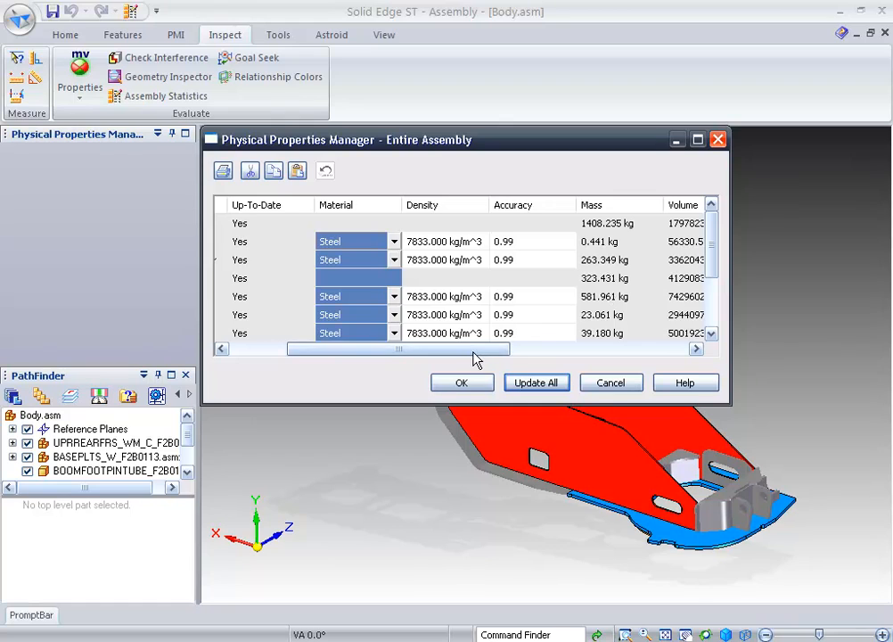
left_click_drag(418, 349, 294, 349)
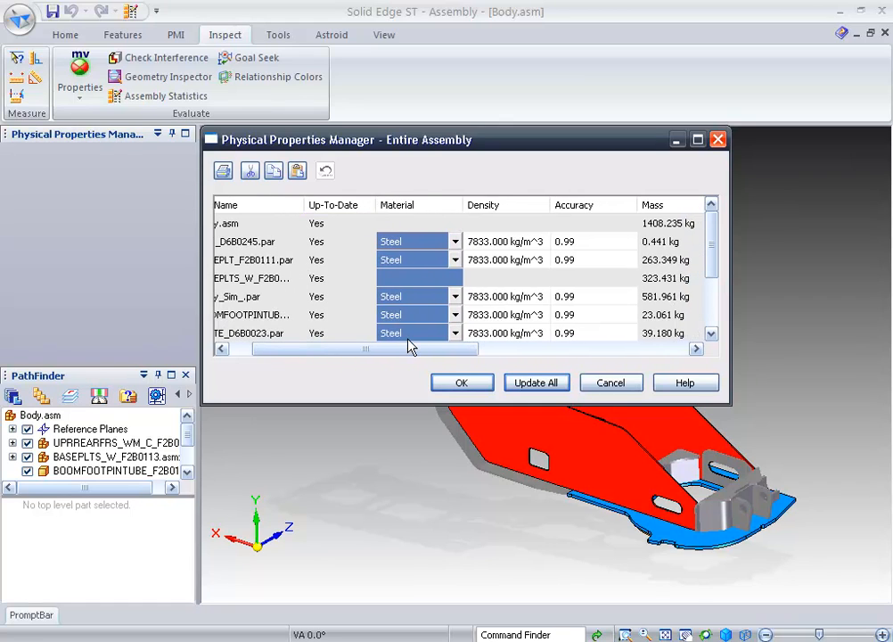
left_click(267, 296)
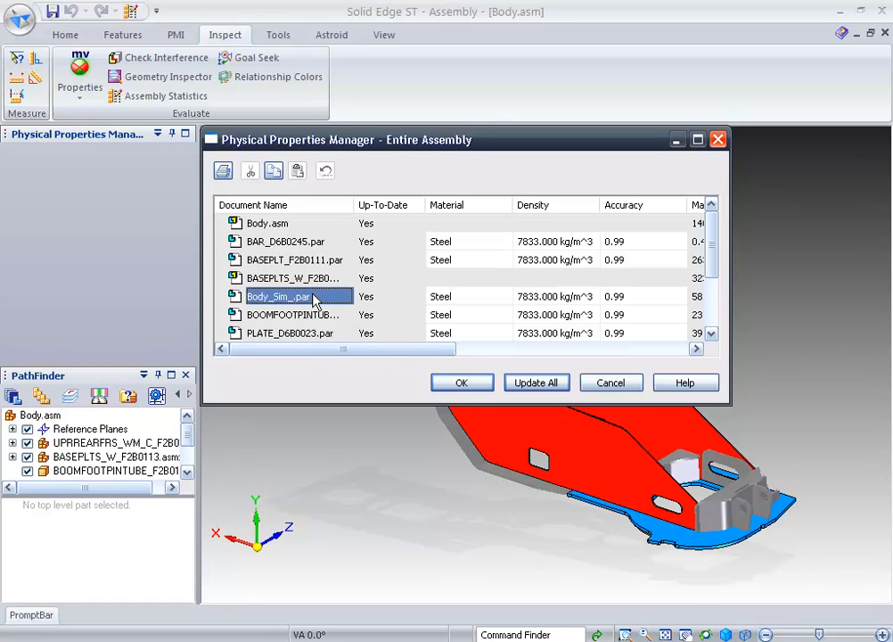
left_click_drag(343, 348, 360, 349)
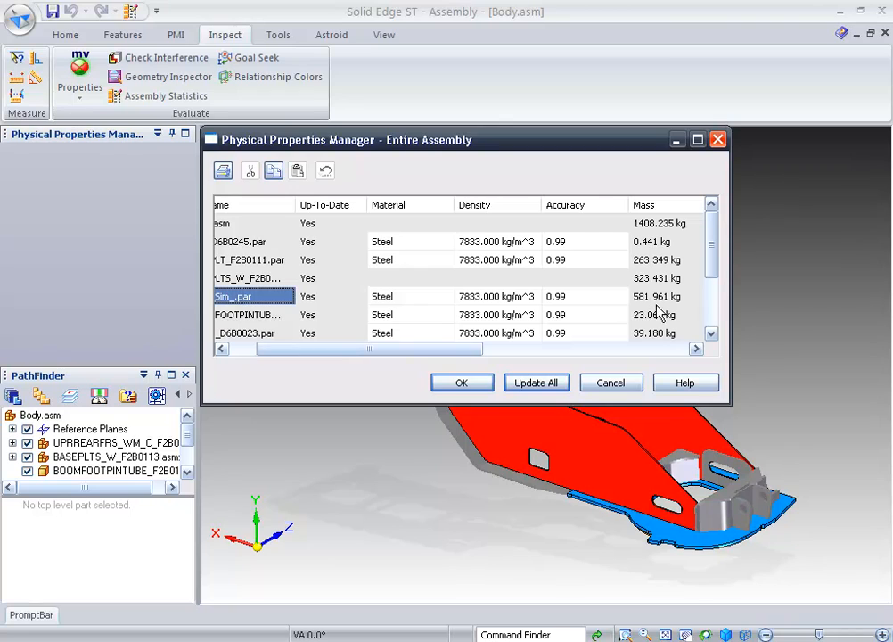
mouse_move(715, 256)
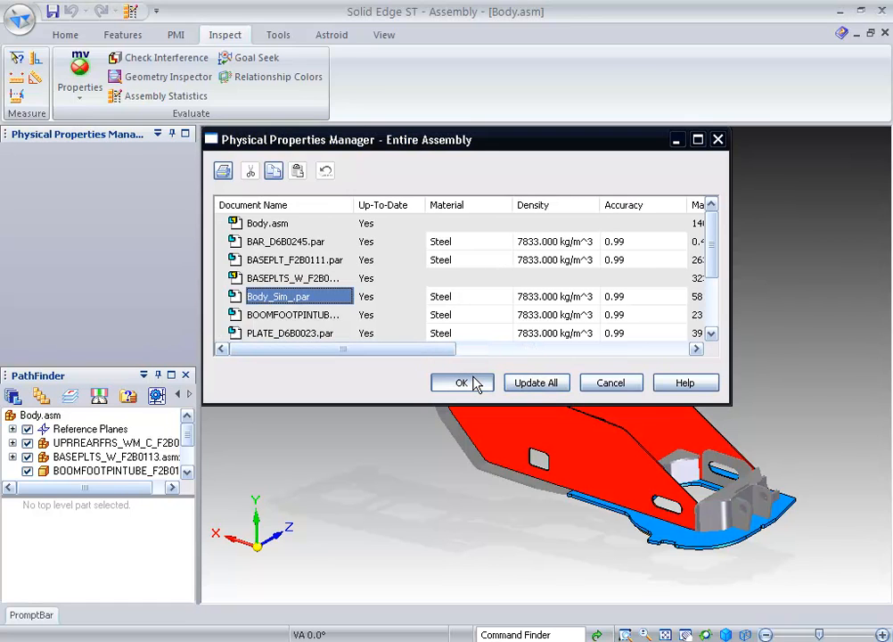
left_click(462, 382)
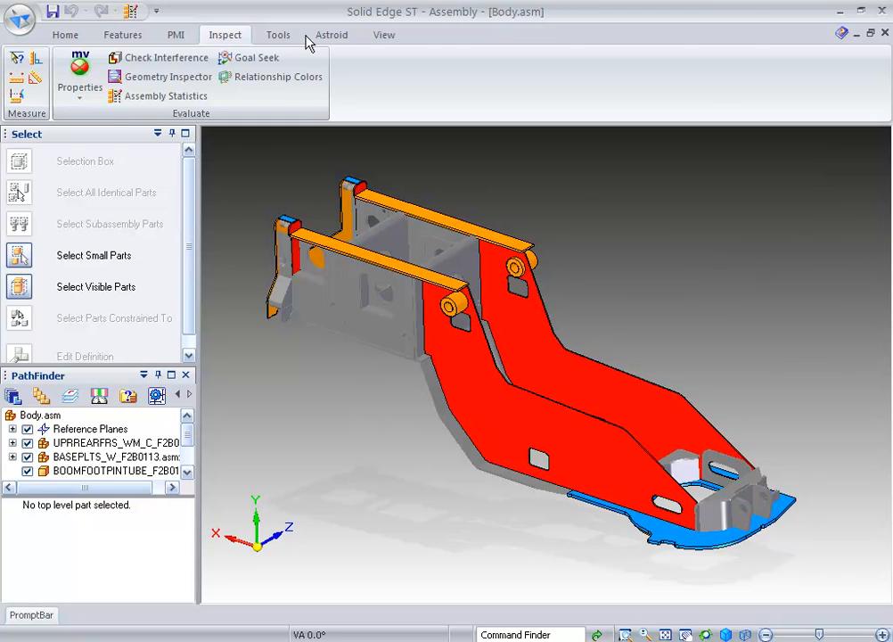
Step: Return to the Home tab with the Body frame shown and nothing selected
left_click(69, 35)
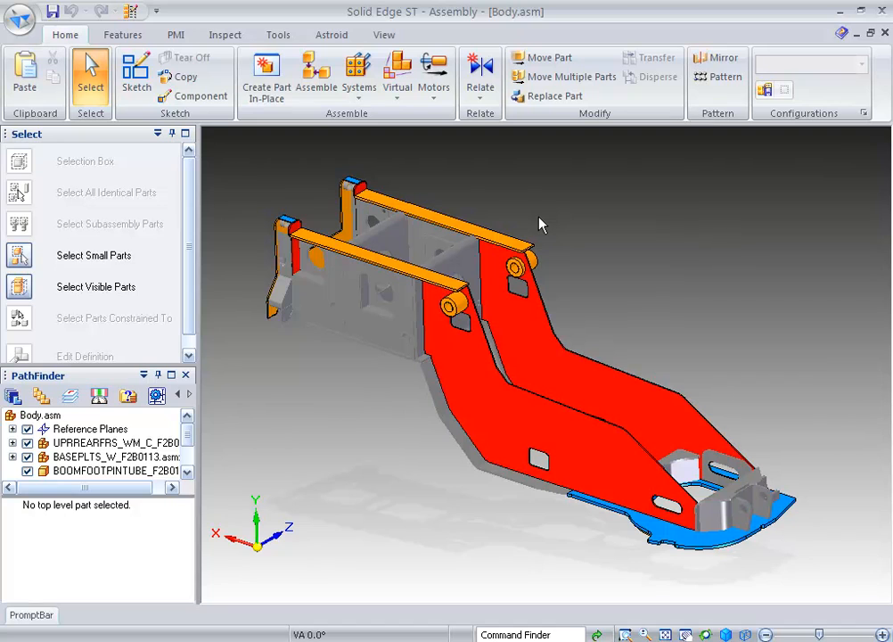
mouse_move(187, 62)
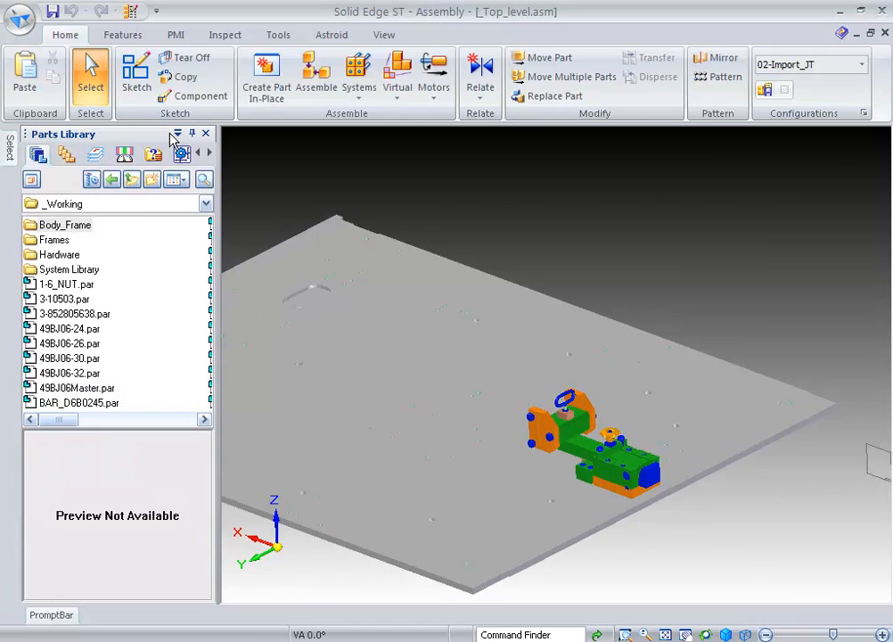
Step: Preview parts in the _Working Parts Library and pick Body.asm to place
left_click(68, 343)
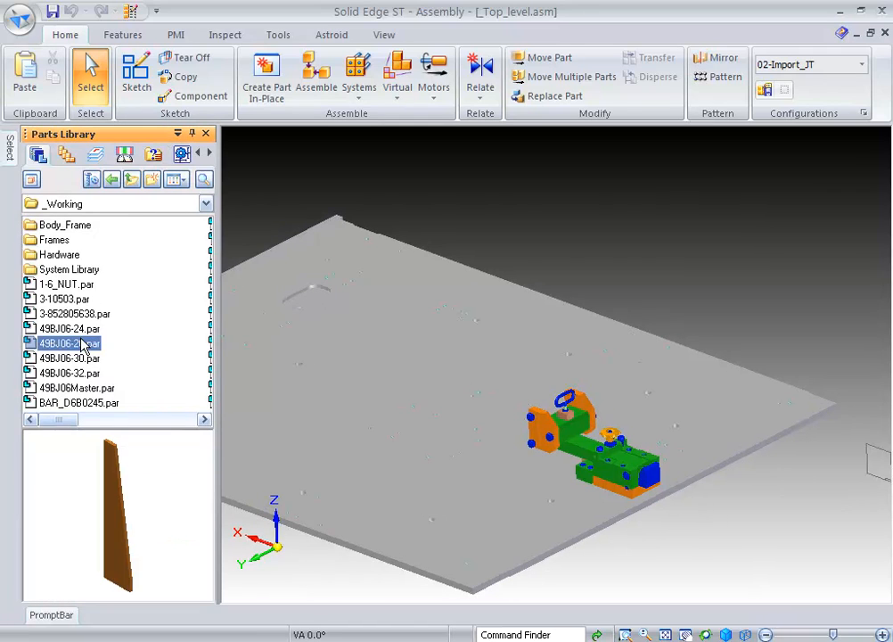
left_click(70, 328)
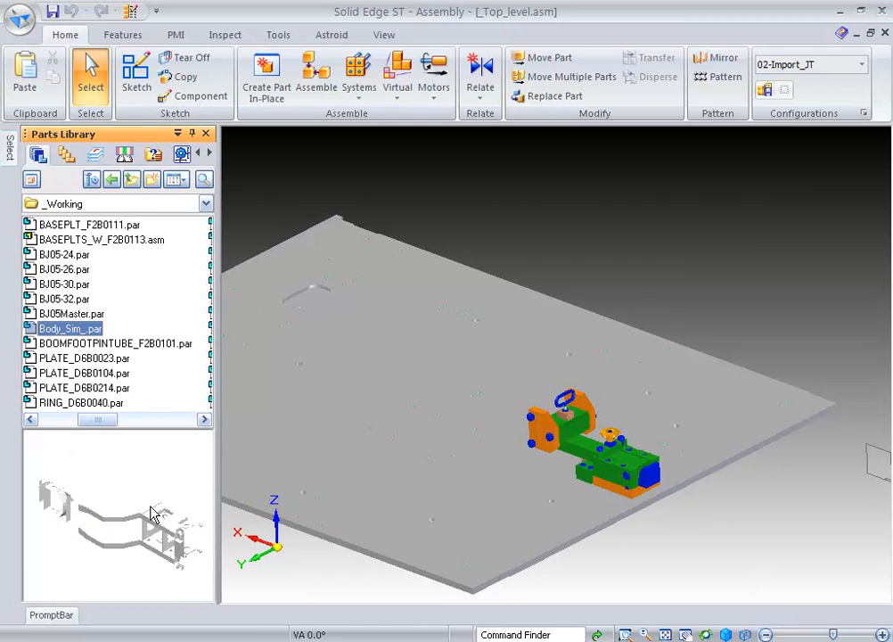
mouse_move(202, 579)
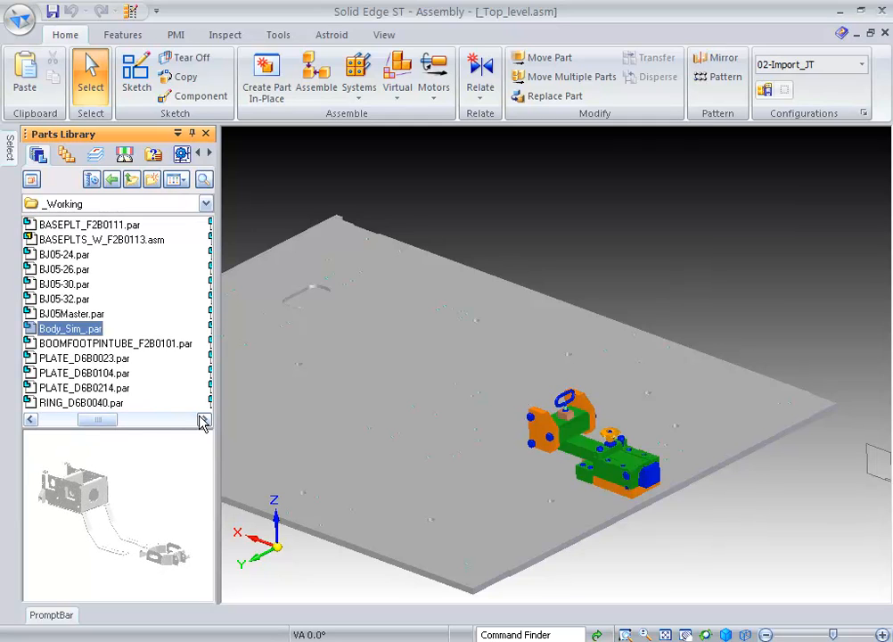
mouse_move(75, 362)
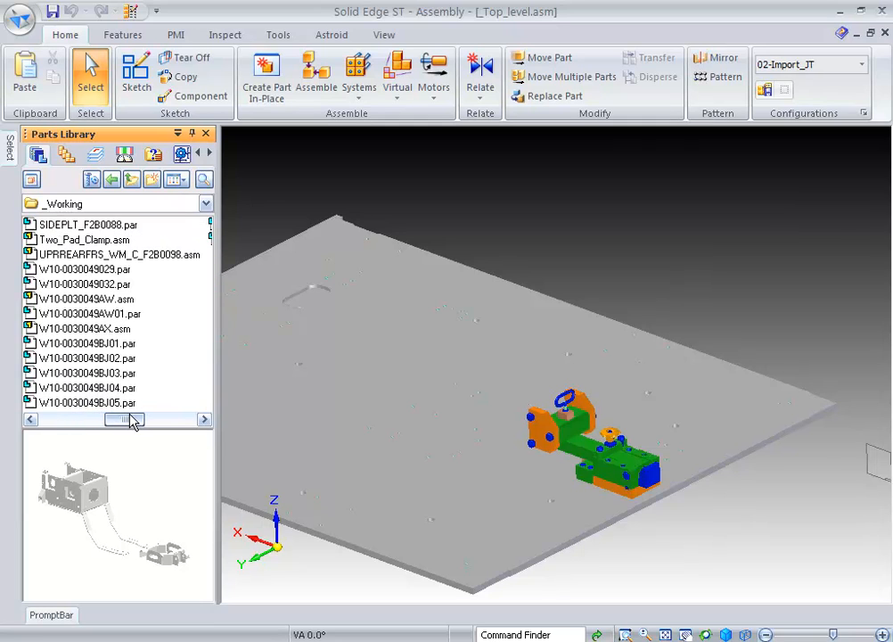
left_click(58, 328)
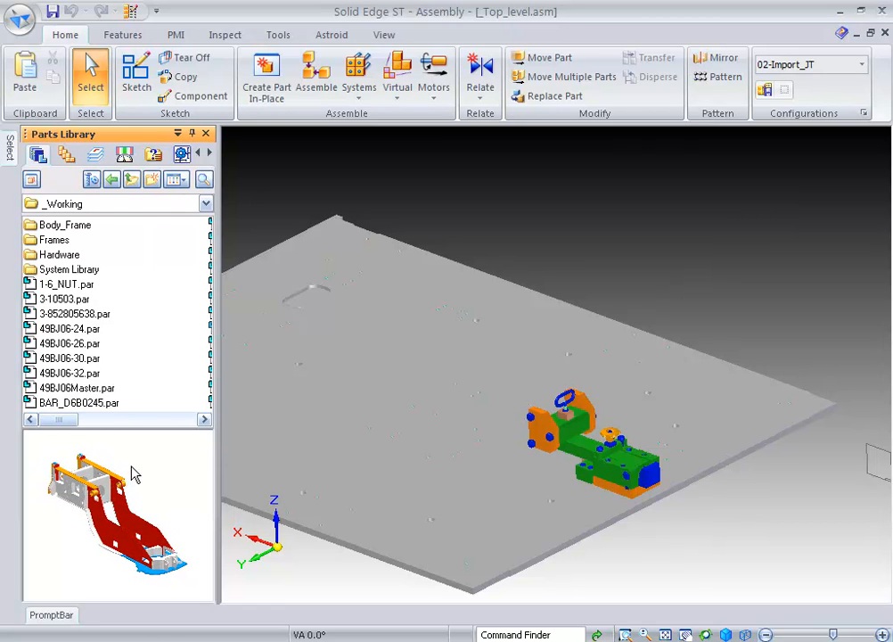
left_click(54, 327)
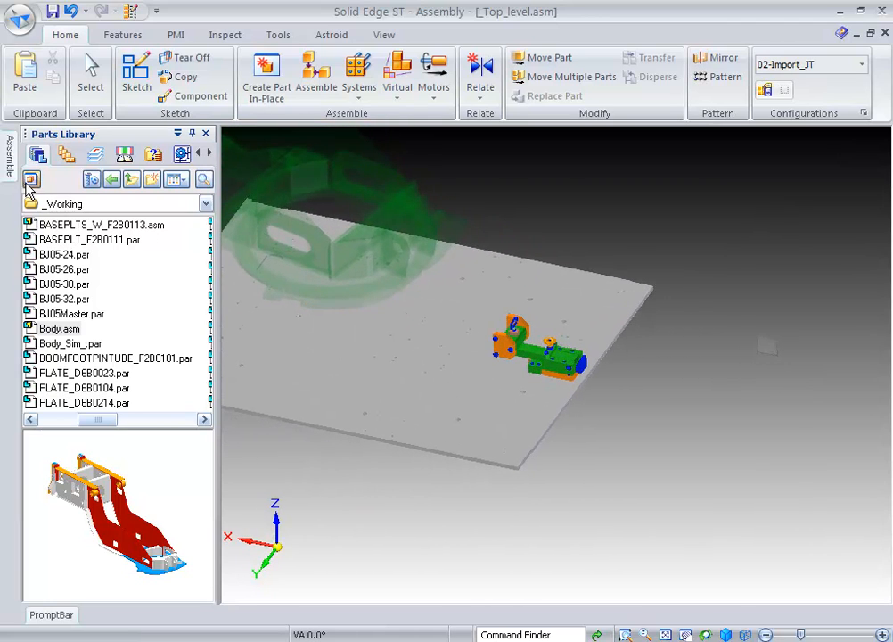
Step: Expand _Top_level.asm's Reference Planes in PathFinder and check Parallel 1
left_click(32, 178)
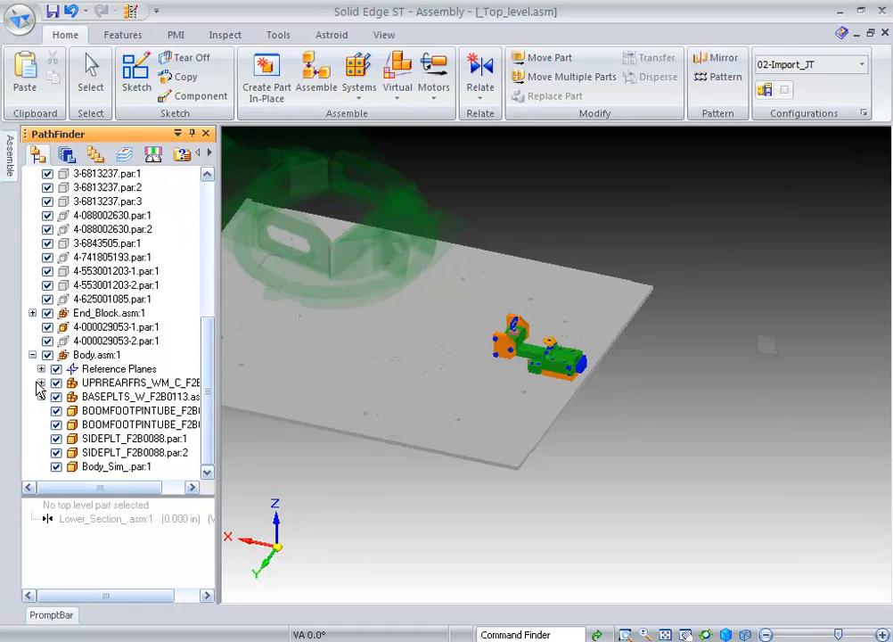
left_click(41, 368)
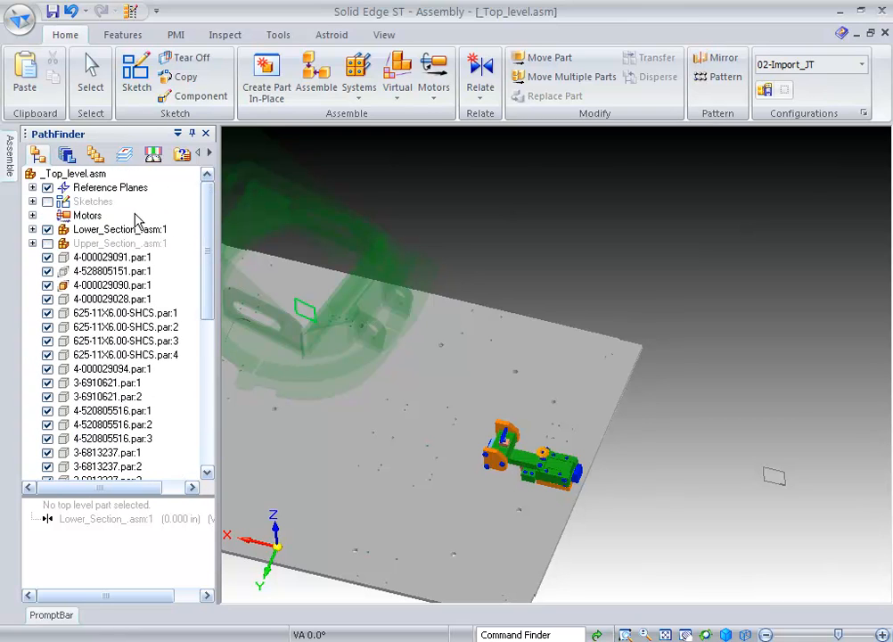
left_click(32, 187)
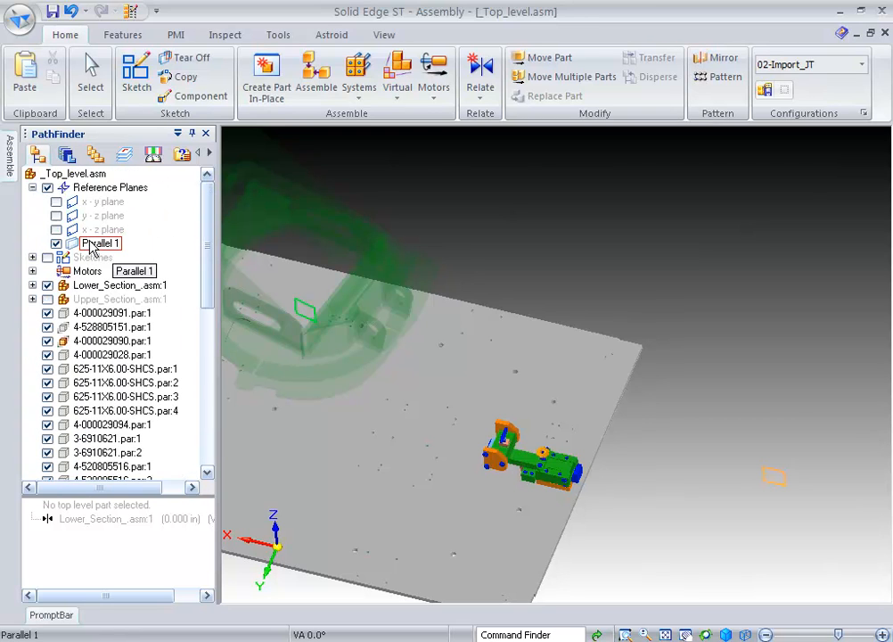
left_click(101, 242)
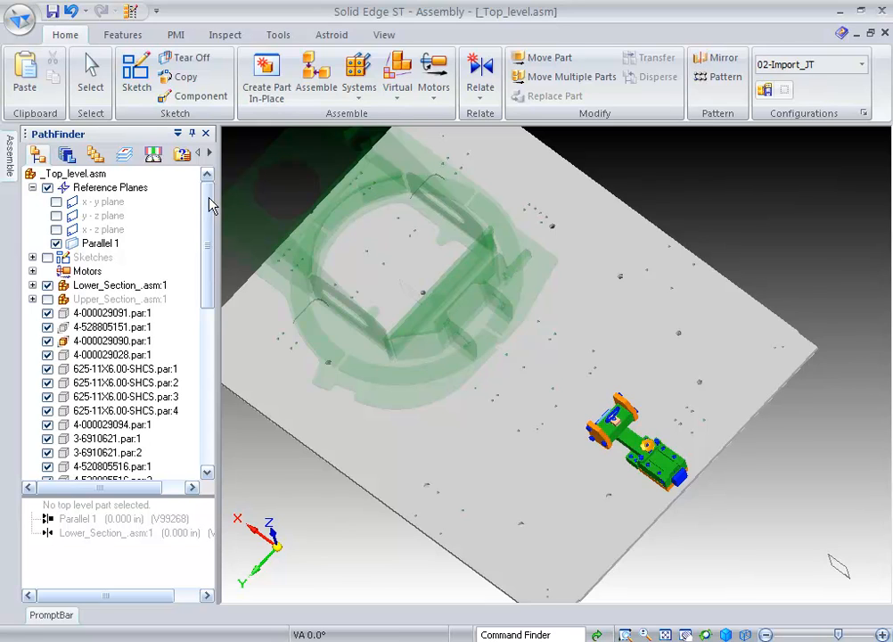
mouse_move(192, 133)
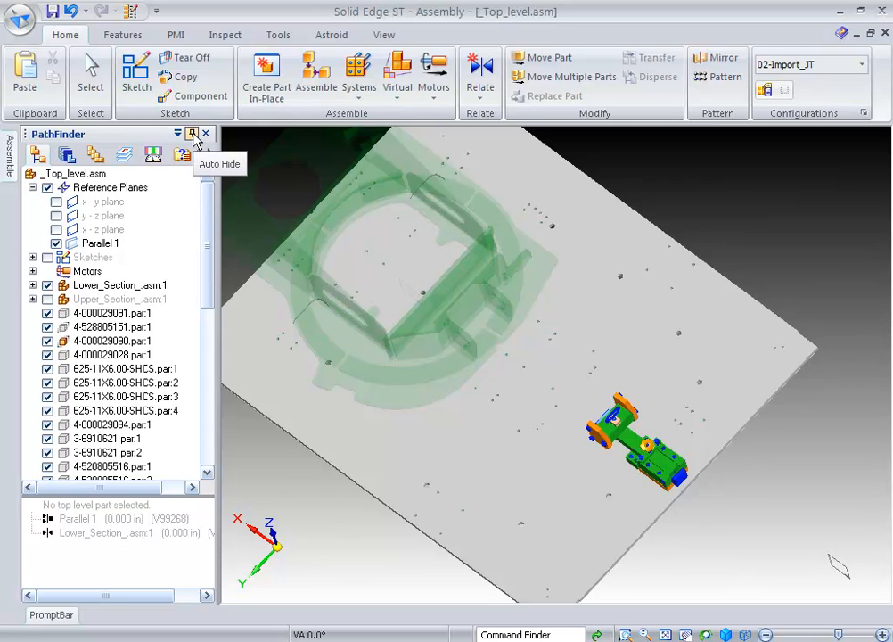
Step: Collapse the assembly tree, choose a relationship type, and pick the BASEPLT face for Body
left_click(192, 133)
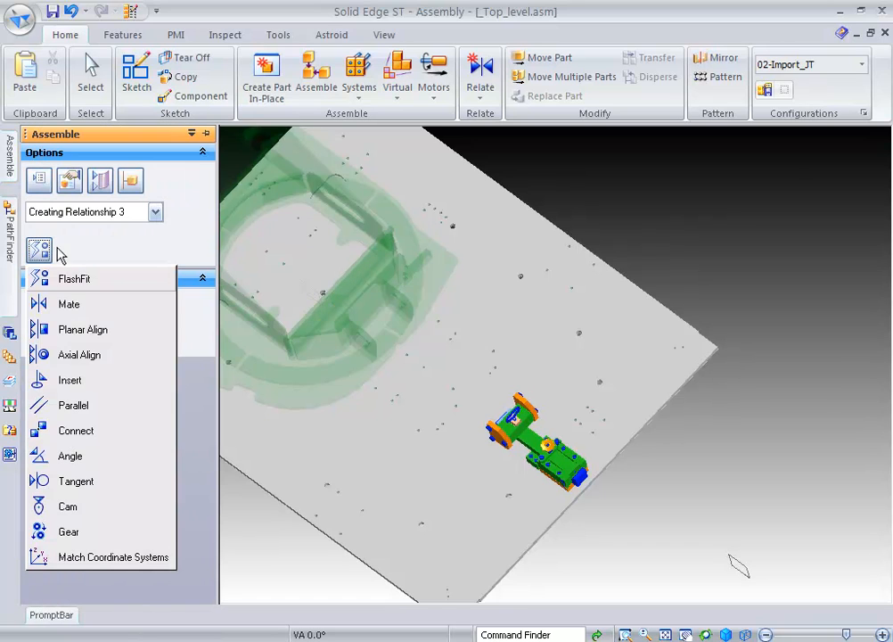
mouse_move(82, 329)
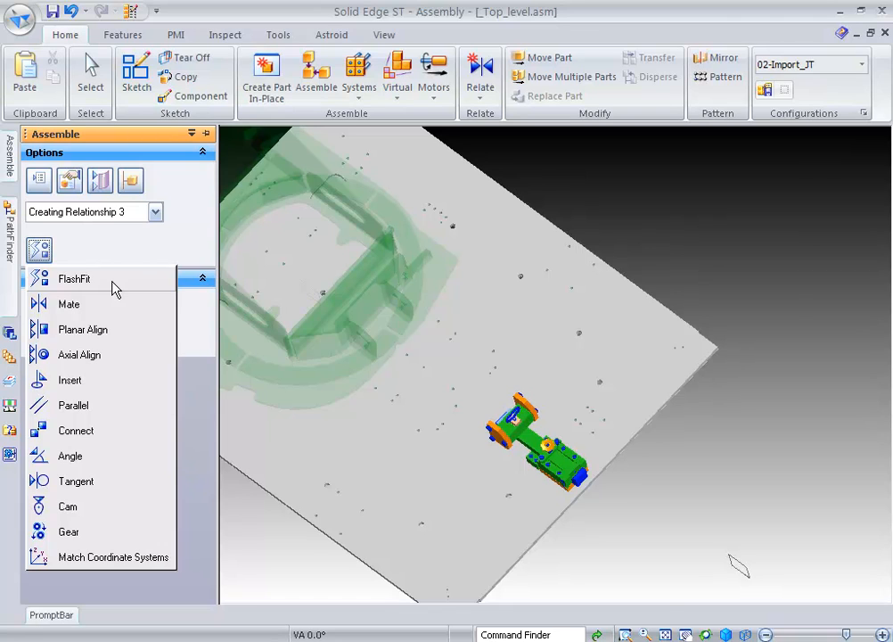
mouse_move(107, 423)
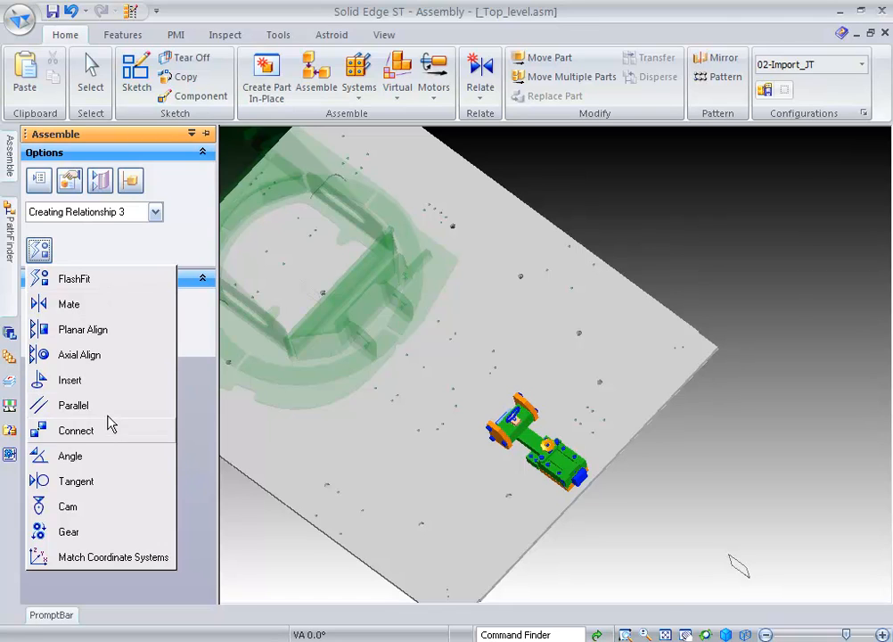
left_click(76, 481)
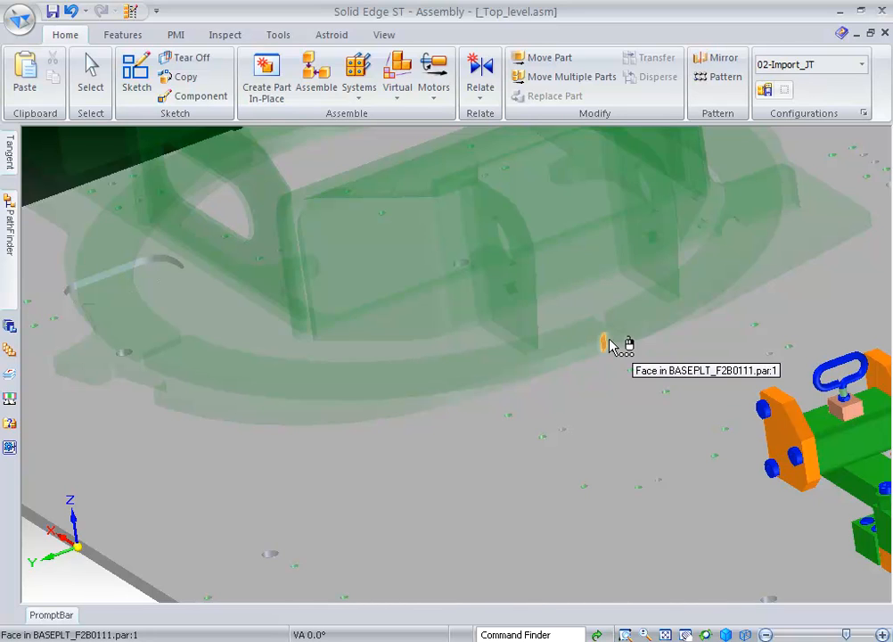
left_click(613, 346)
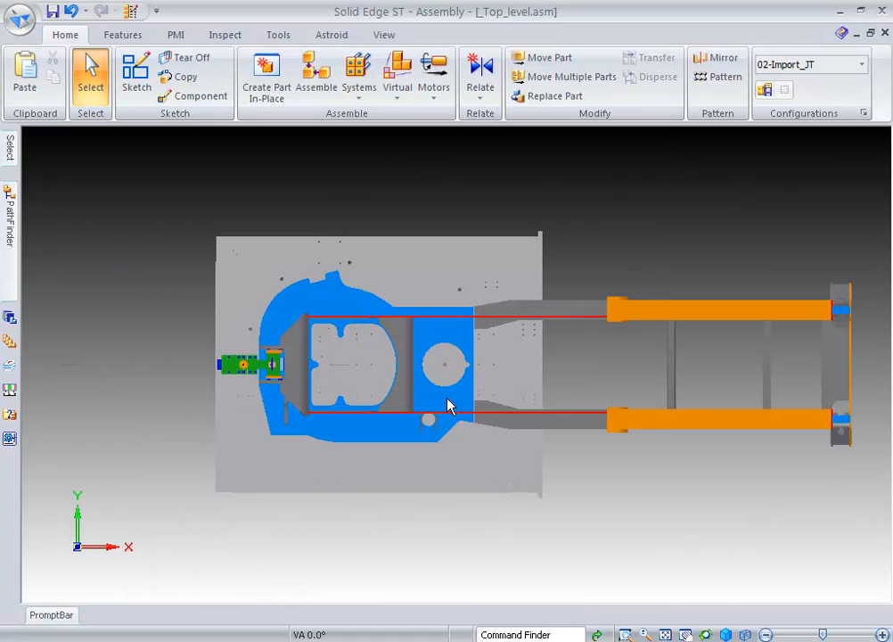
mouse_move(357, 373)
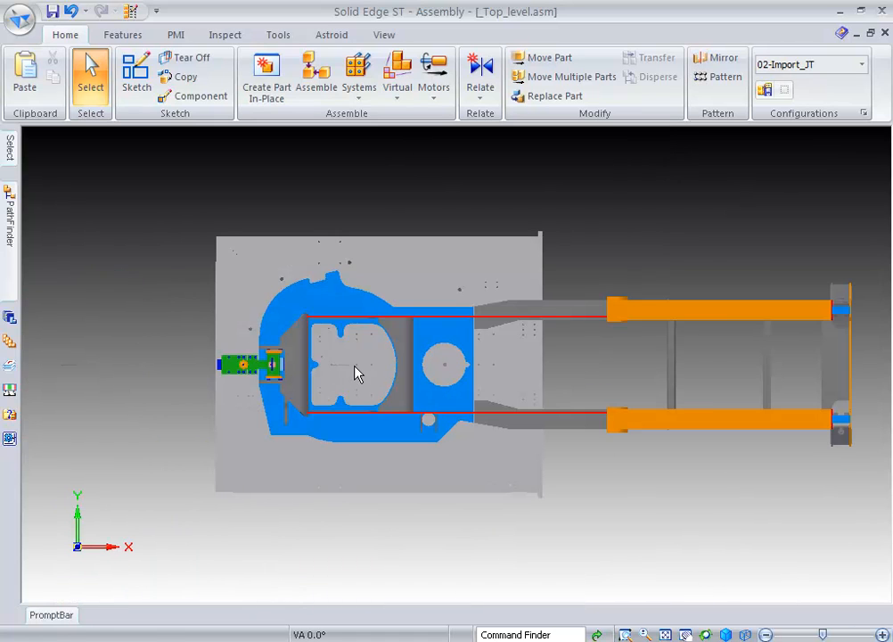
mouse_move(145, 372)
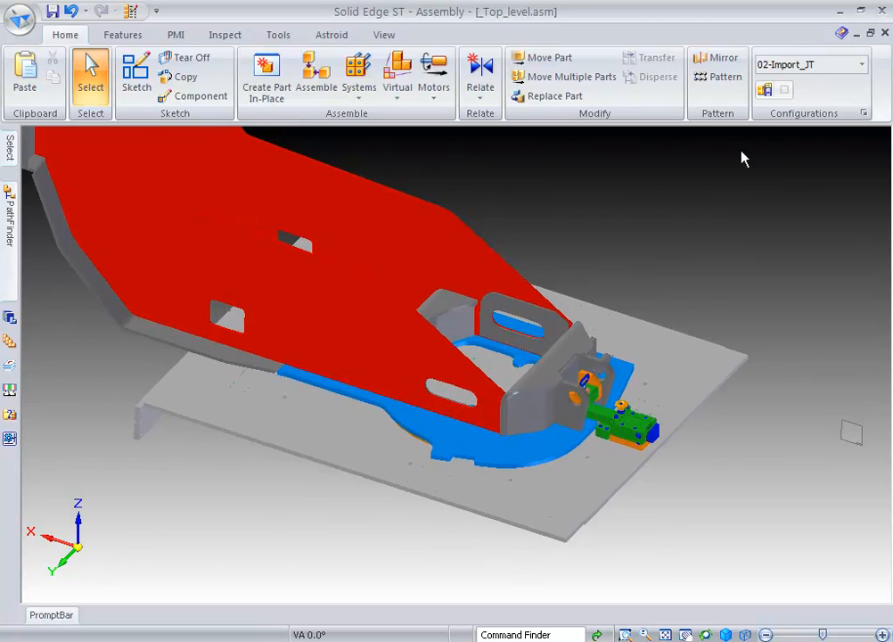
Step: Apply the 03-Frame display configuration so only the base plate is shown
left_click(861, 64)
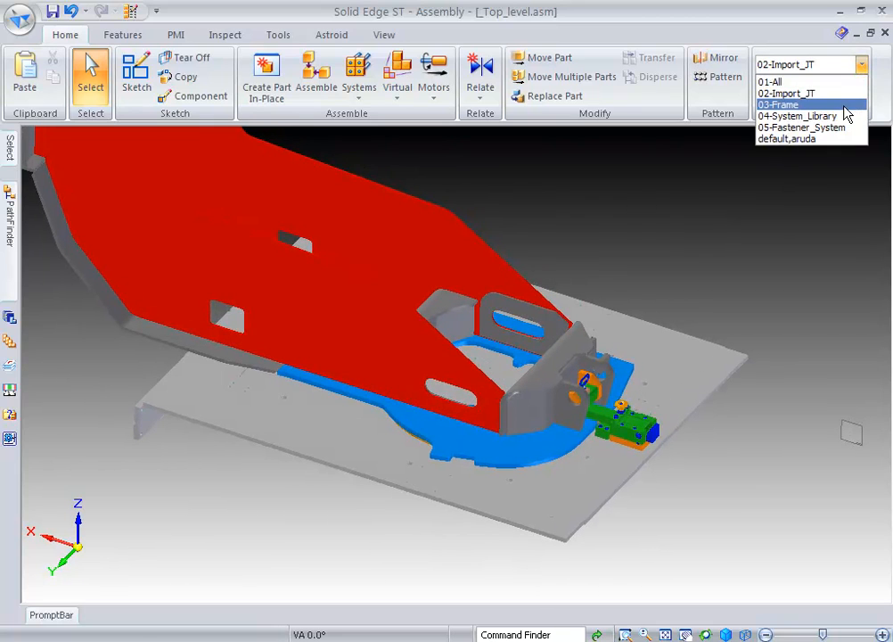
left_click(786, 104)
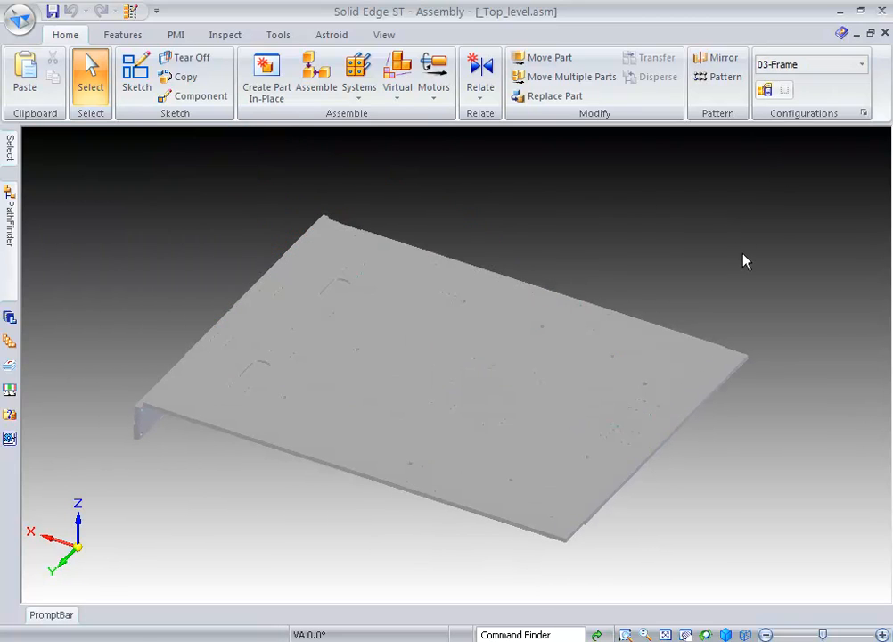
mouse_move(114, 266)
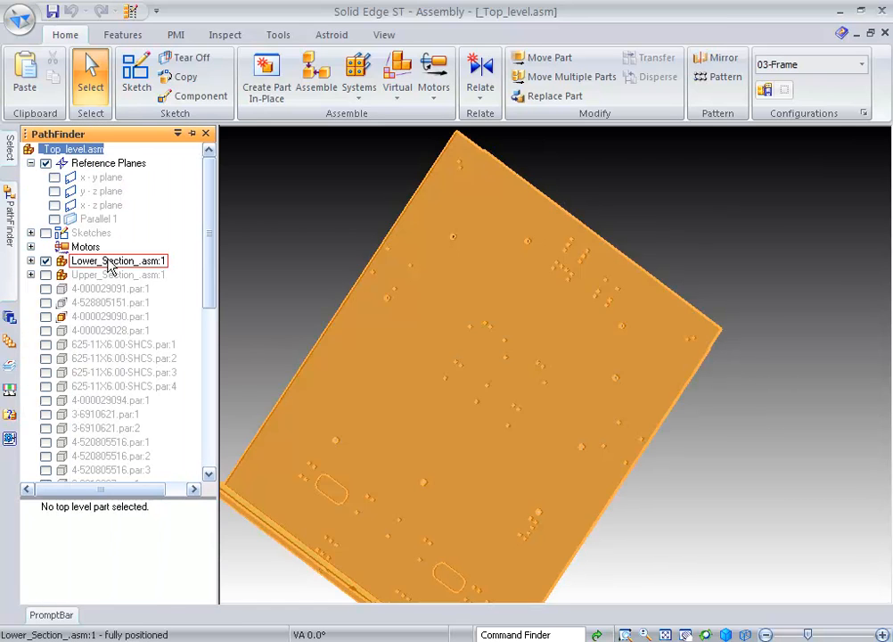
Step: Edit Lower_Section_.asm:1 in place and enter the Frame Design environment
right_click(117, 260)
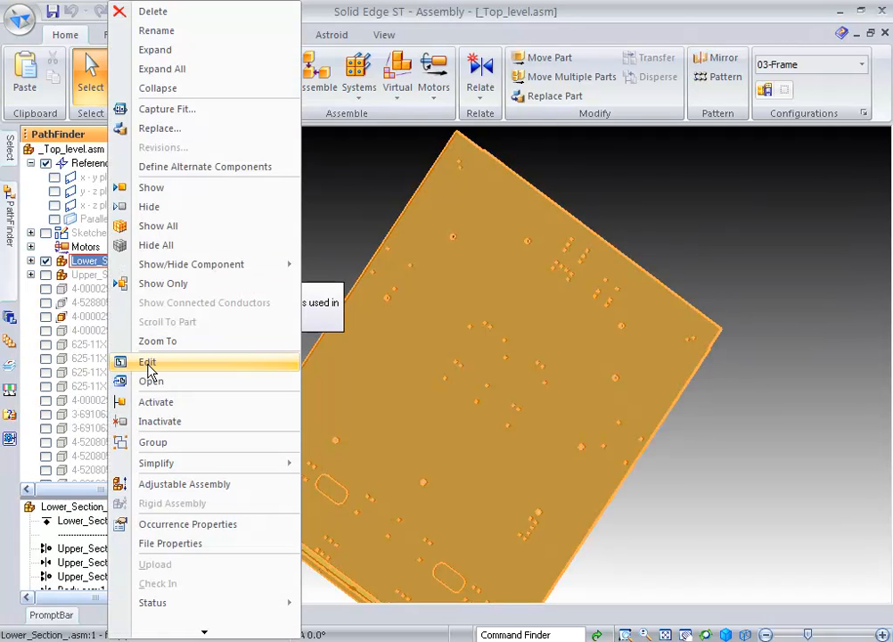
left_click(147, 362)
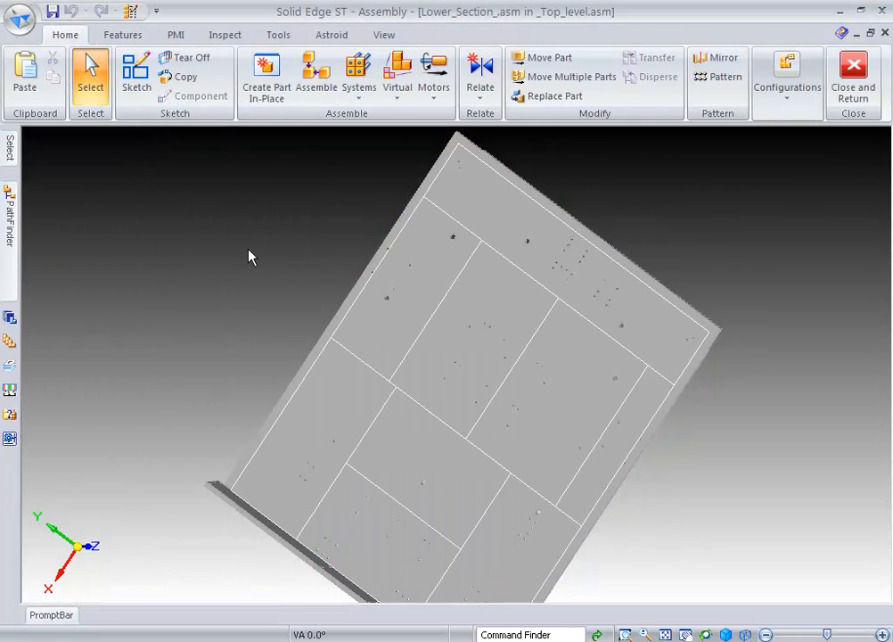
left_click(403, 223)
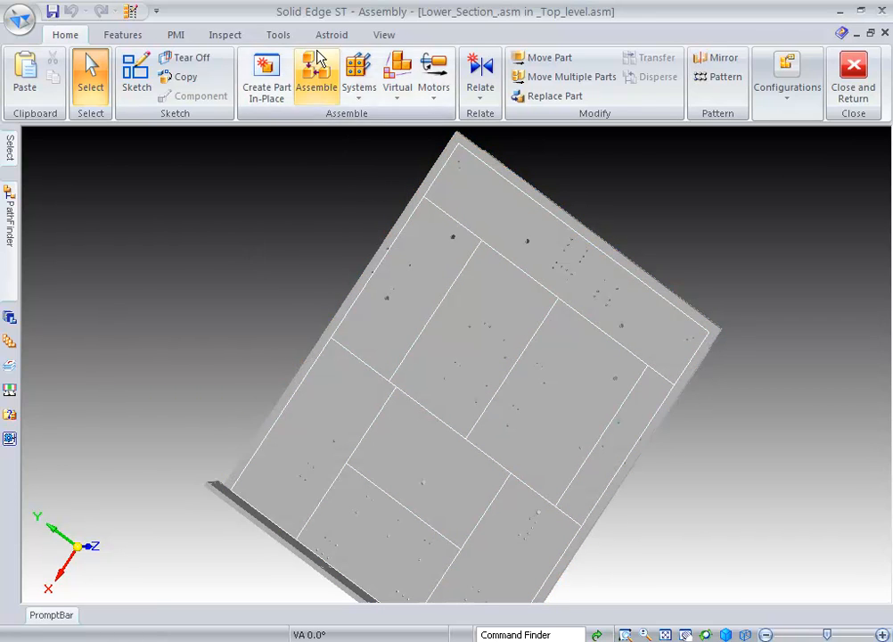
left_click(278, 34)
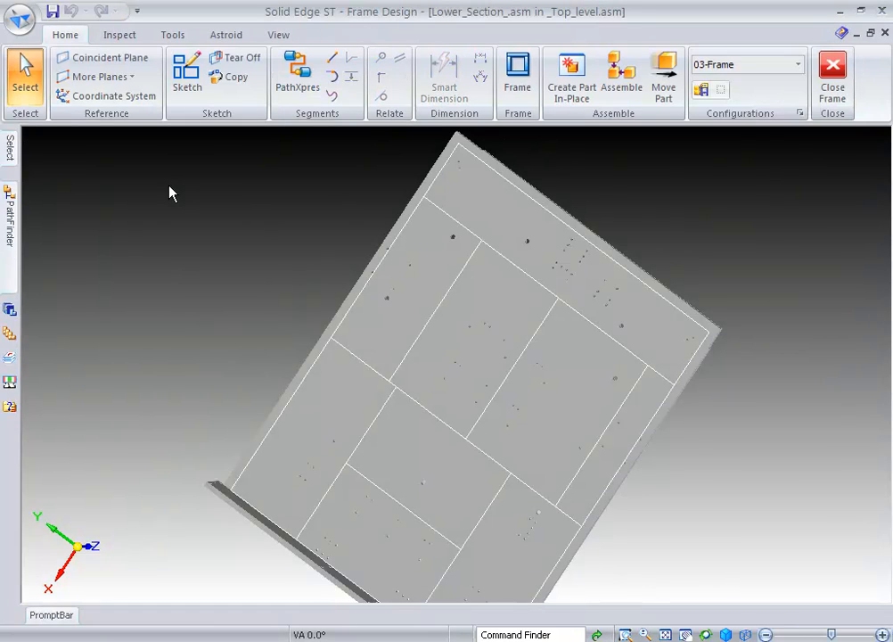
mouse_move(99, 204)
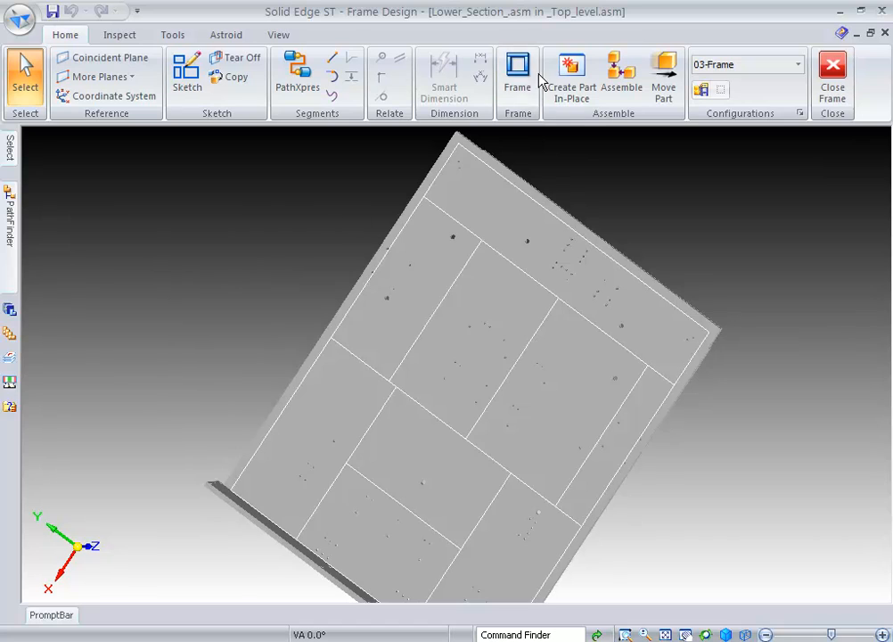
Step: Start the Frame command and confirm its Frame Options with OK
left_click(517, 72)
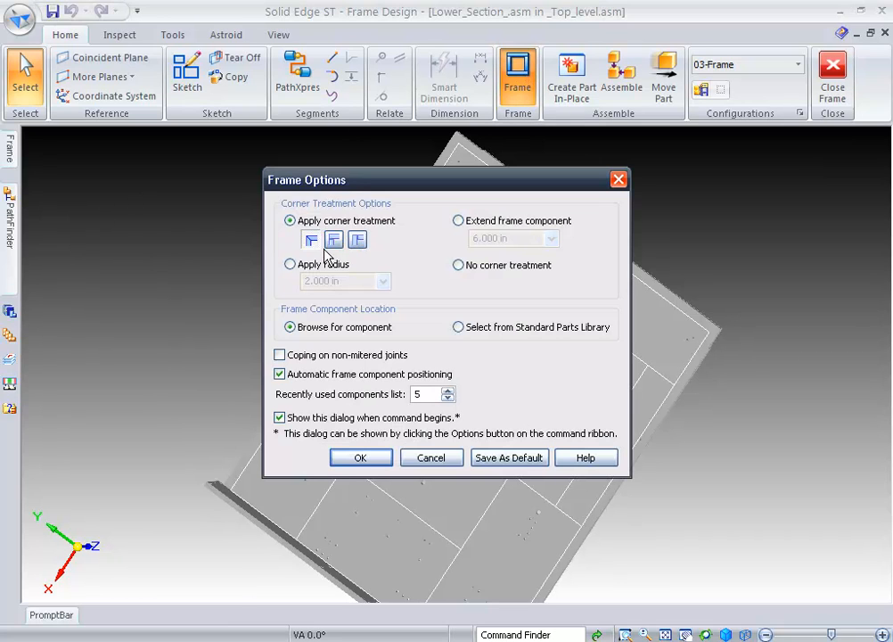
mouse_move(440, 306)
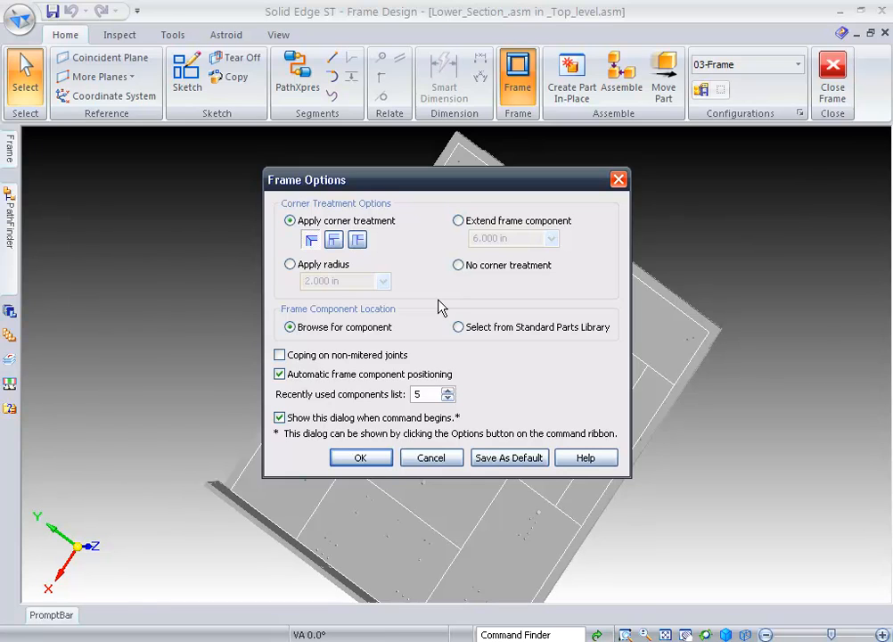
mouse_move(358, 258)
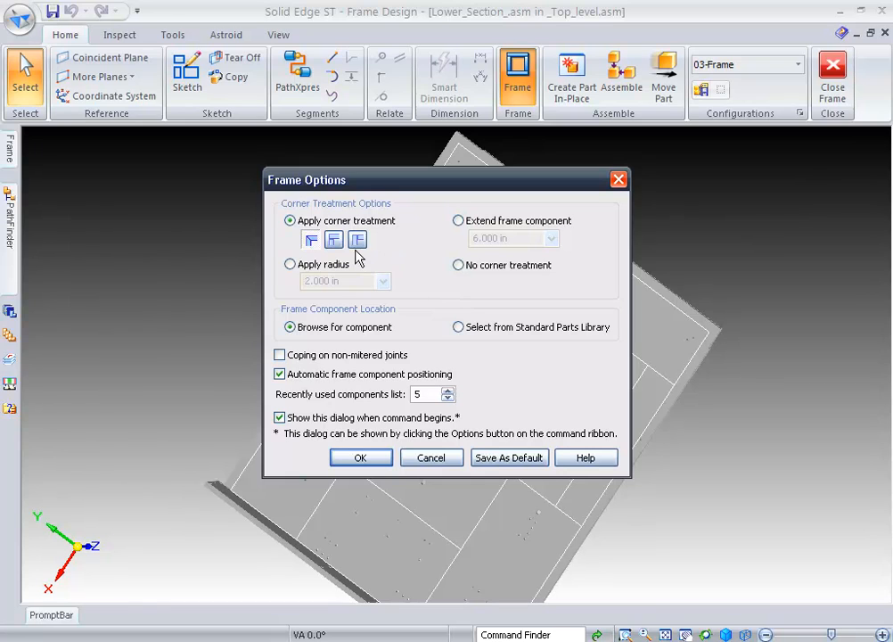
mouse_move(333, 239)
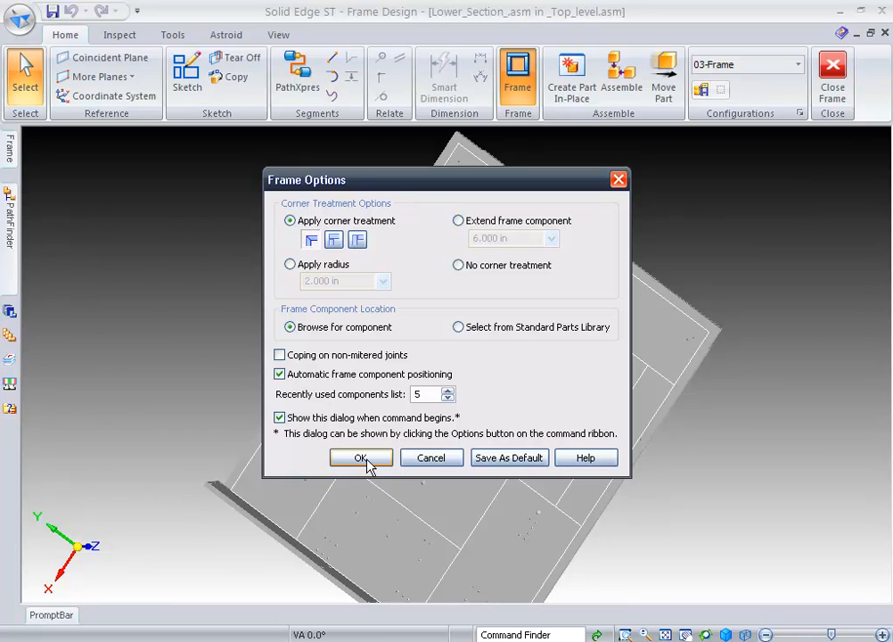
left_click(360, 457)
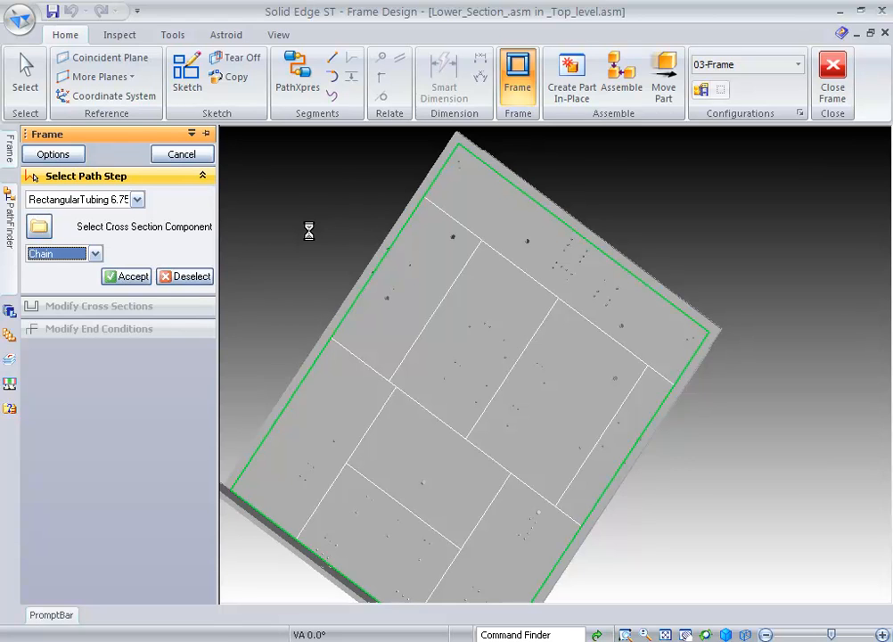
Step: Accept the outer boundary as Frame_1 tubing and choose a corner treatment in Frame Options
left_click(125, 275)
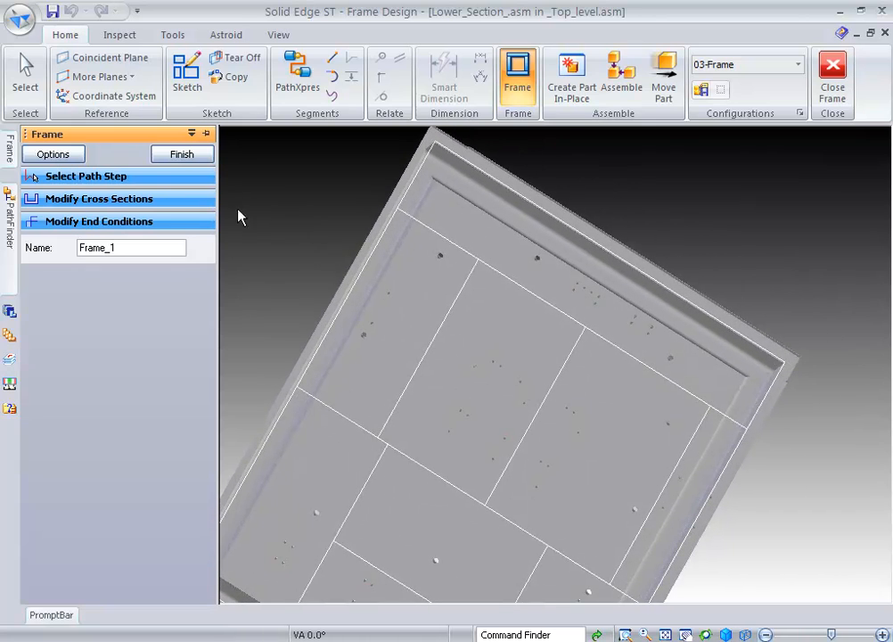
left_click(53, 154)
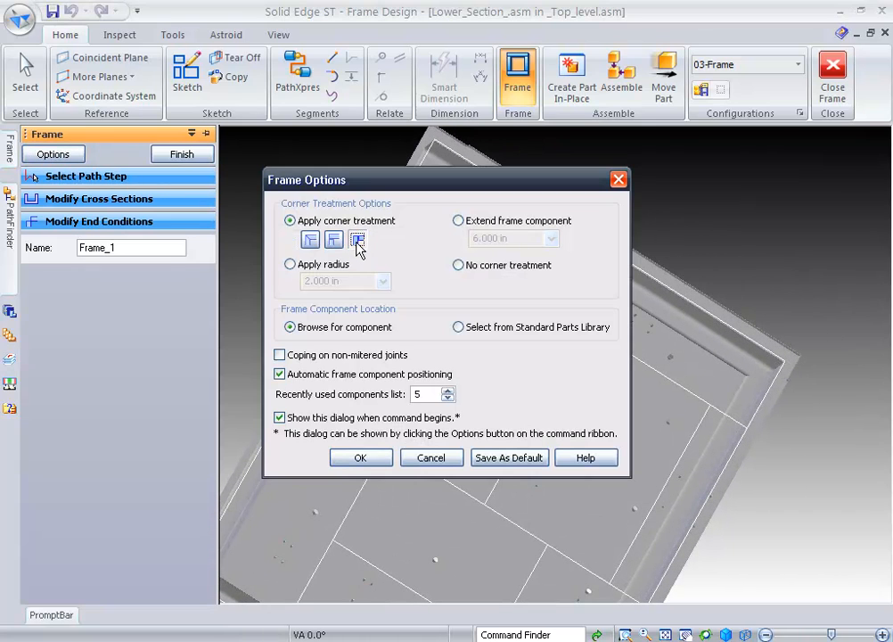
left_click(360, 457)
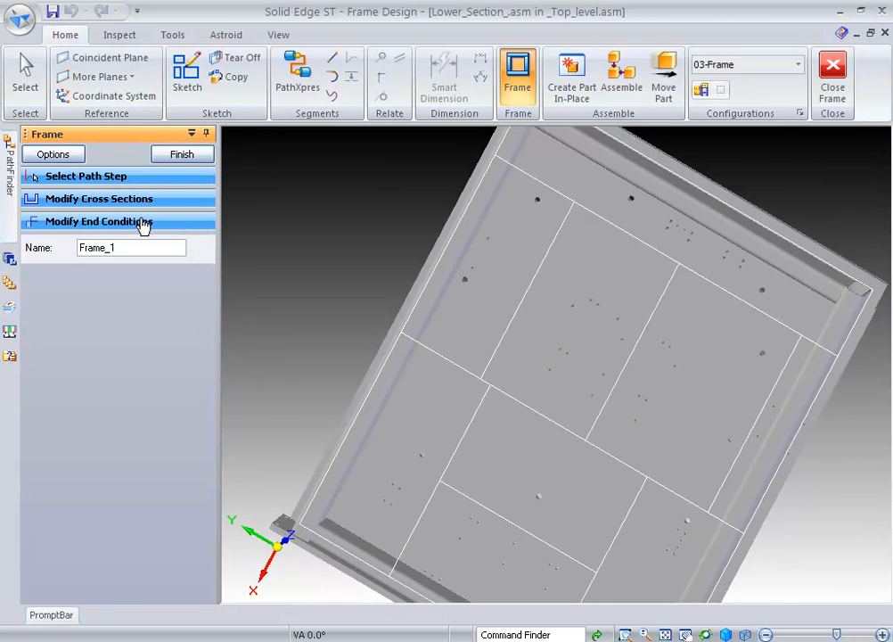
Step: Change a Frame_1 corner end condition from Fillet to Miter and finish the frame
left_click(98, 221)
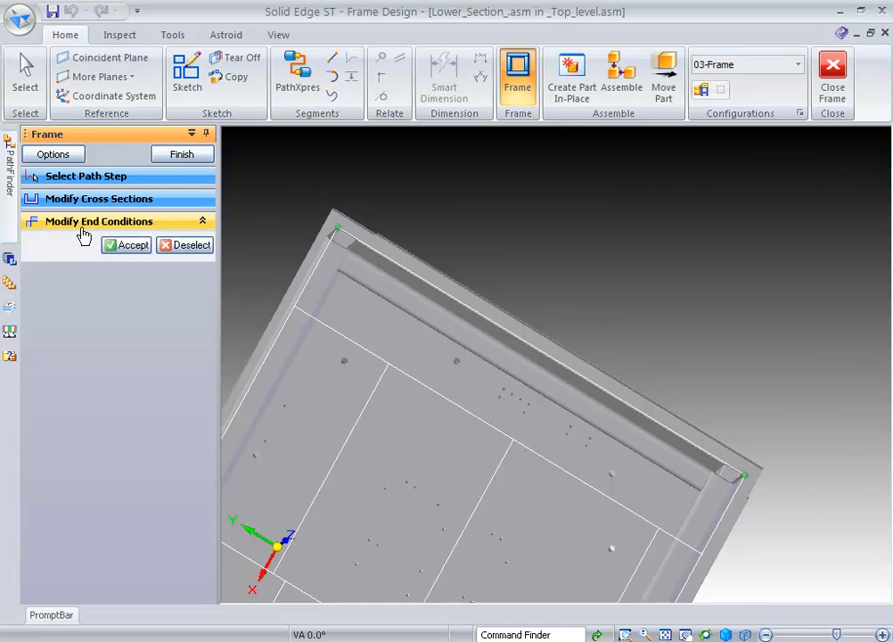
left_click(99, 221)
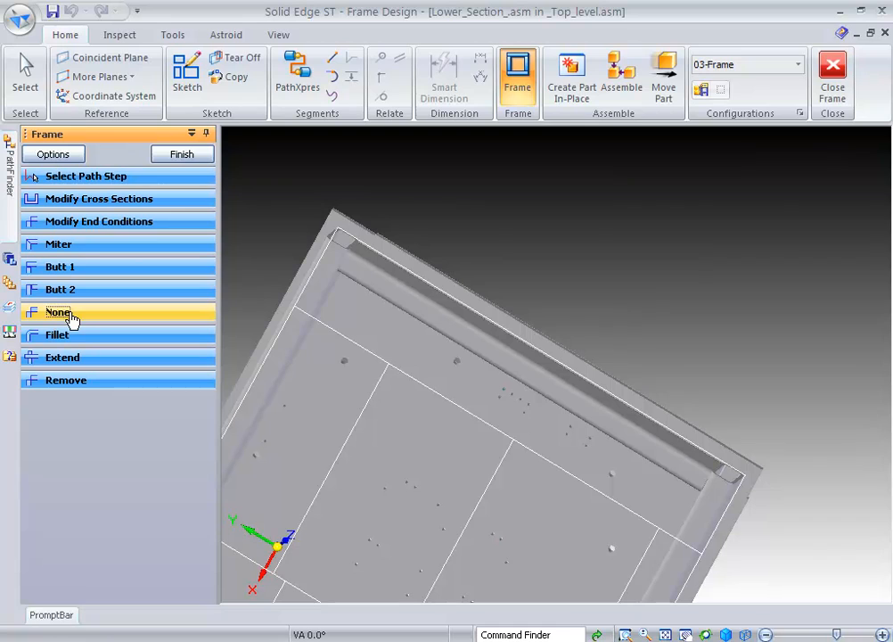
mouse_move(69, 356)
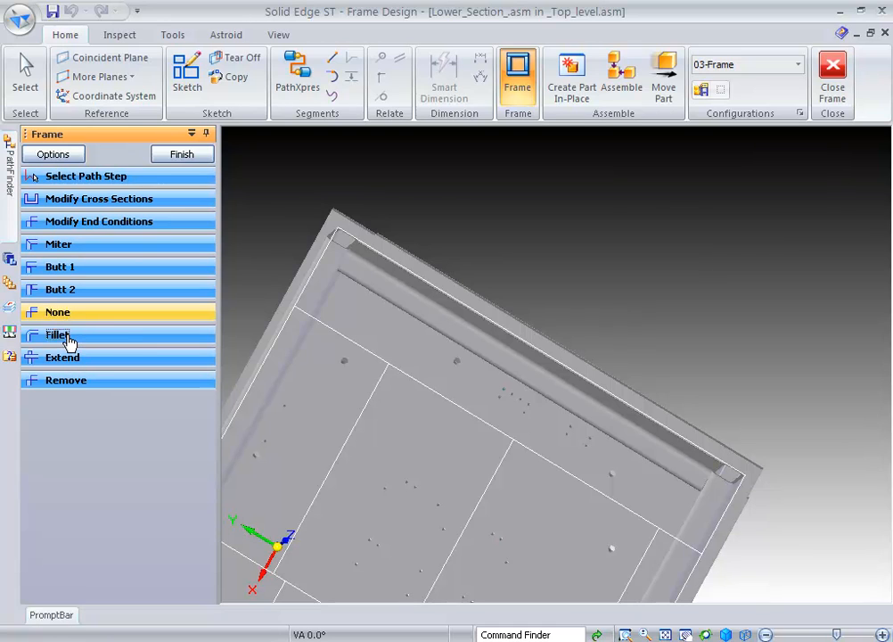
left_click(58, 334)
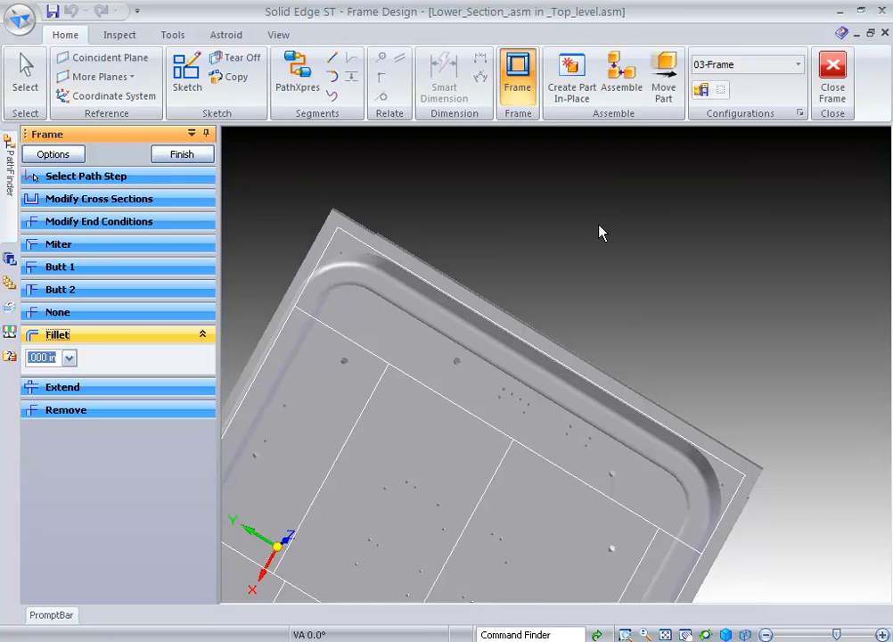
mouse_move(80, 255)
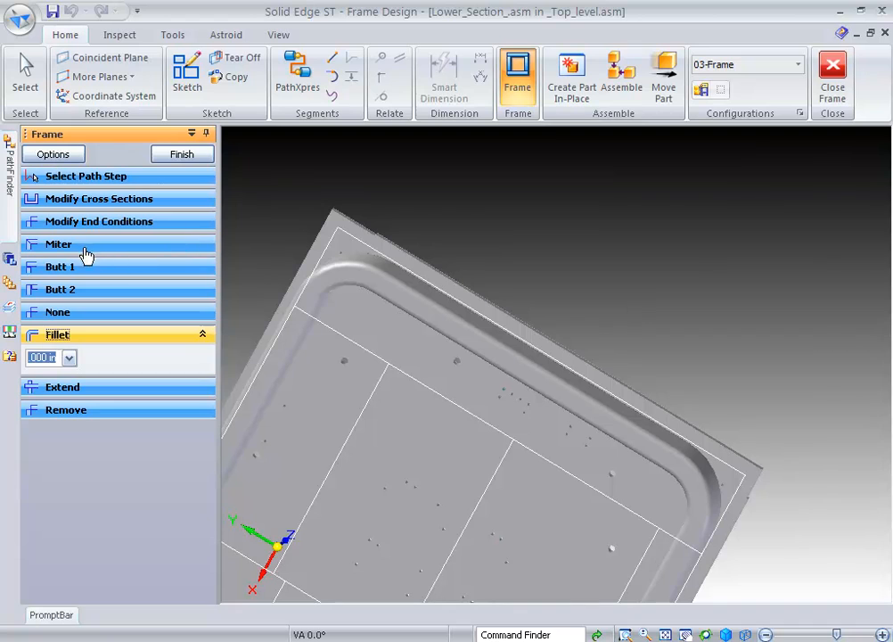
left_click(58, 243)
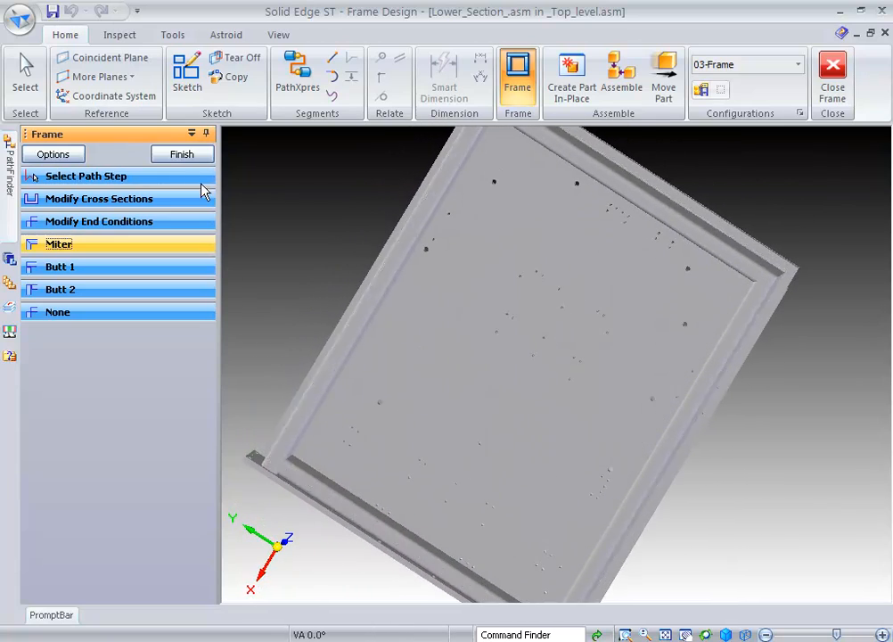
left_click(53, 154)
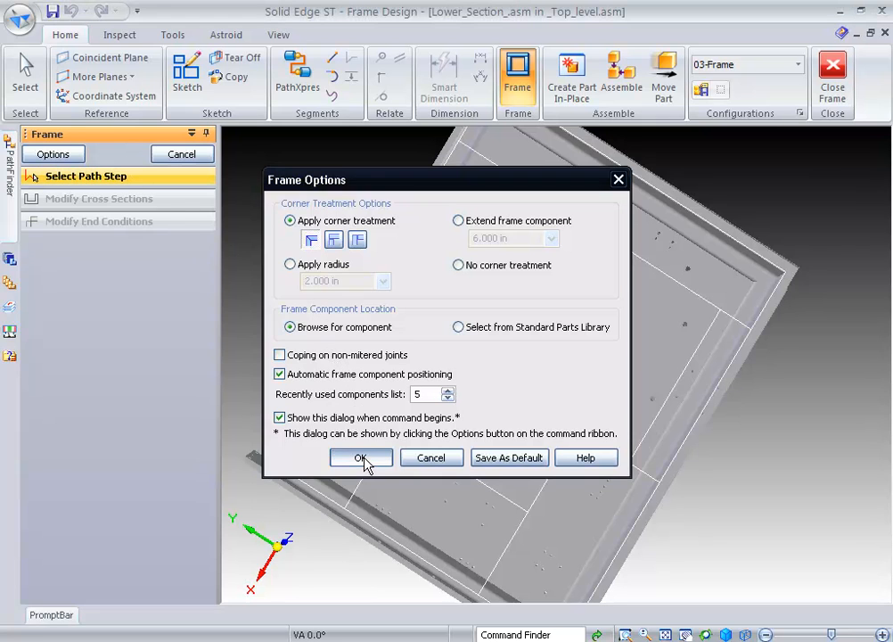
Step: Build Frame_2 tubing along the interior lines, finish it, and stop placing frames
left_click(360, 457)
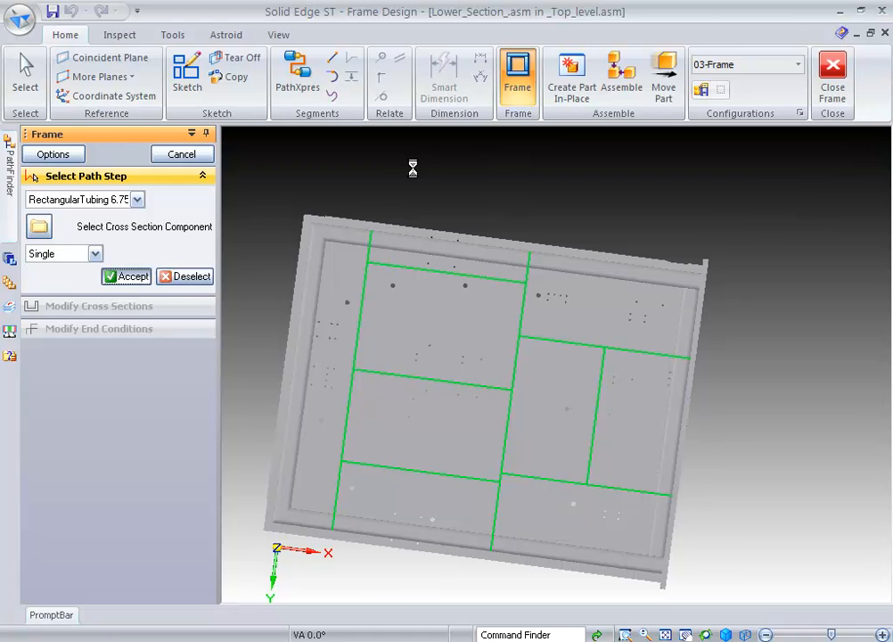
left_click(125, 276)
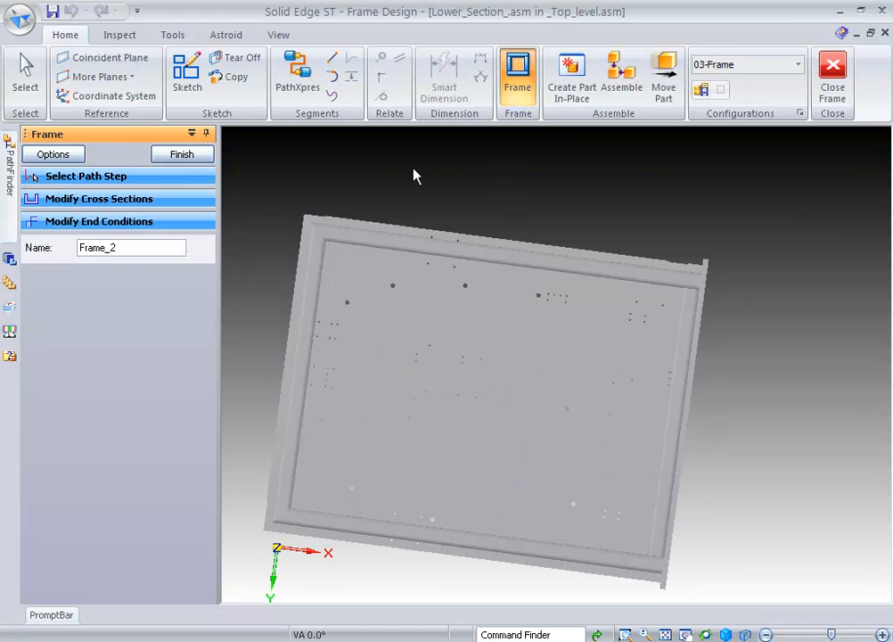
left_click(182, 155)
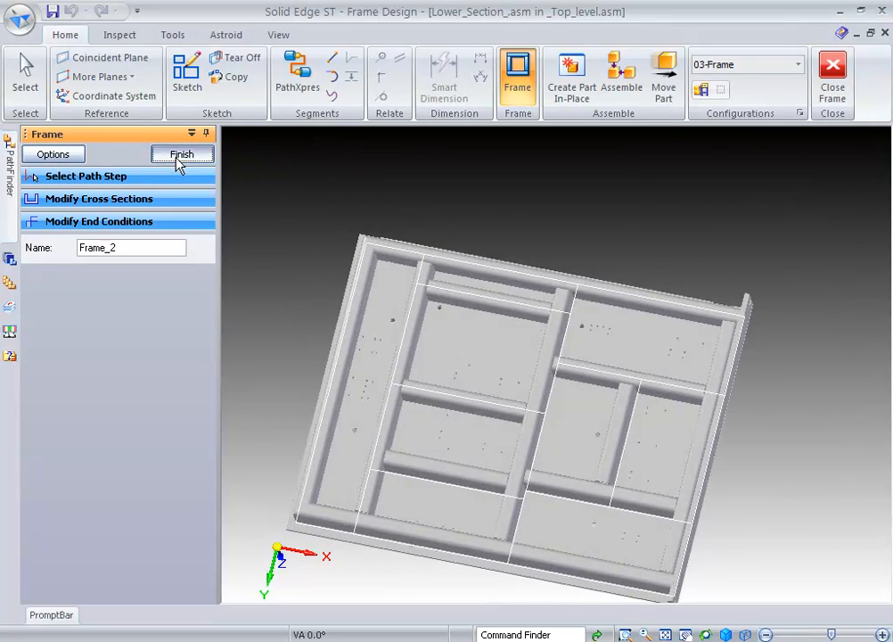
left_click(182, 154)
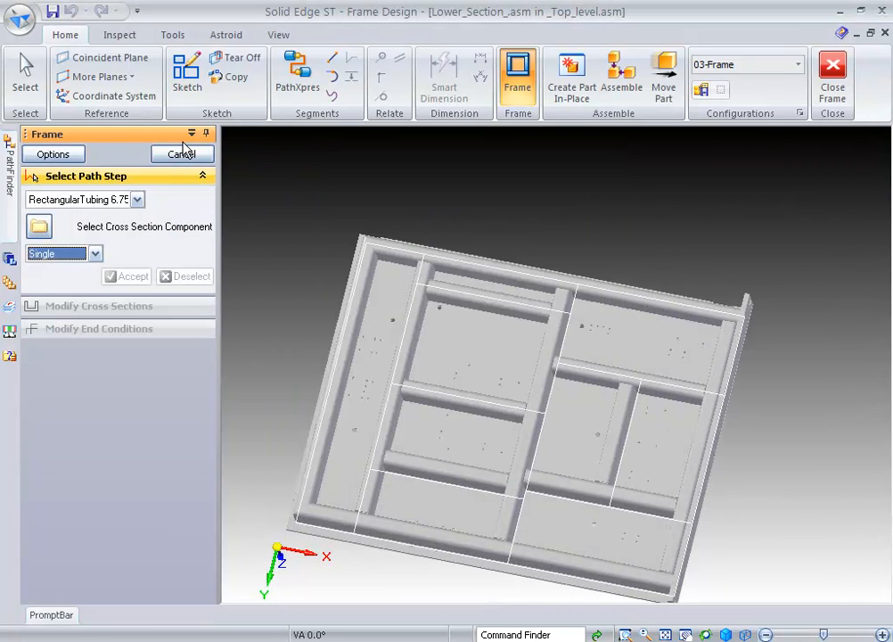
left_click(182, 153)
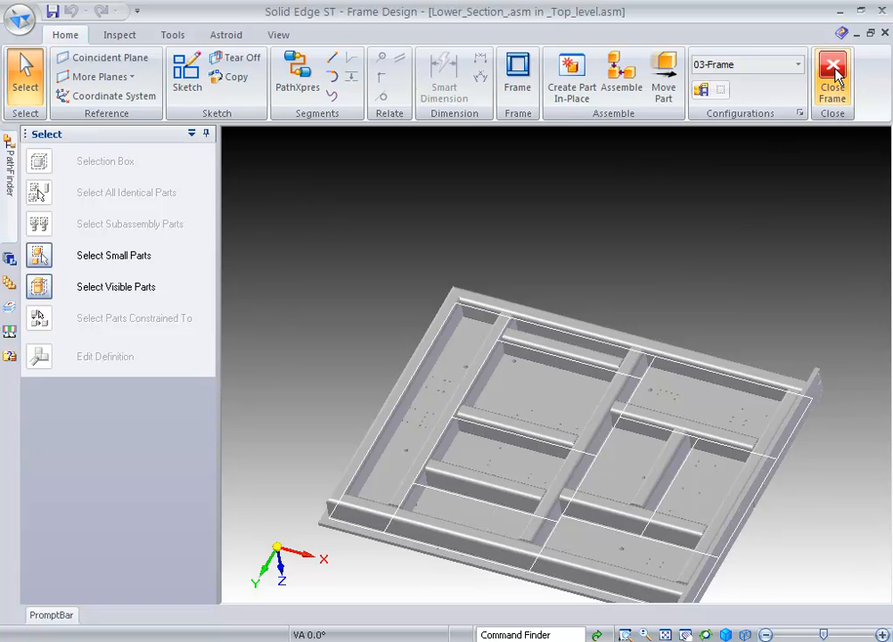
Step: Close Frame Design and set Weldment materials to STEEL with bead density .225
left_click(829, 71)
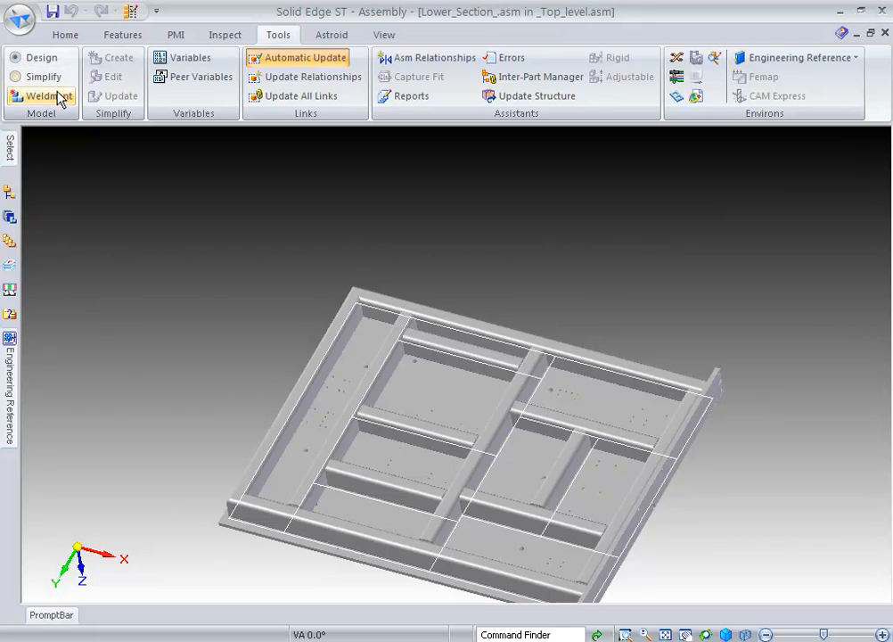
left_click(42, 96)
type("S")
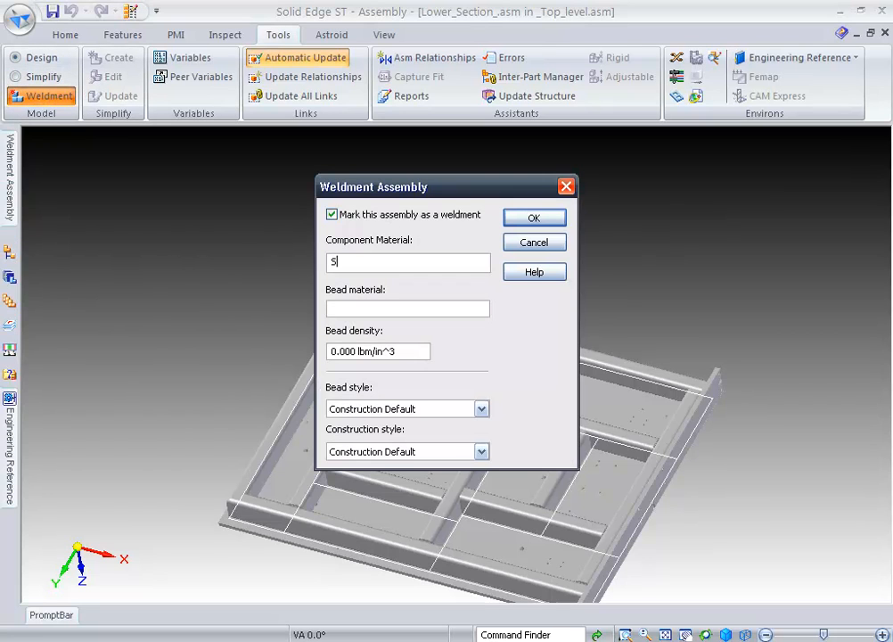
type("TEEL")
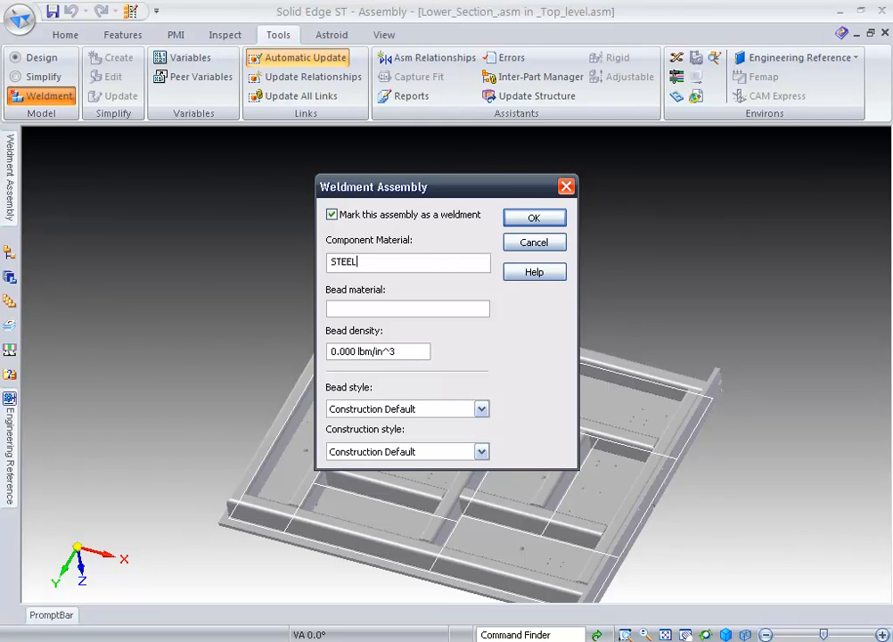
type("STEEL")
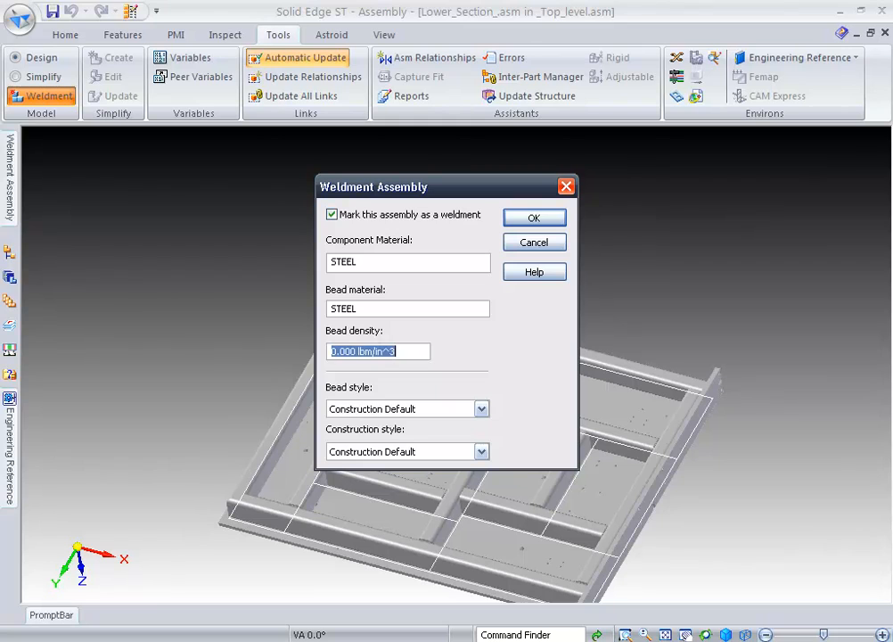
type(".225")
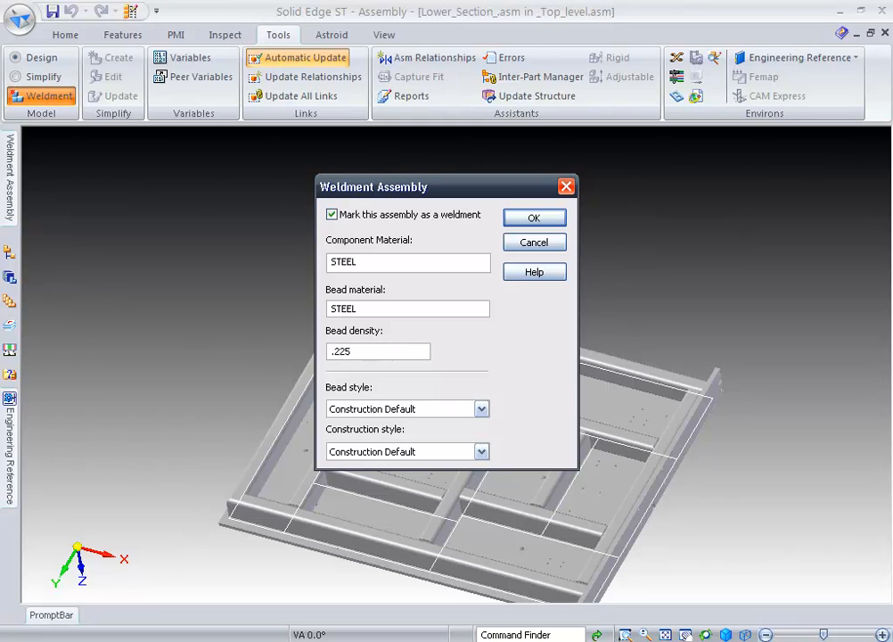
left_click(534, 217)
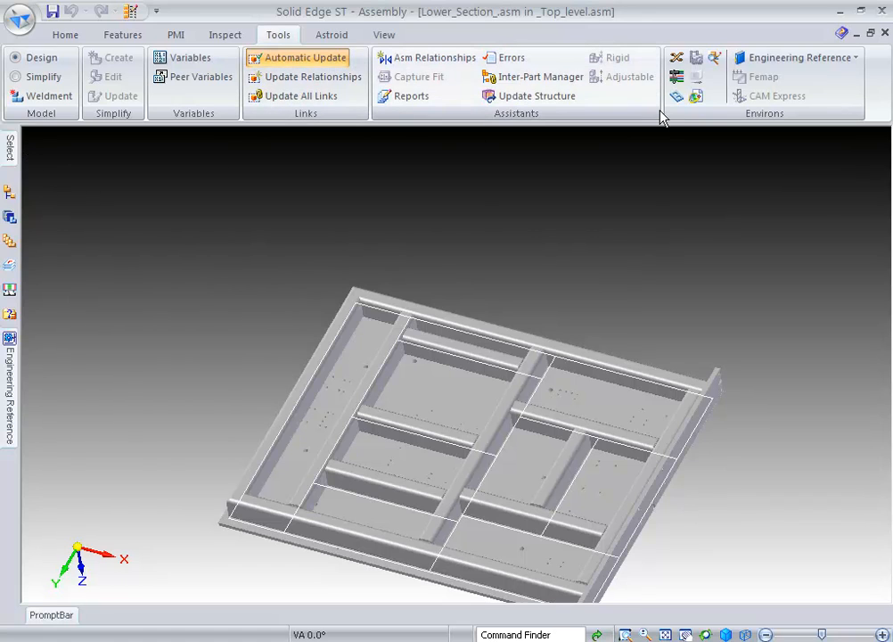
Step: Start a Fillet Weld from the Features tab, bringing up its weld options
left_click(120, 34)
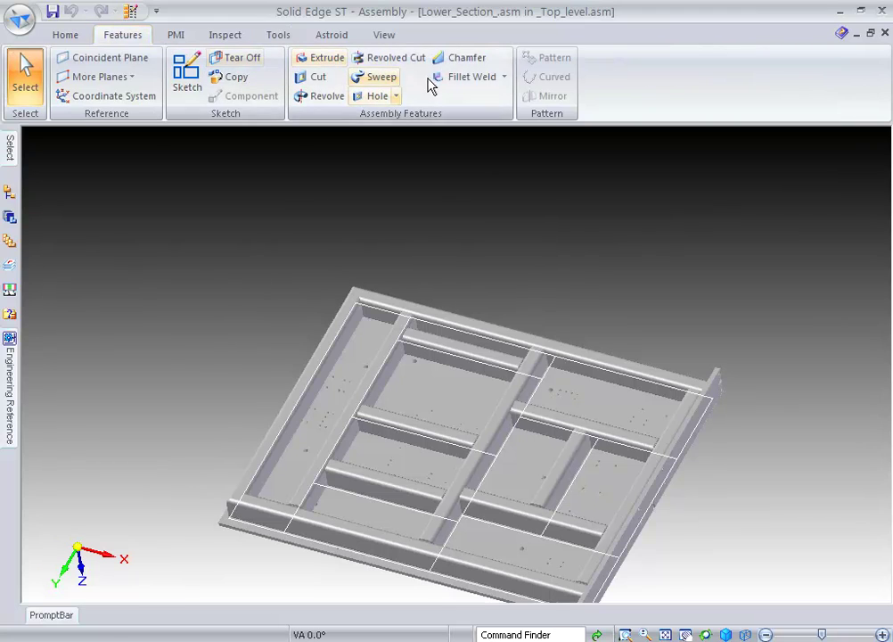
left_click(470, 77)
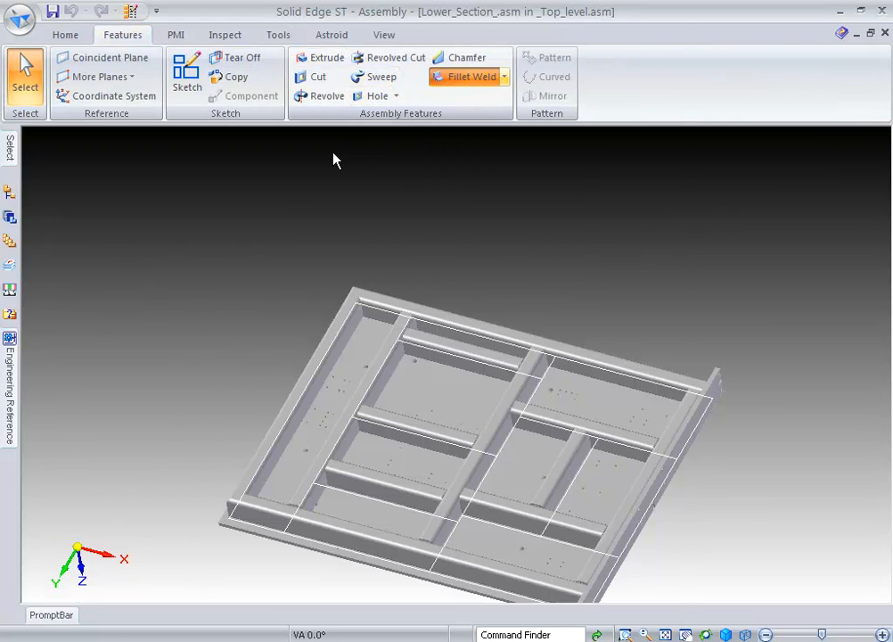
left_click(466, 76)
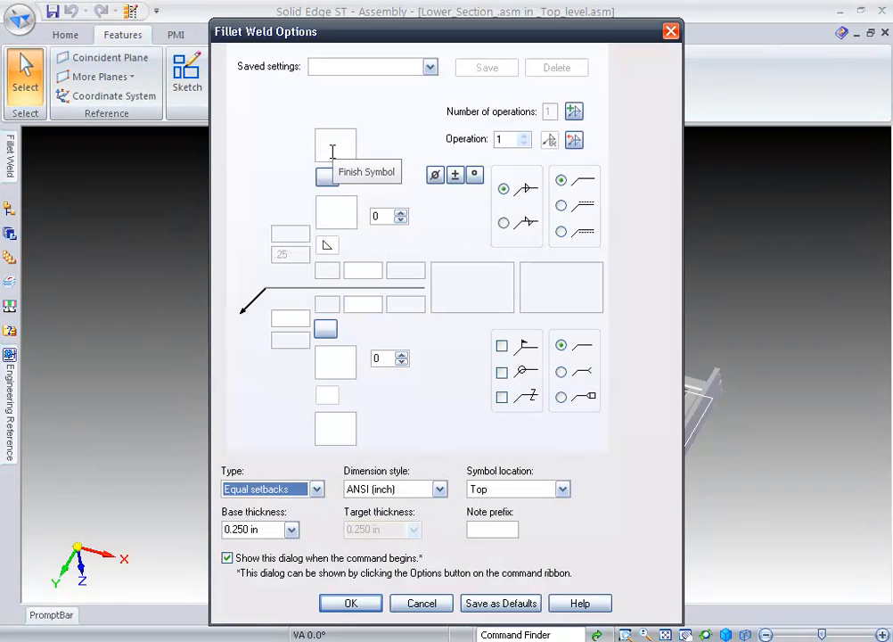